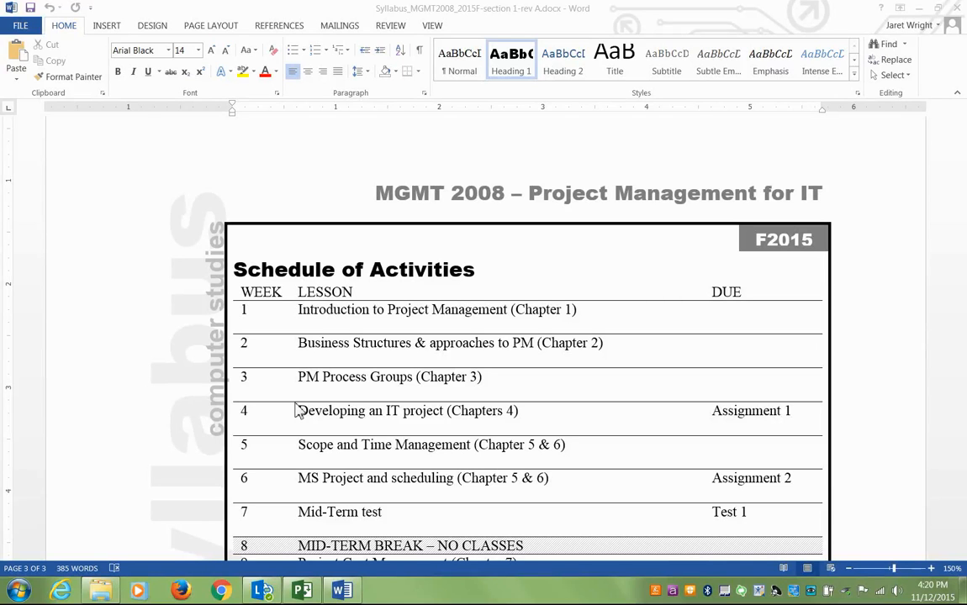
mouse_move(283, 308)
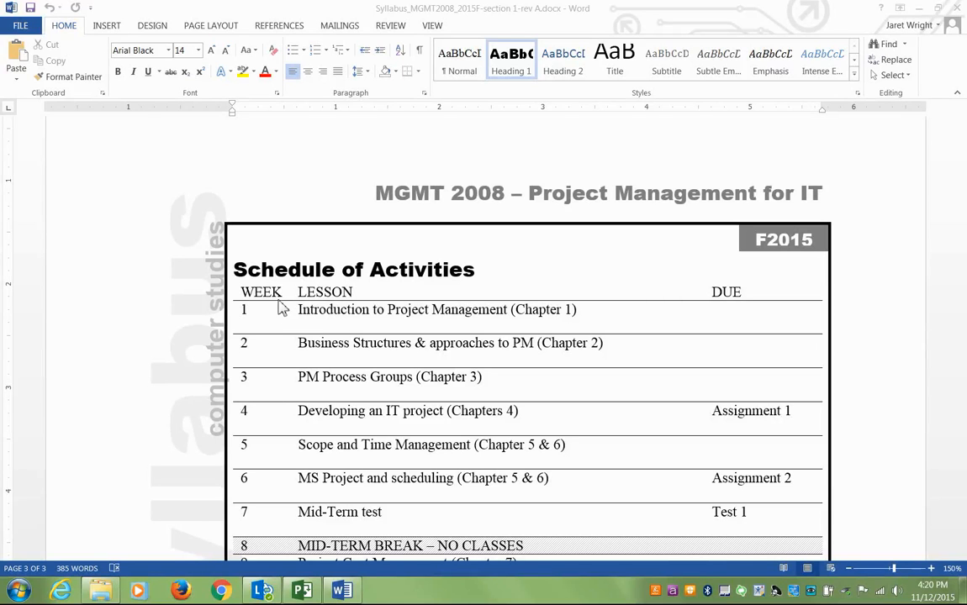
Add a Full Semester summary task row to the schedule.
scroll(up, 3)
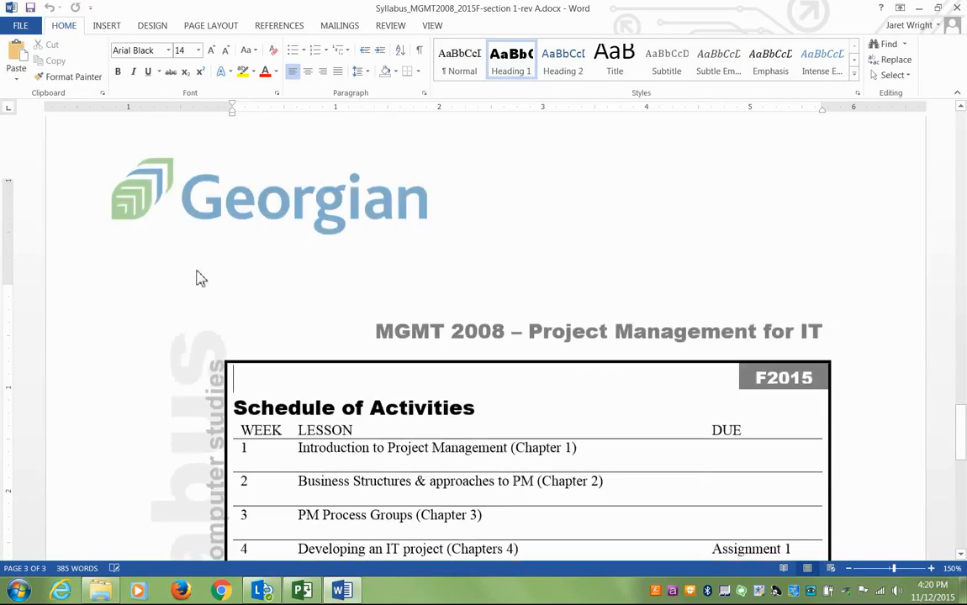
scroll(down, 3)
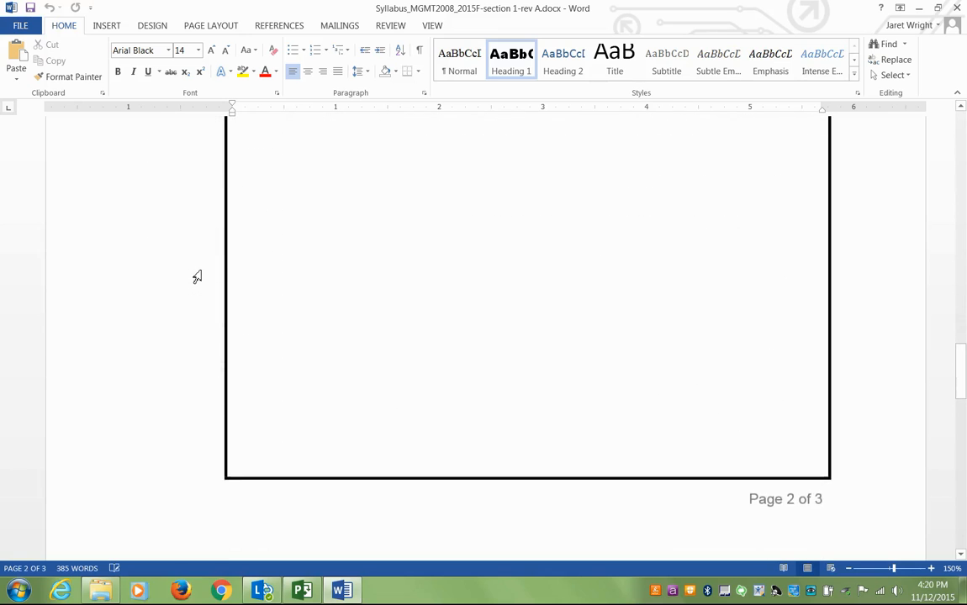
scroll(down, 3)
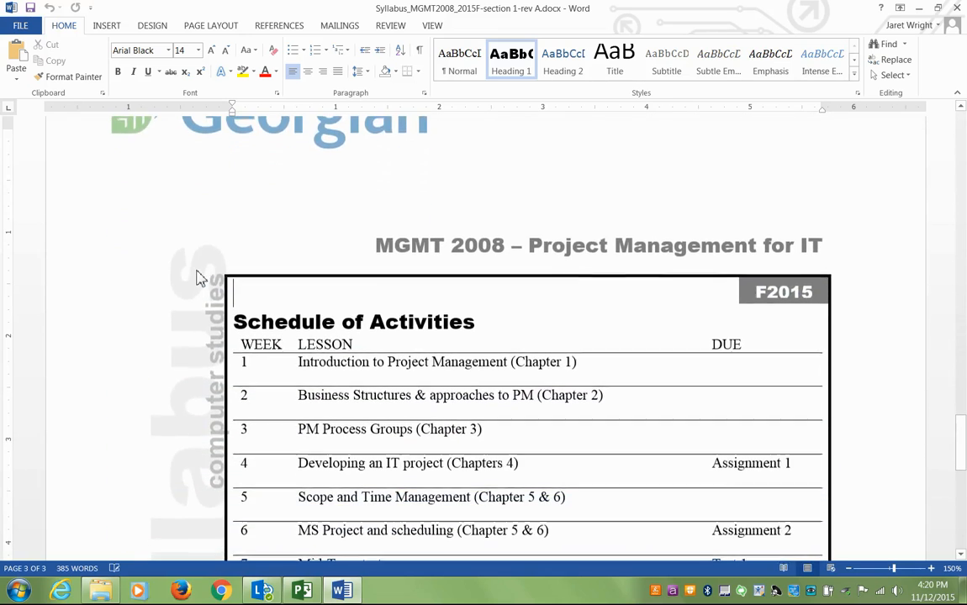
scroll(down, 3)
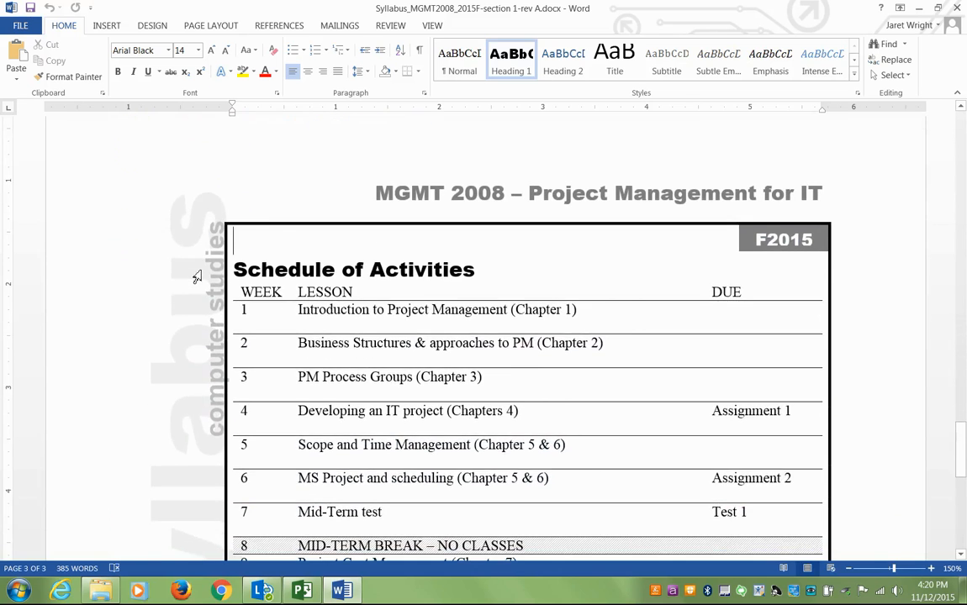
scroll(down, 3)
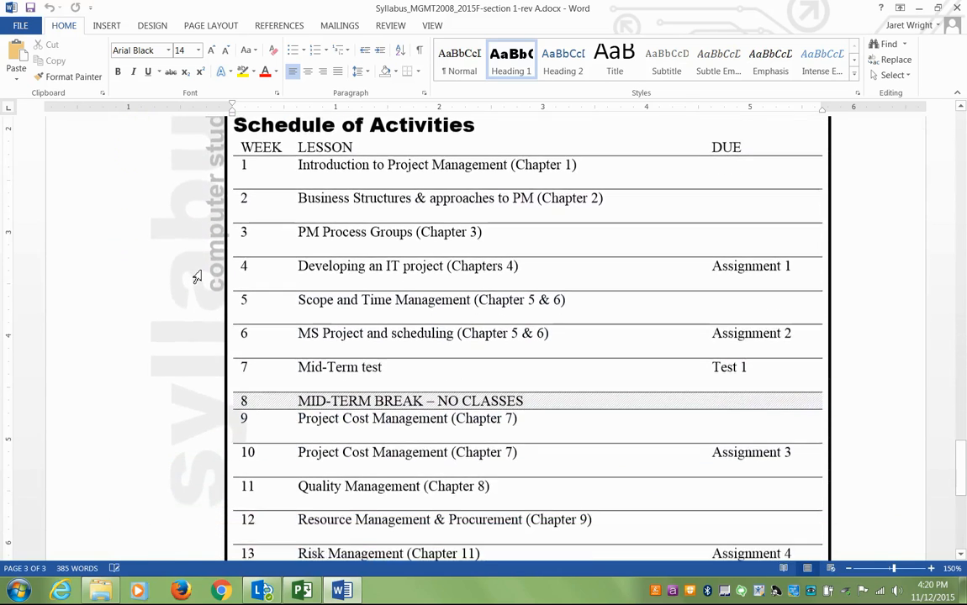
scroll(down, 3)
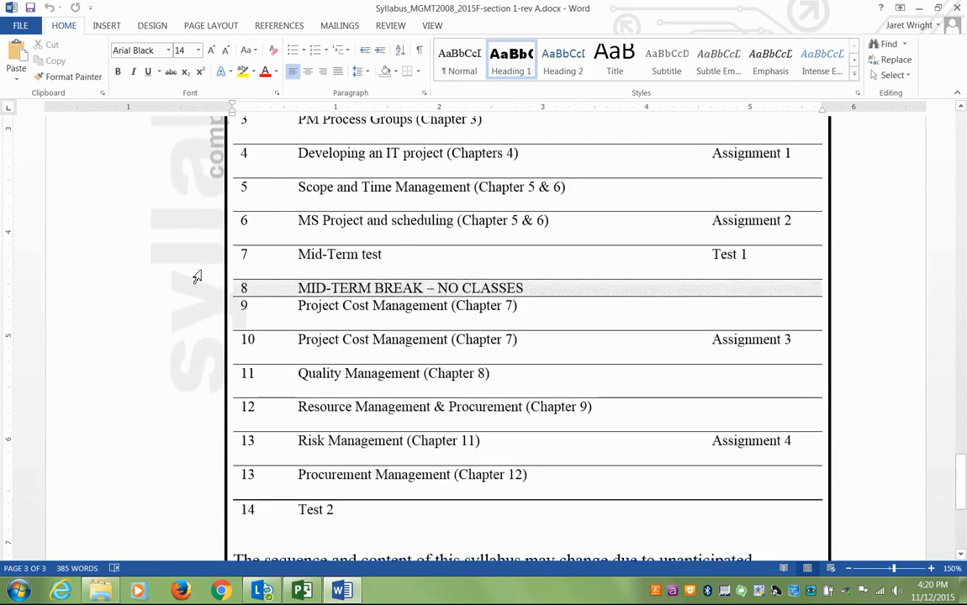
scroll(down, 3)
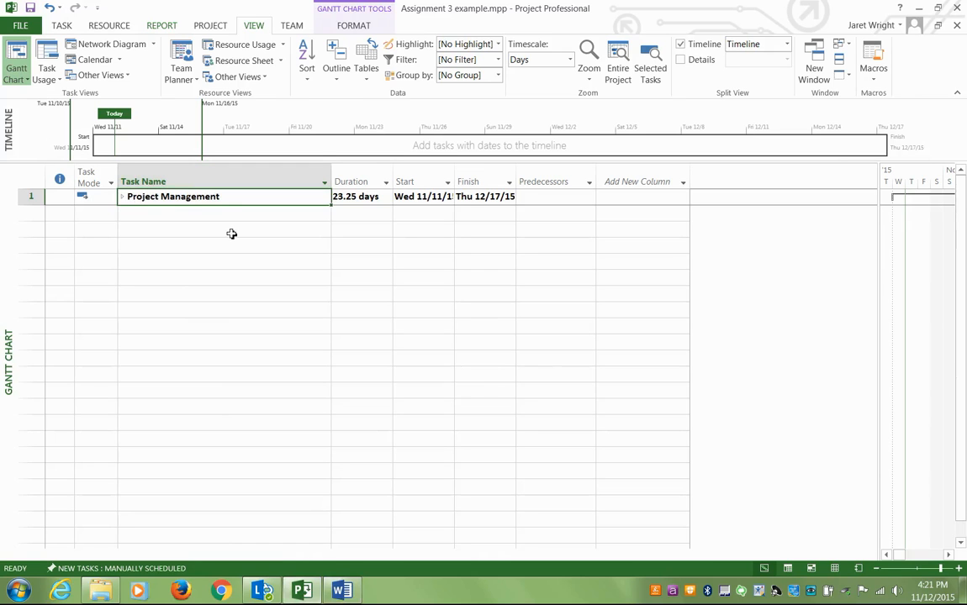
mouse_move(109, 44)
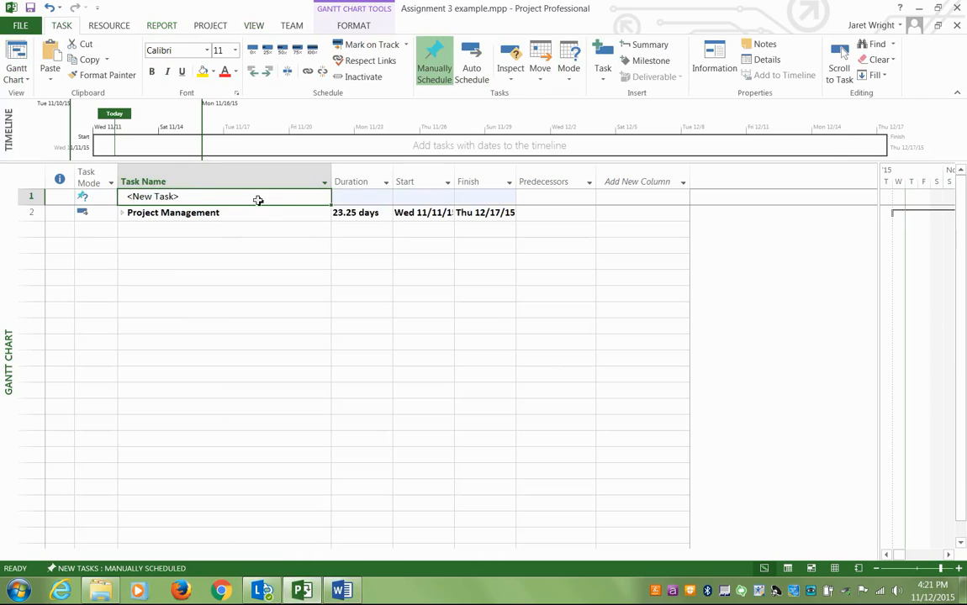
text(S)
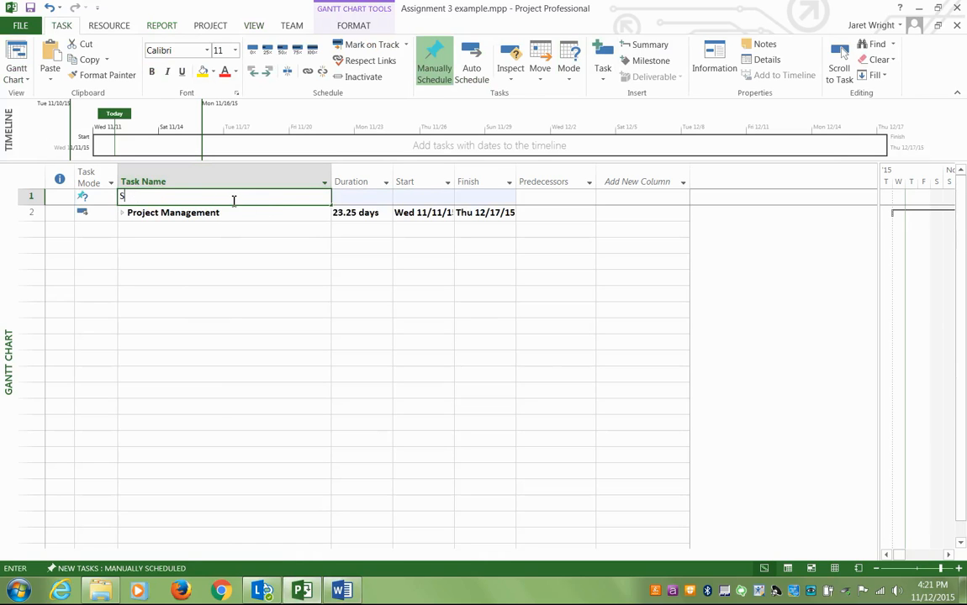
text(Full Semester)
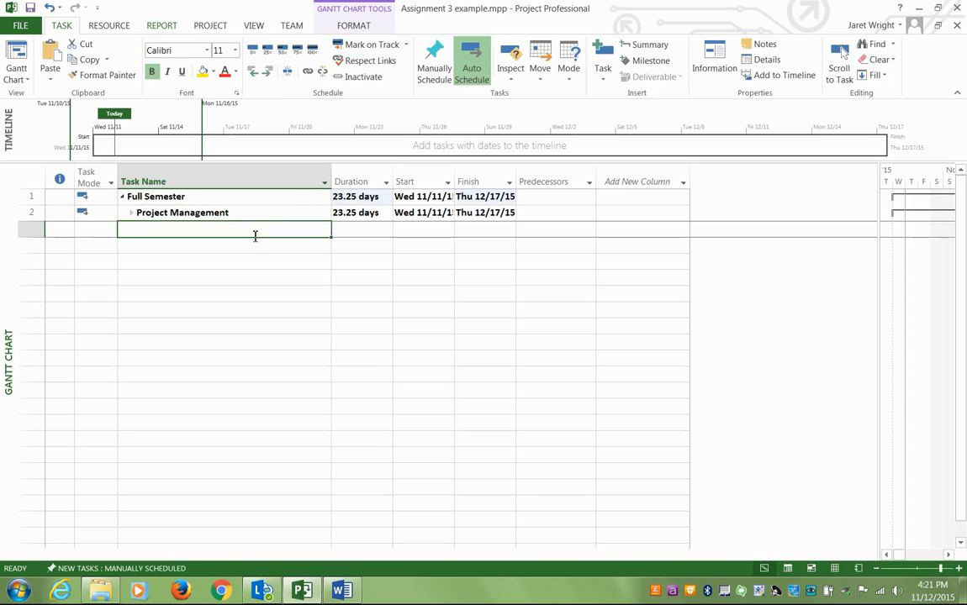
Enter the course tasks General Education Course, Advanced Web, Advanced OO and Advanced DB.
text(Advanced Web)
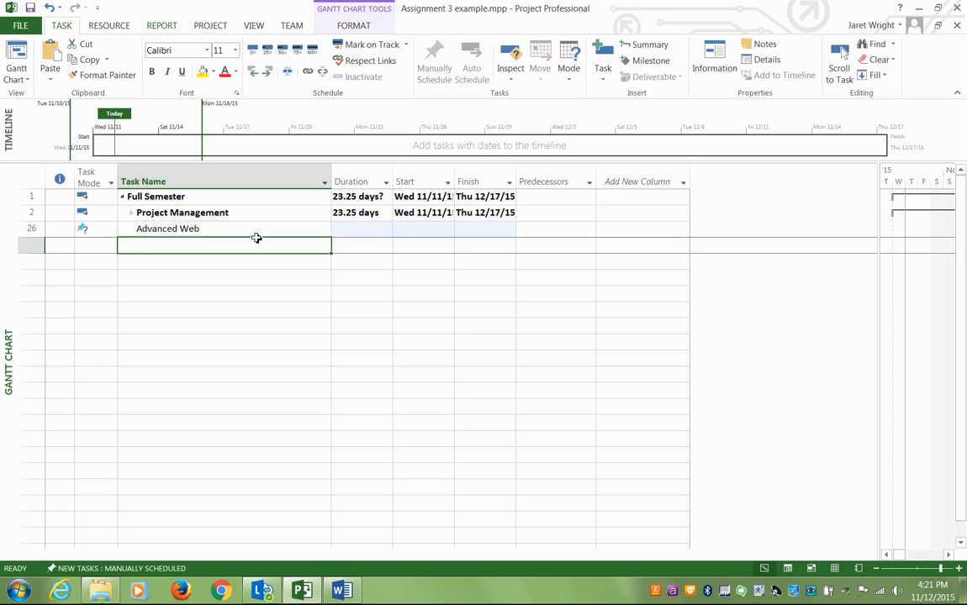
text(General)
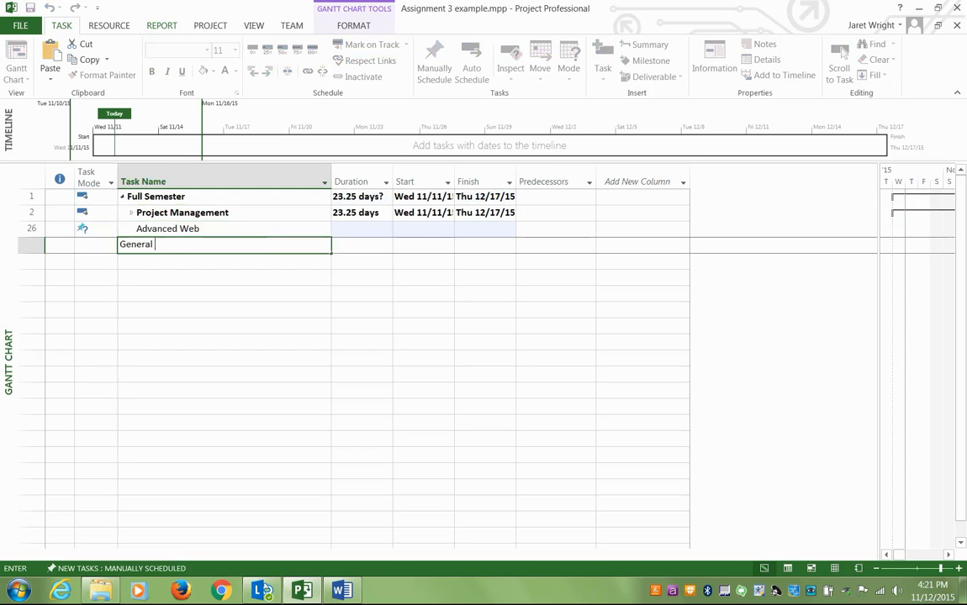
text(Education Cours)
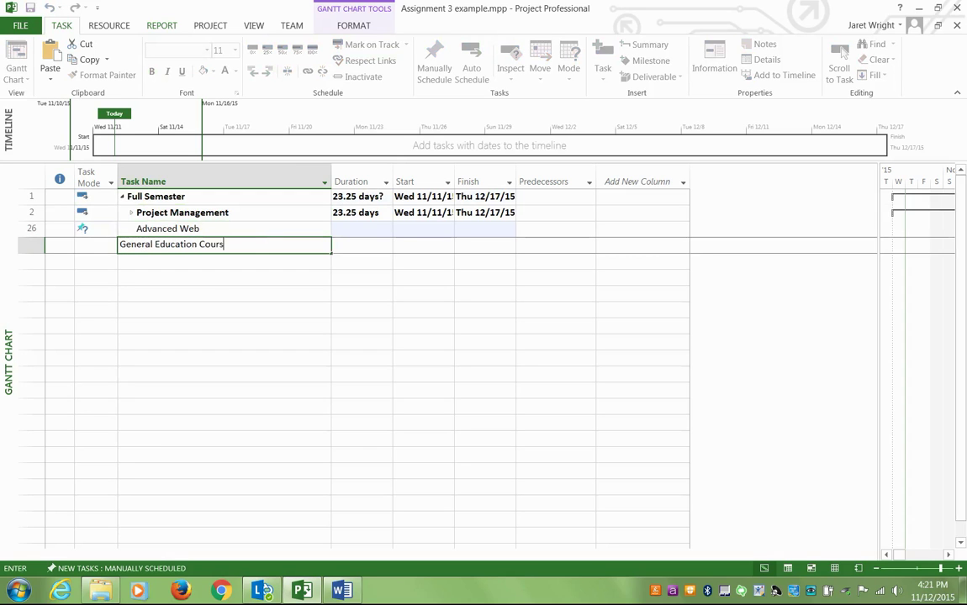
key(Return)
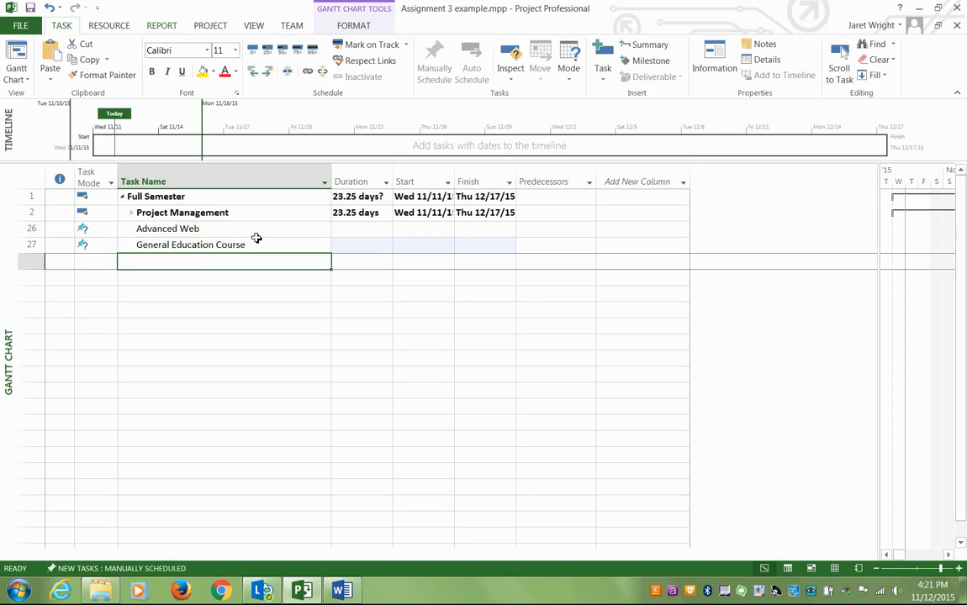
text(Advanced Web)
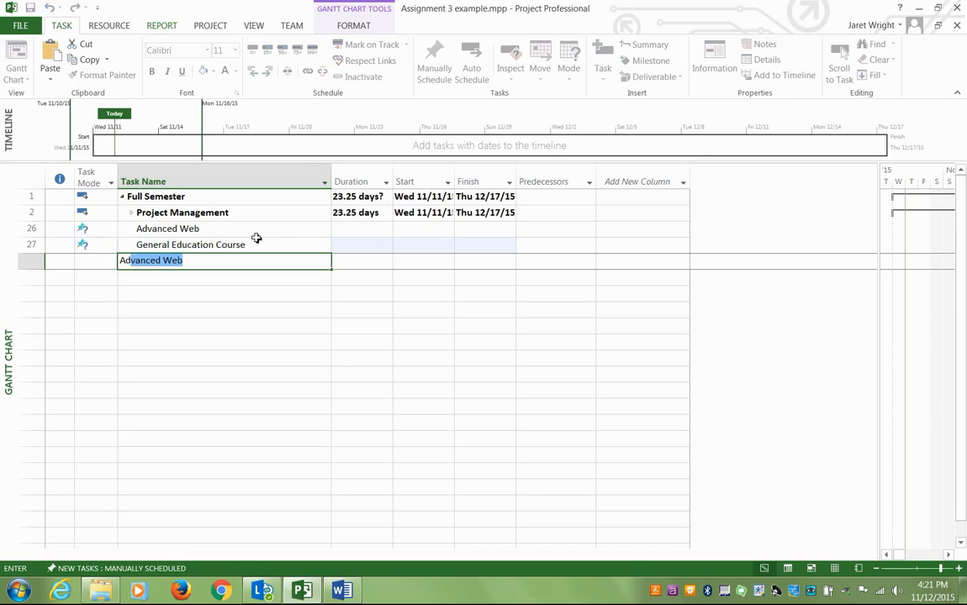
text(Advanced OO)
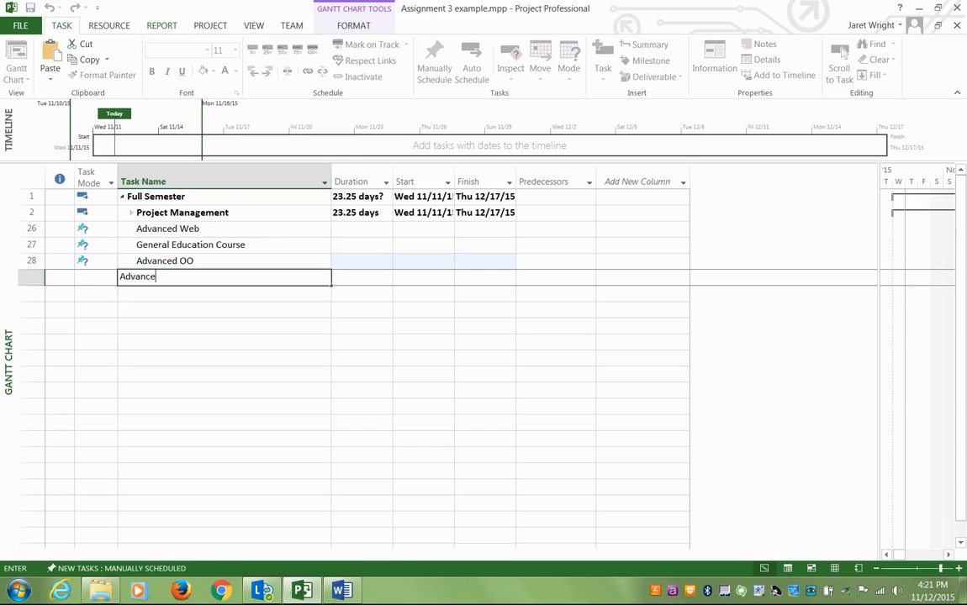
text(d DB)
key(Return)
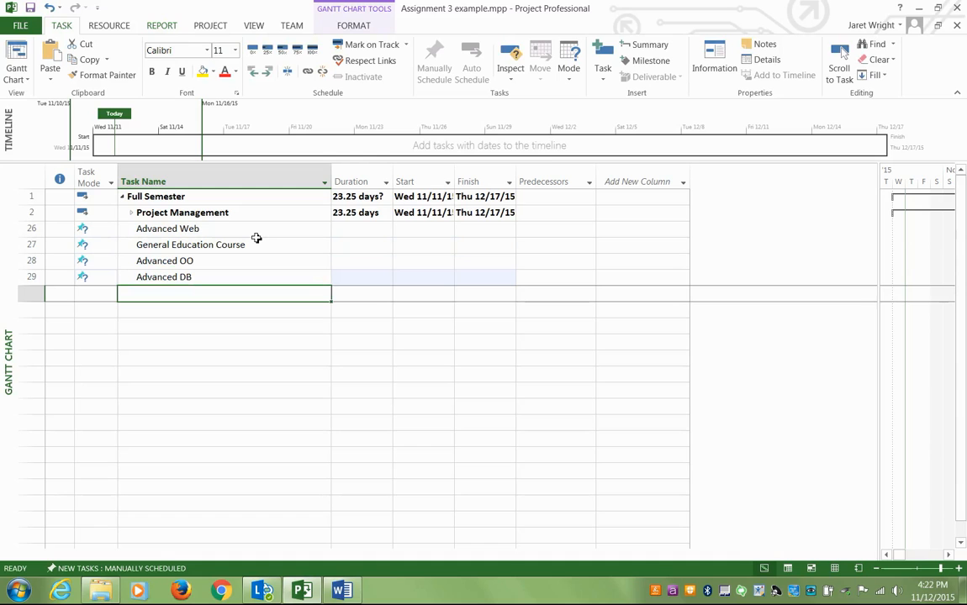
mouse_move(534, 271)
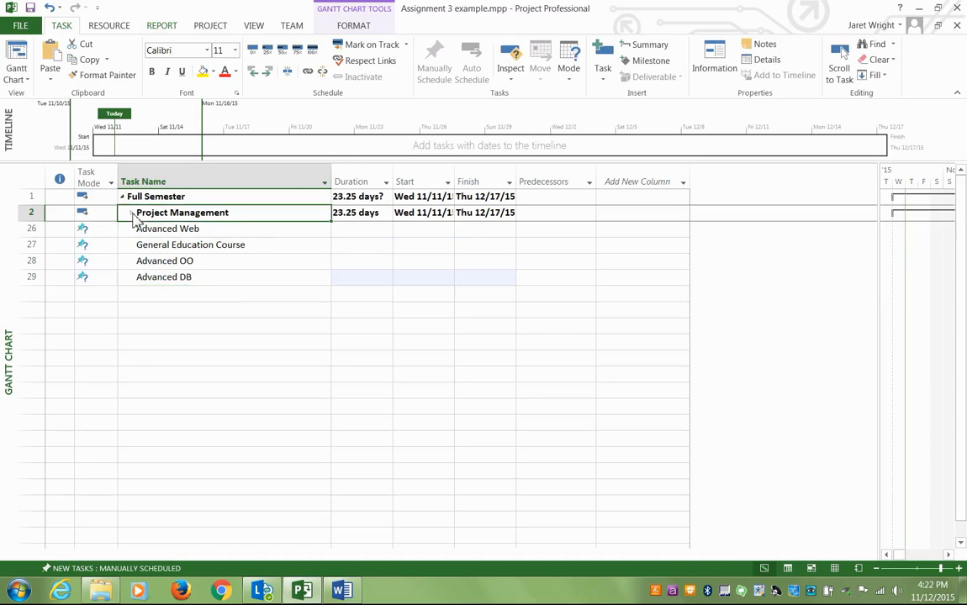
Expand Project Management and browse its cost and quality management reading and class tasks.
click(130, 212)
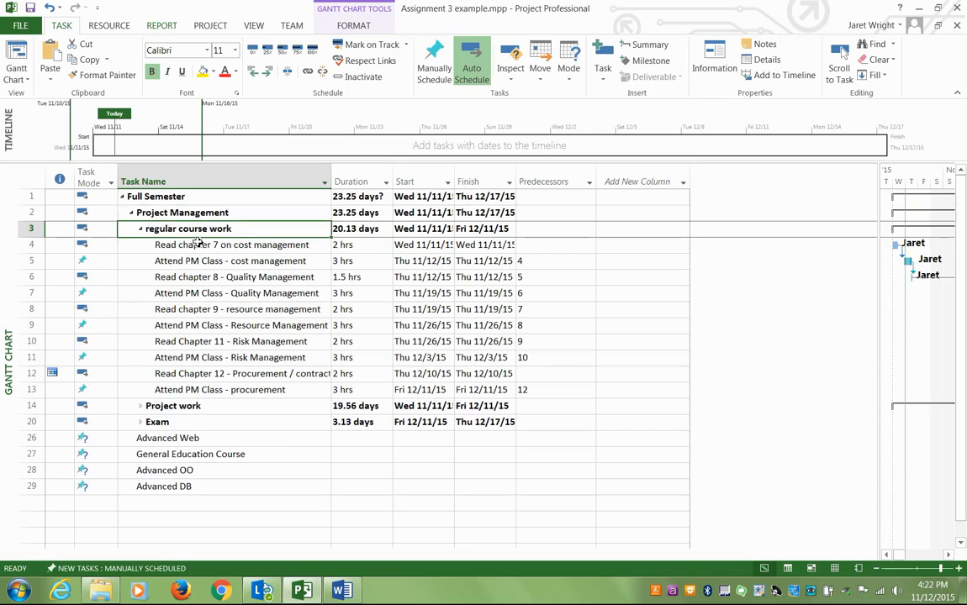
click(231, 244)
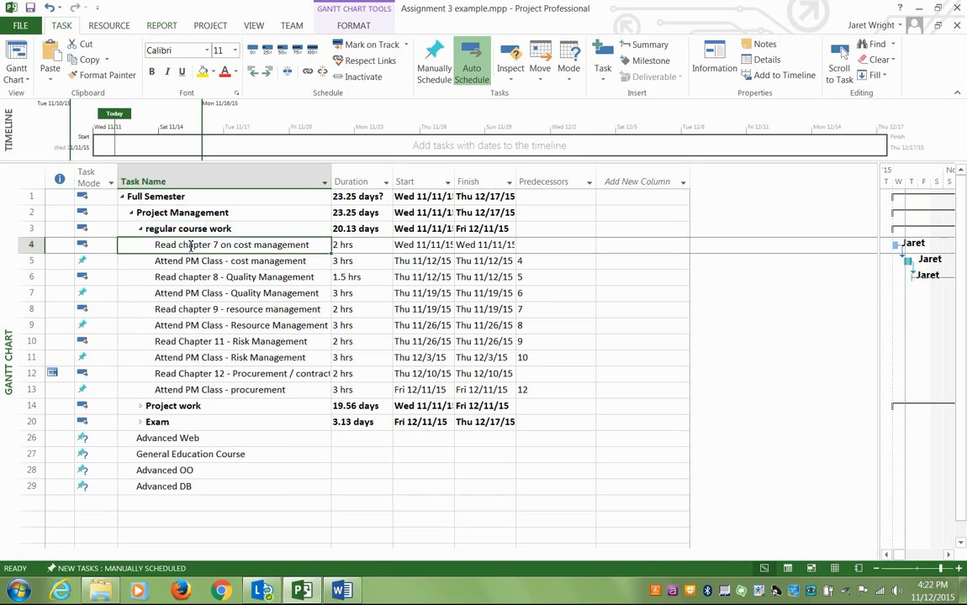
click(231, 260)
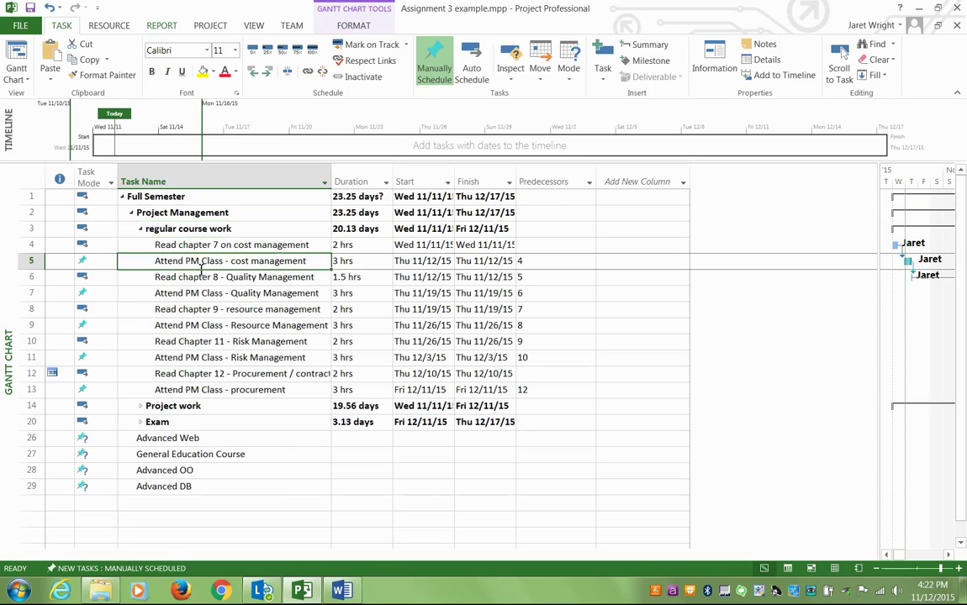
click(237, 293)
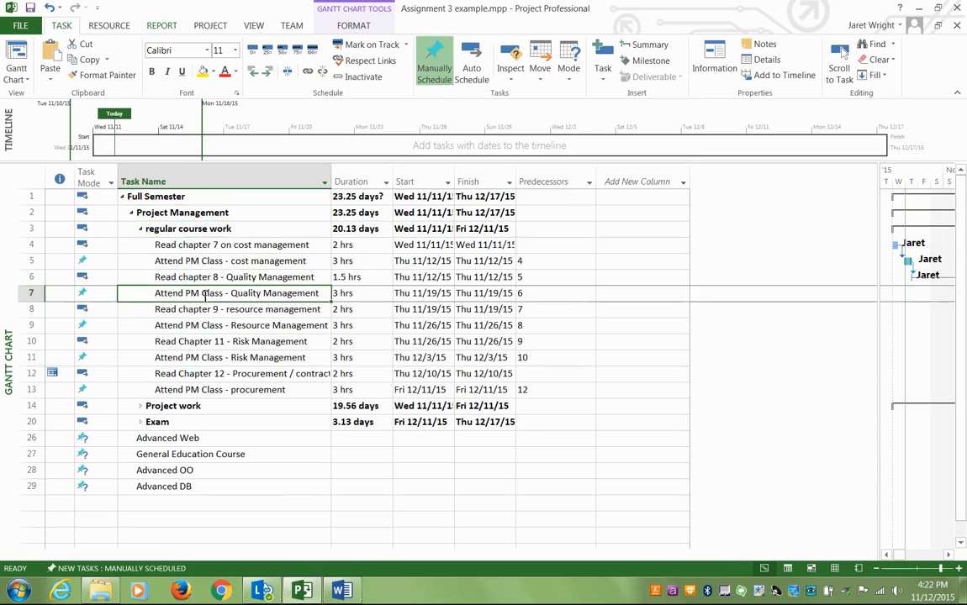
click(93, 261)
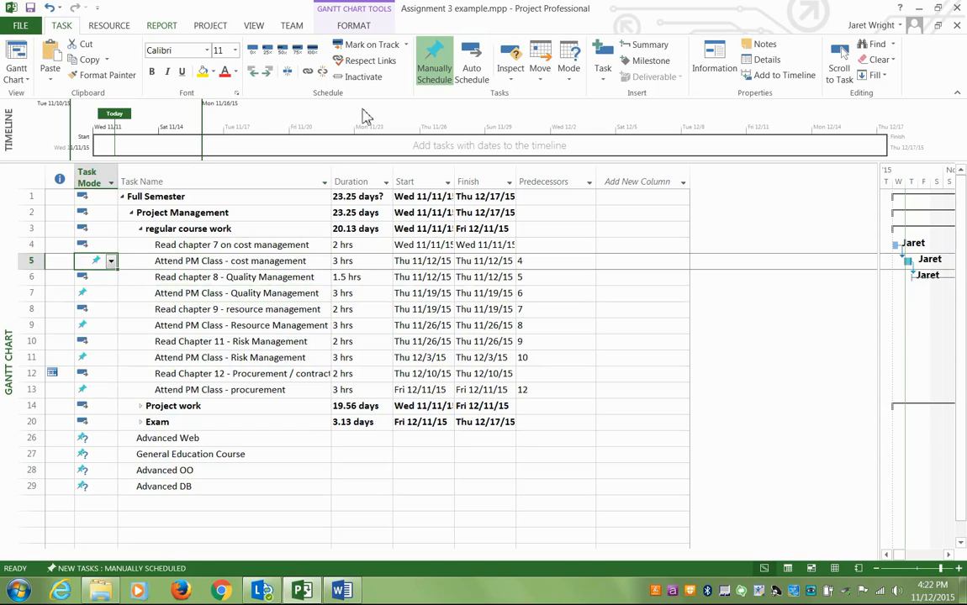
click(231, 261)
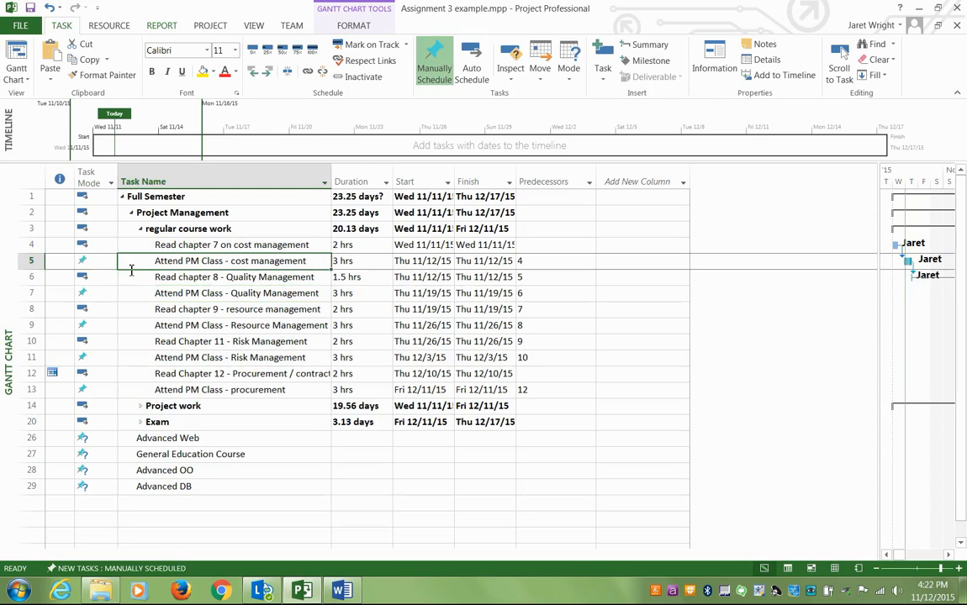
click(231, 245)
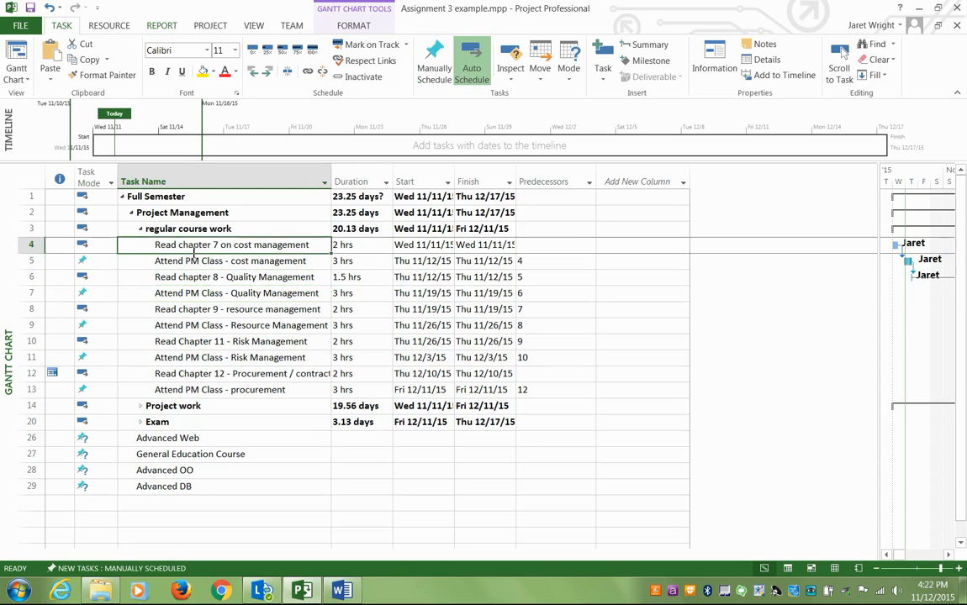
mouse_move(81, 244)
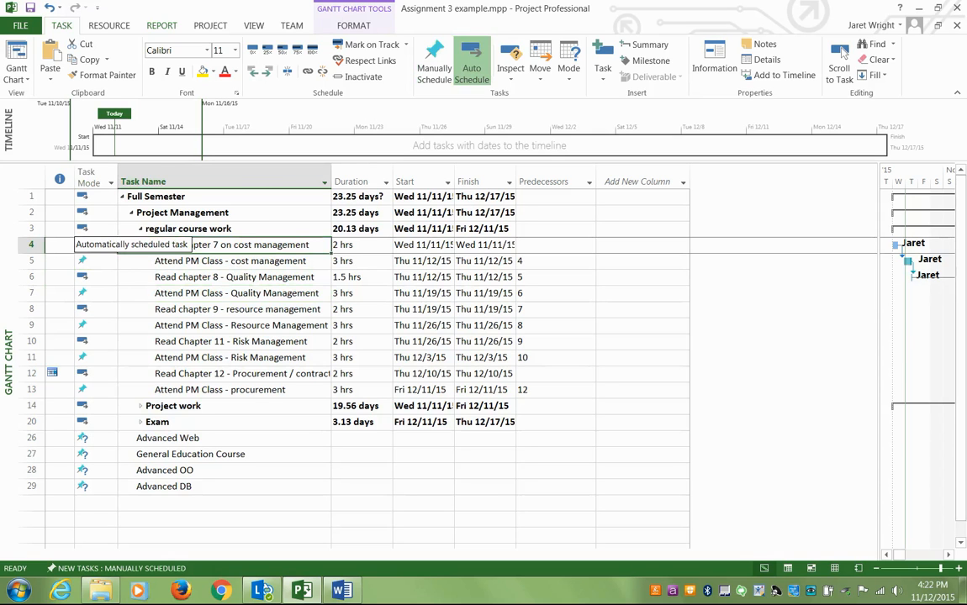
double_click(232, 244)
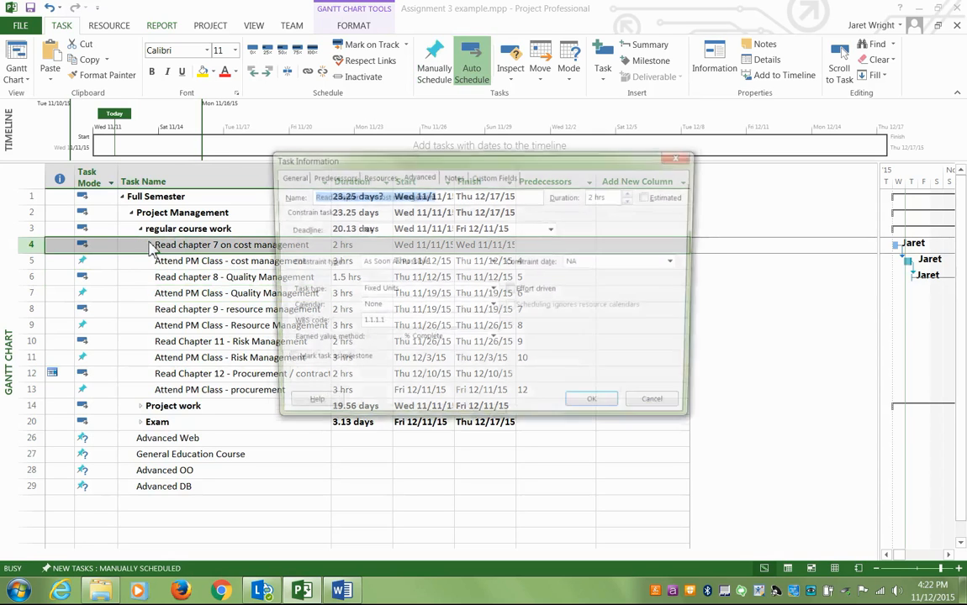
click(418, 176)
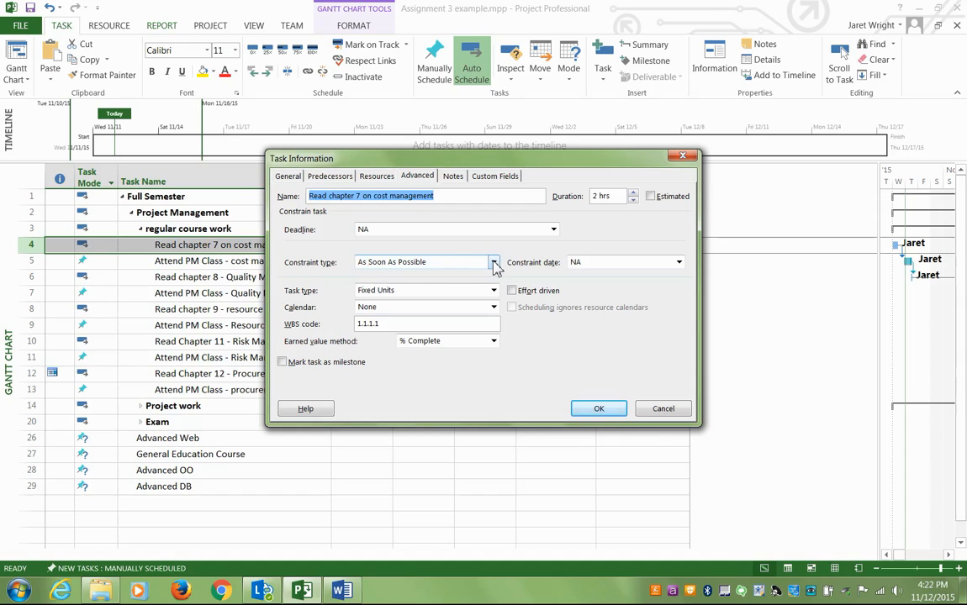
mouse_move(460, 257)
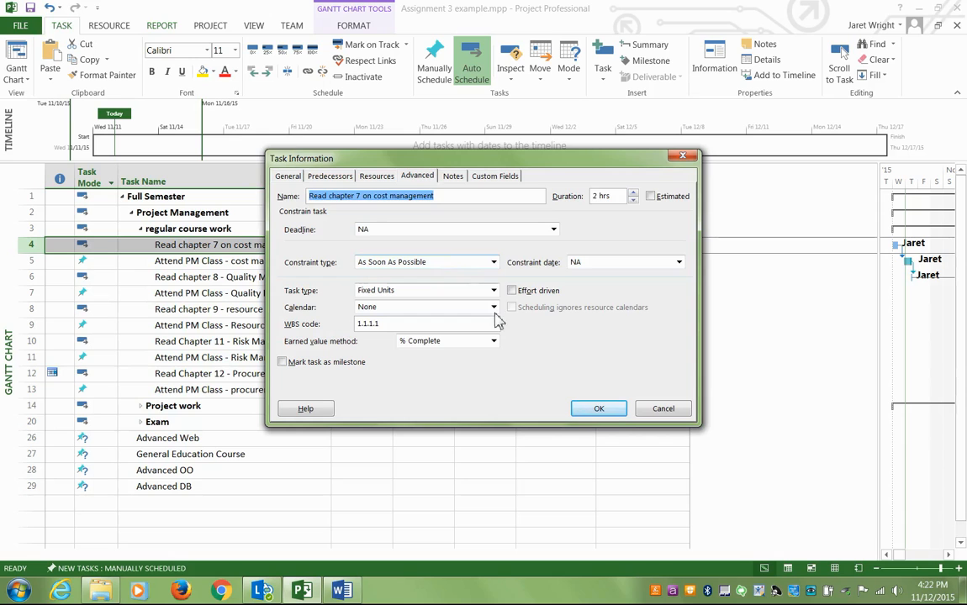
click(599, 408)
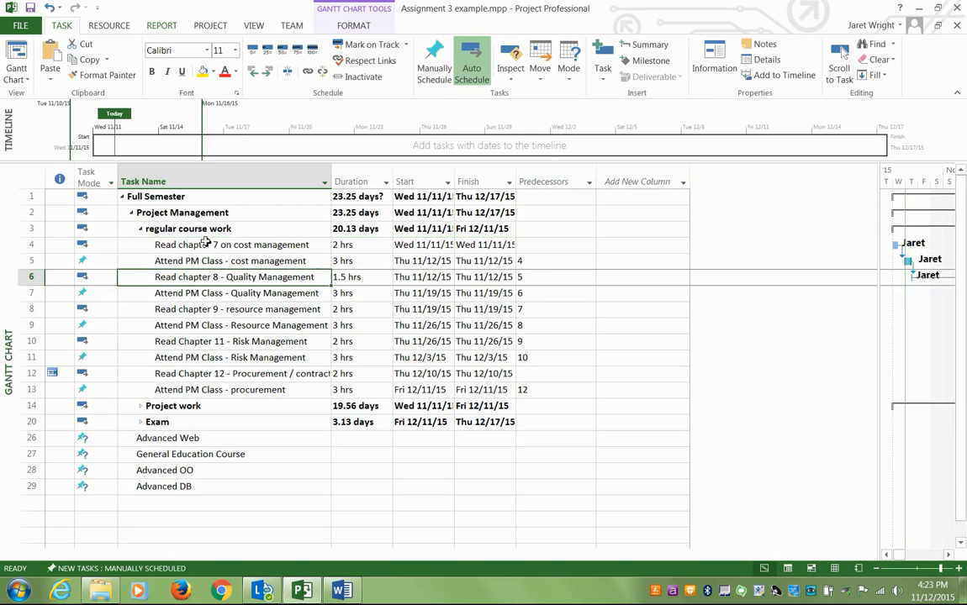
mouse_move(177, 243)
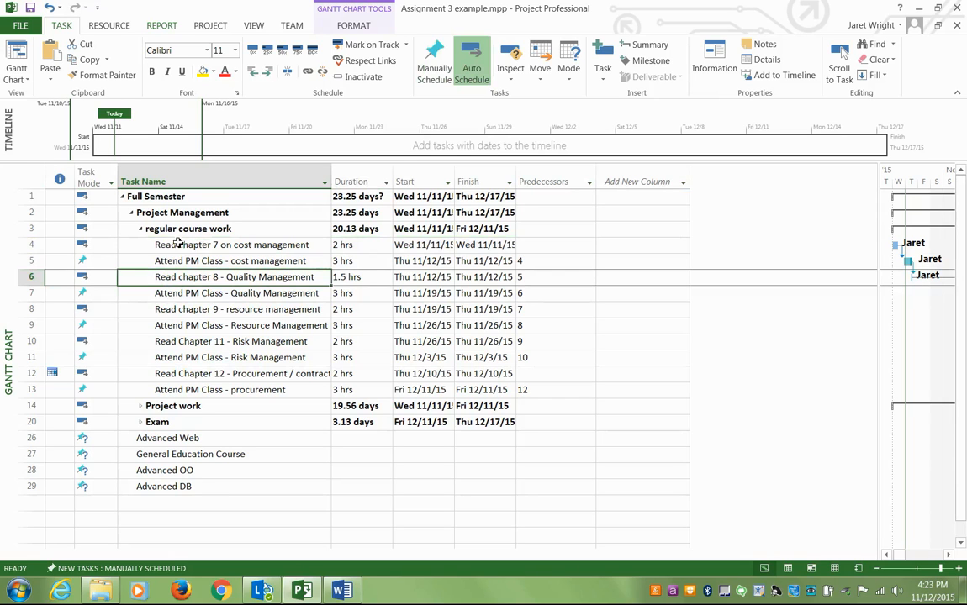
mouse_move(294, 245)
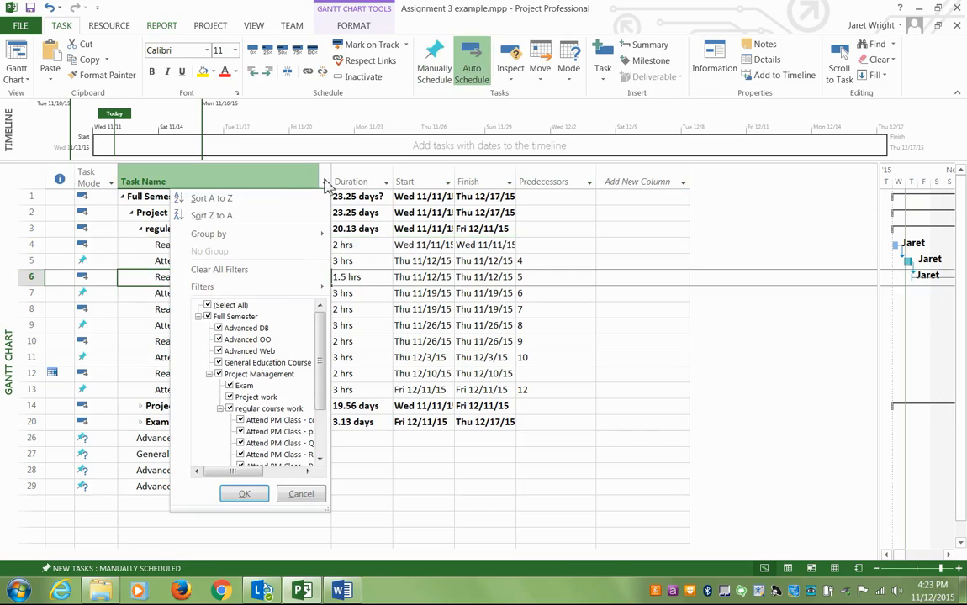
mouse_move(227, 287)
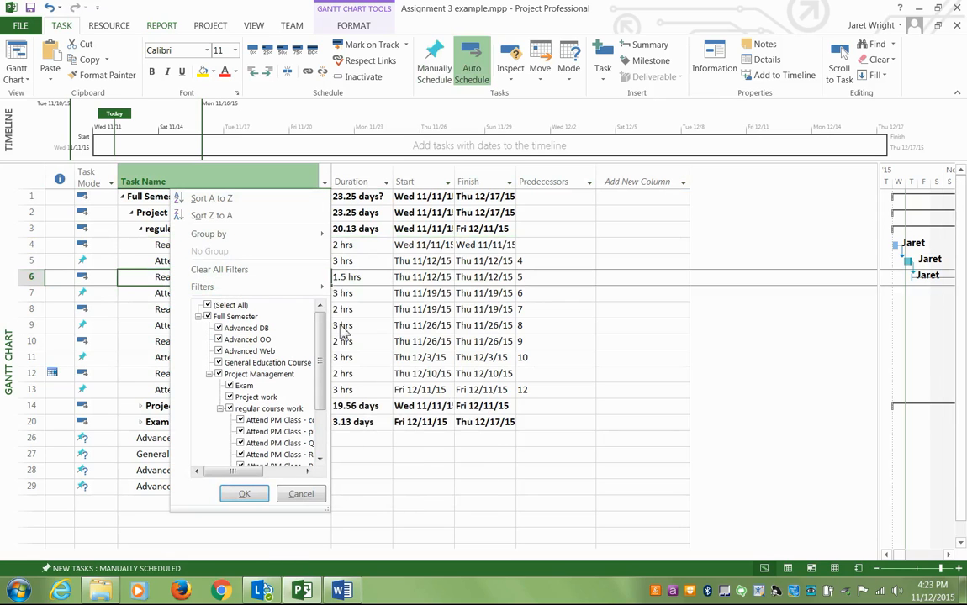
Apply a custom Task Name filter showing only names containing 'class'.
click(202, 287)
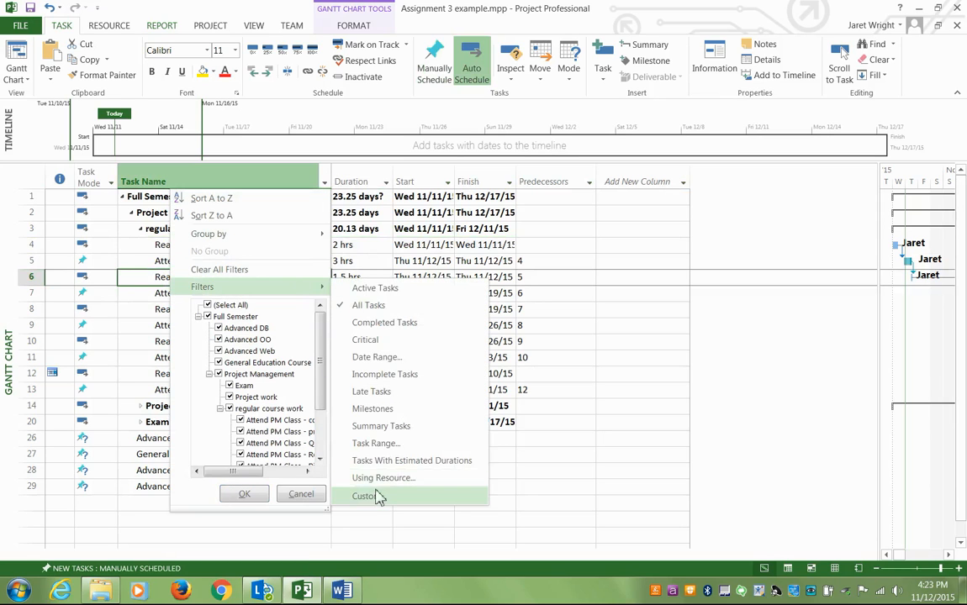
click(364, 496)
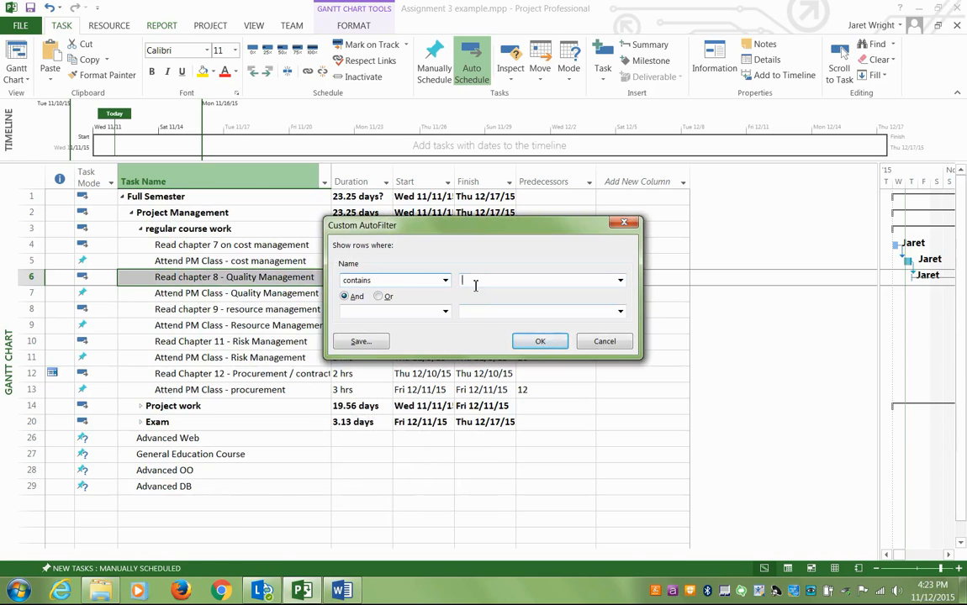
text(class)
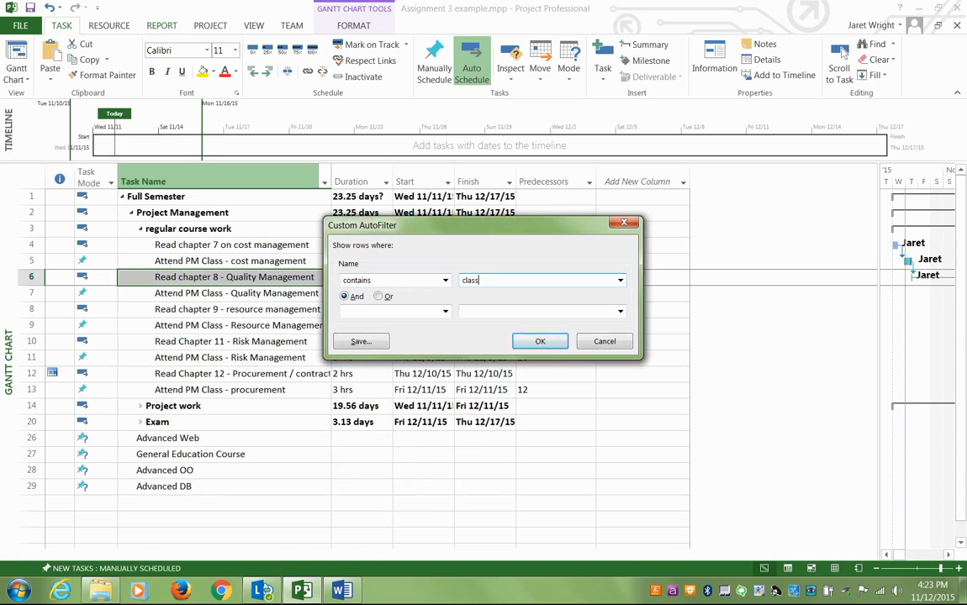
click(540, 341)
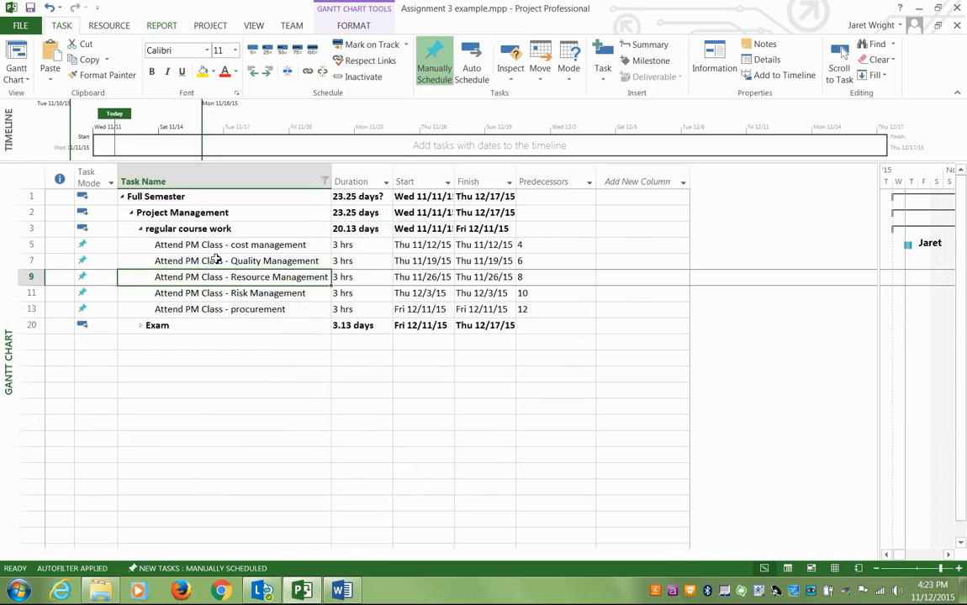
mouse_move(216, 293)
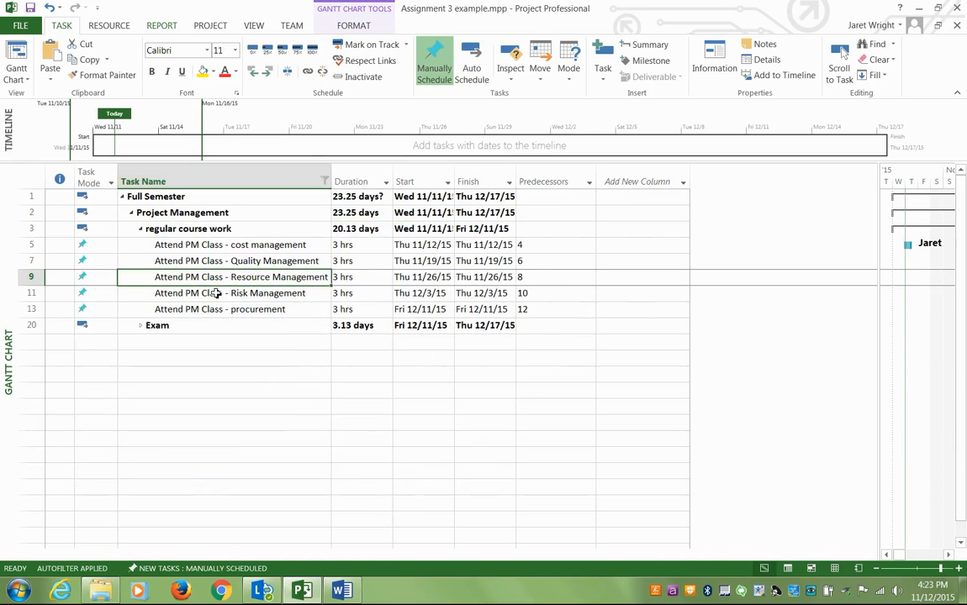
mouse_move(206, 503)
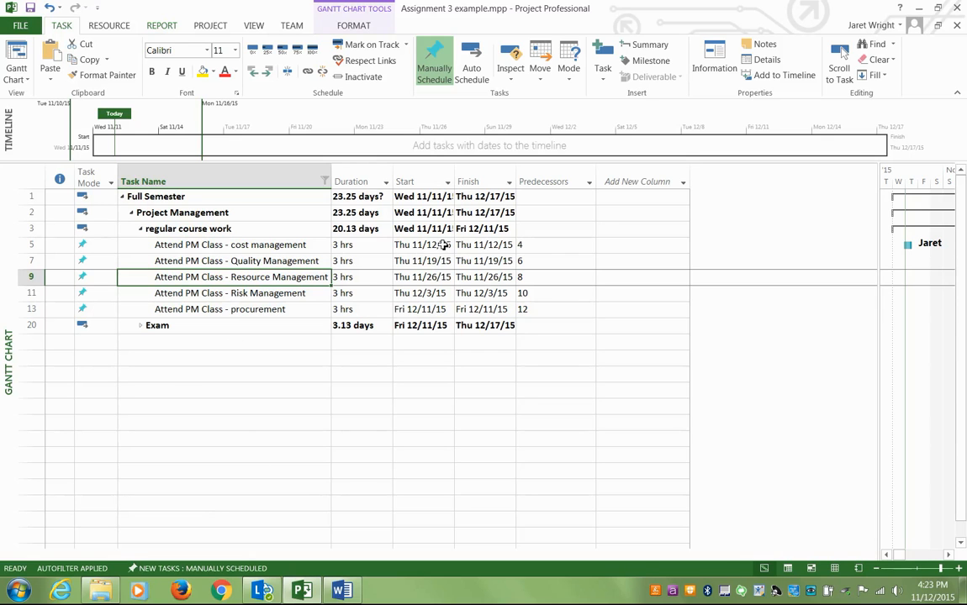
Move the procurement class start to Thu 12/10/15 and expand the Exam group.
click(423, 244)
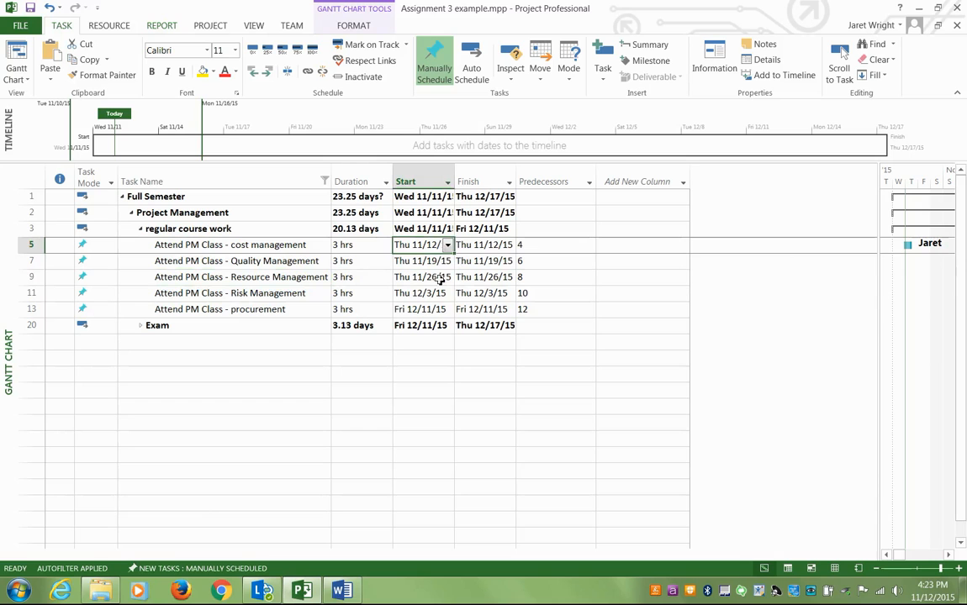
mouse_move(440, 309)
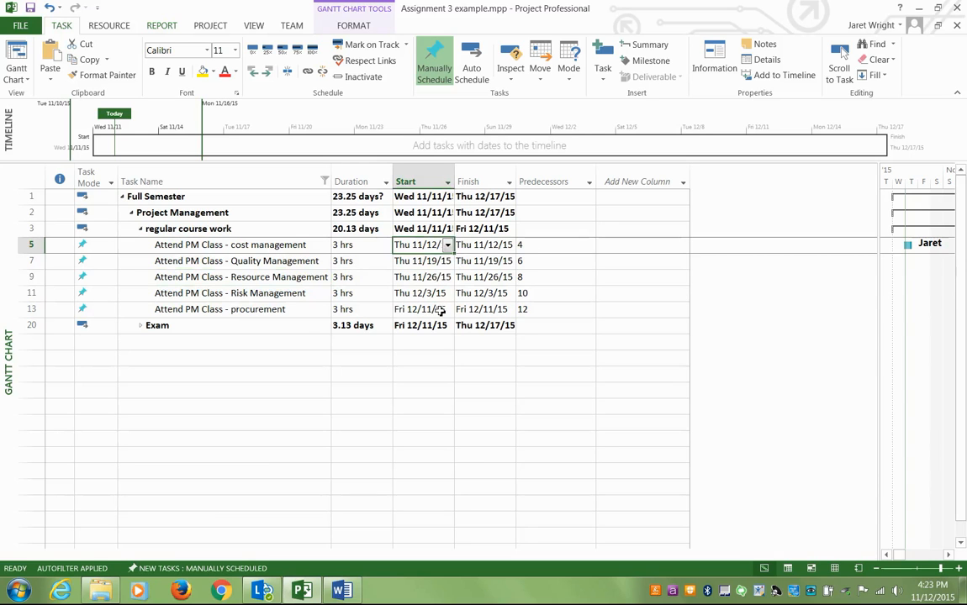
click(421, 309)
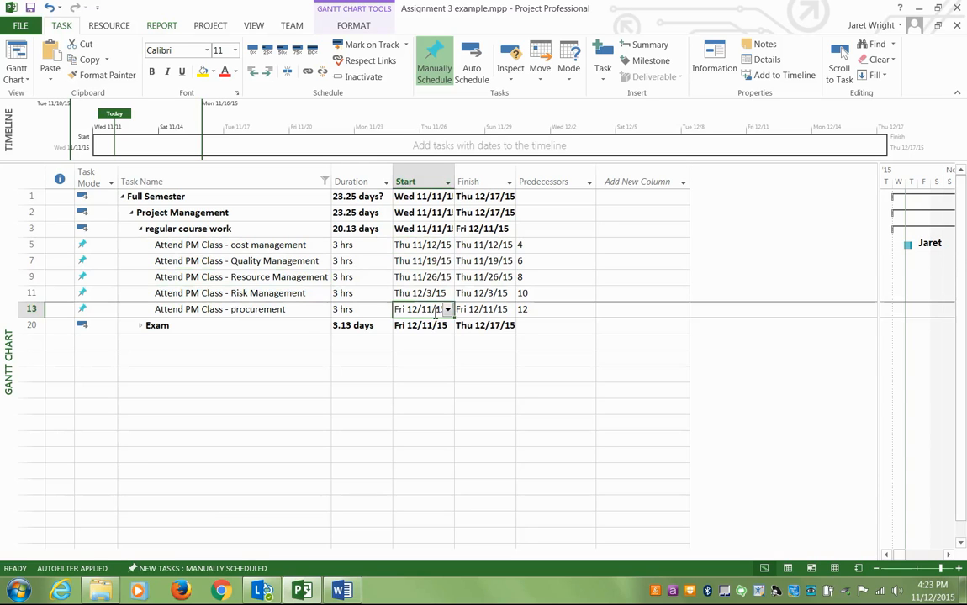
click(448, 308)
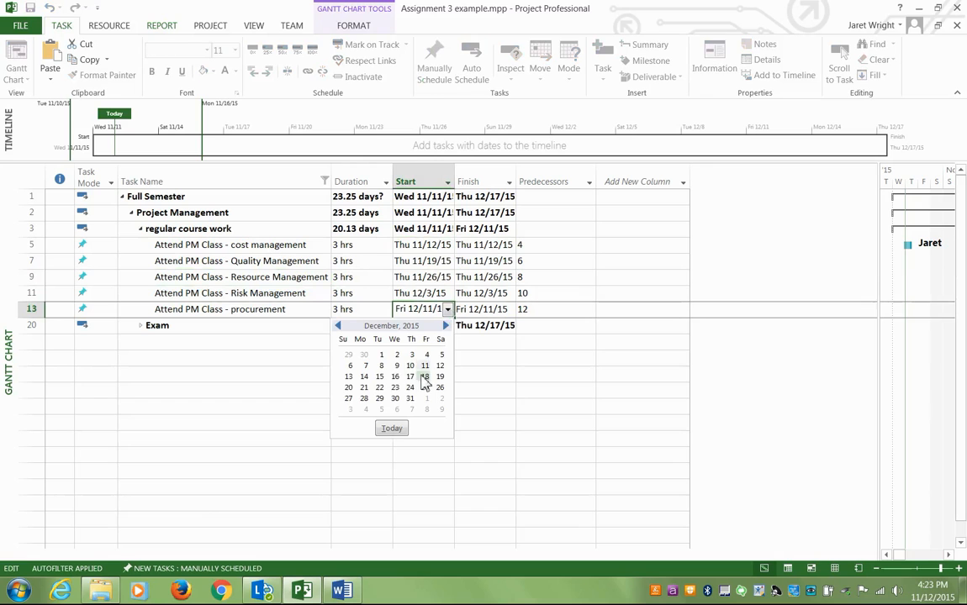
click(411, 365)
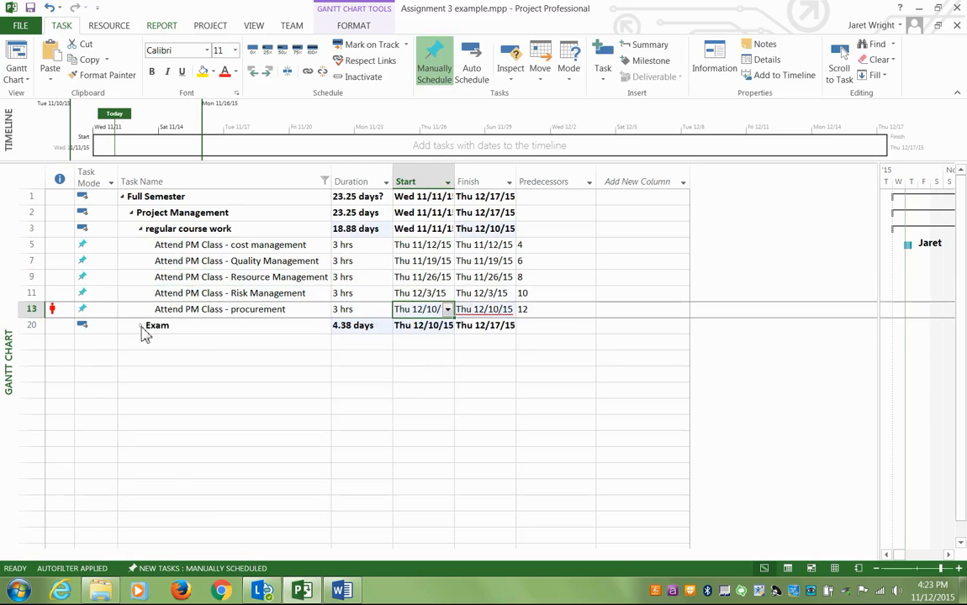
click(141, 325)
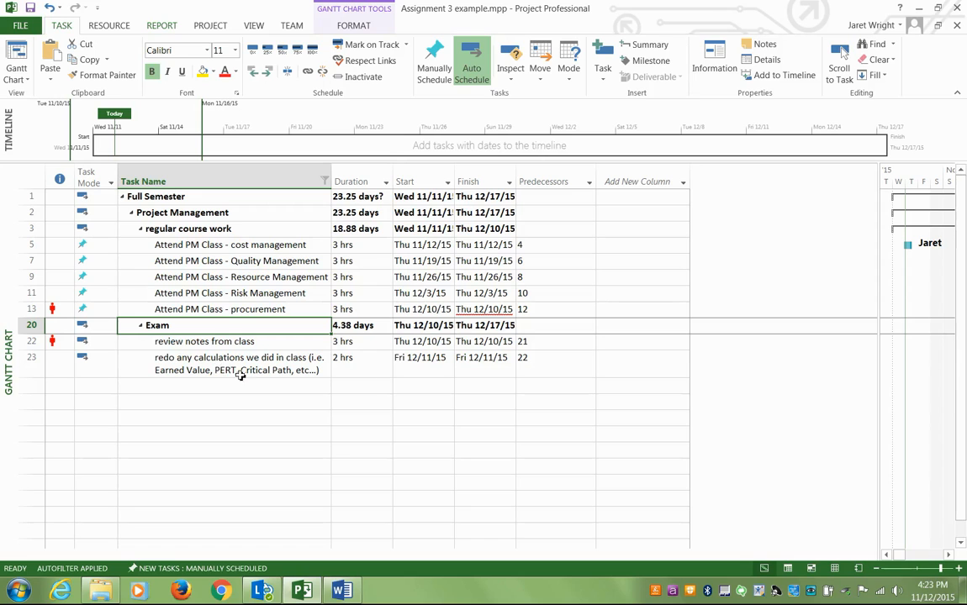
mouse_move(238, 297)
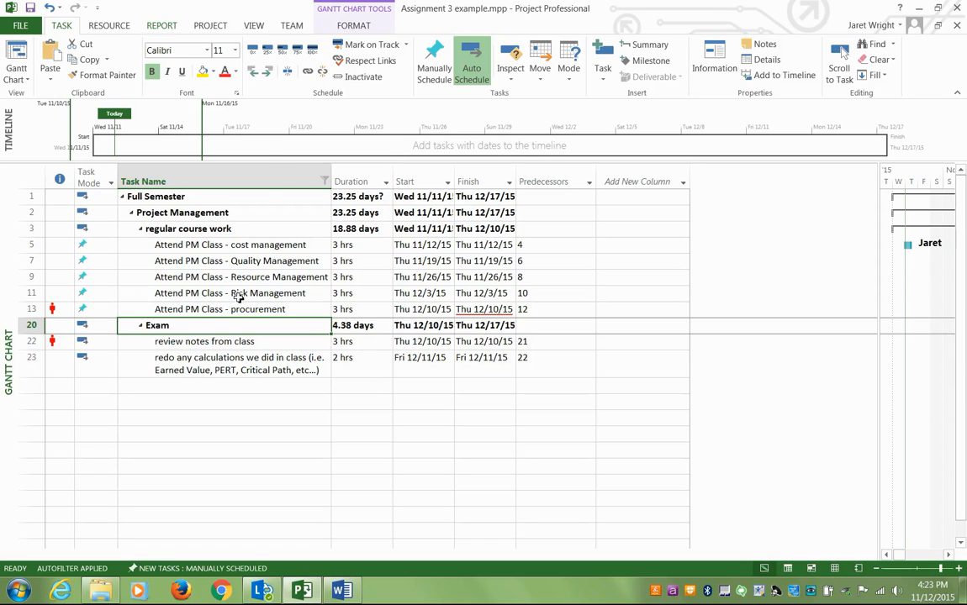
mouse_move(214, 351)
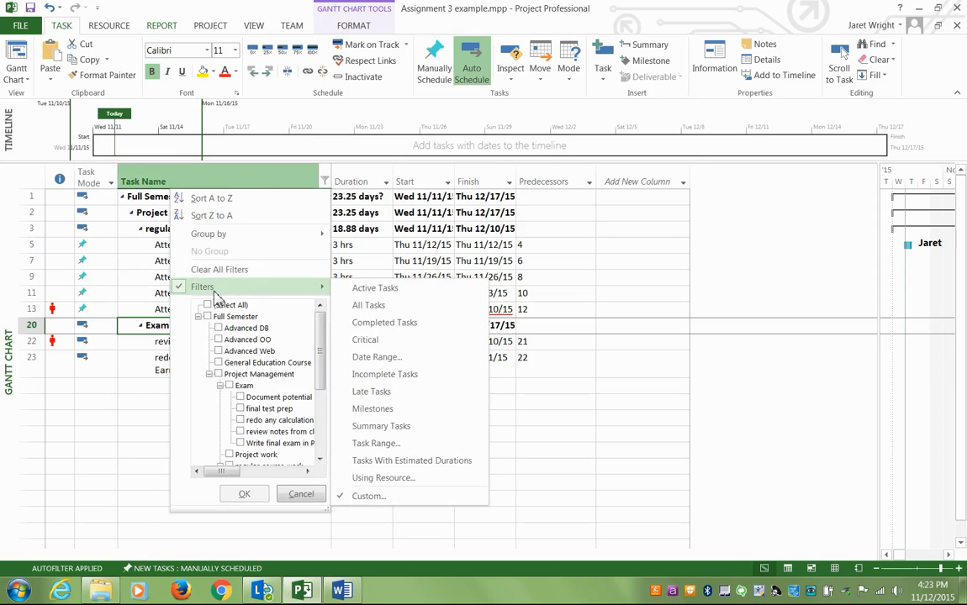
Clear the Task Name filter via (Select All) and expand the Project work group.
click(208, 305)
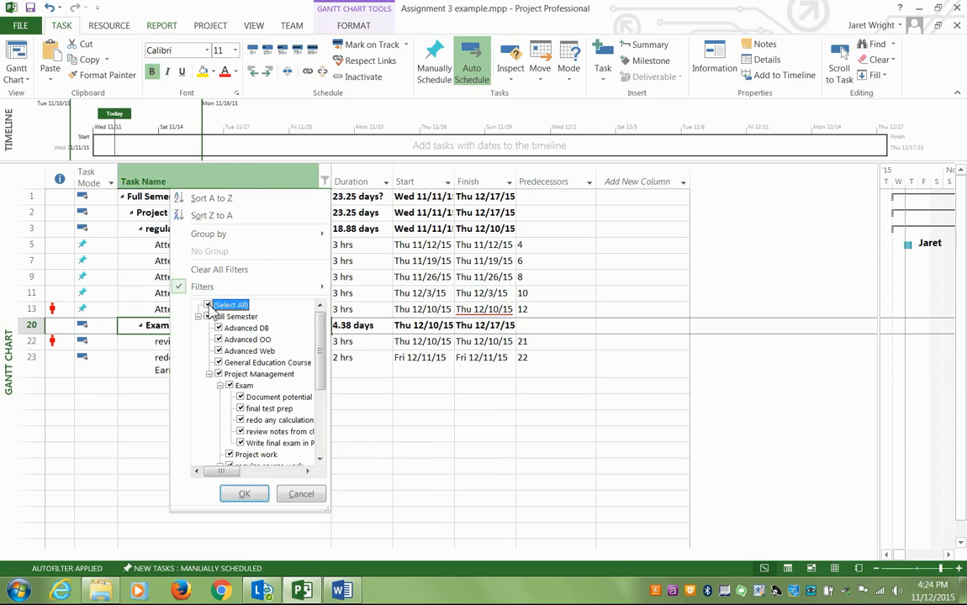
click(244, 493)
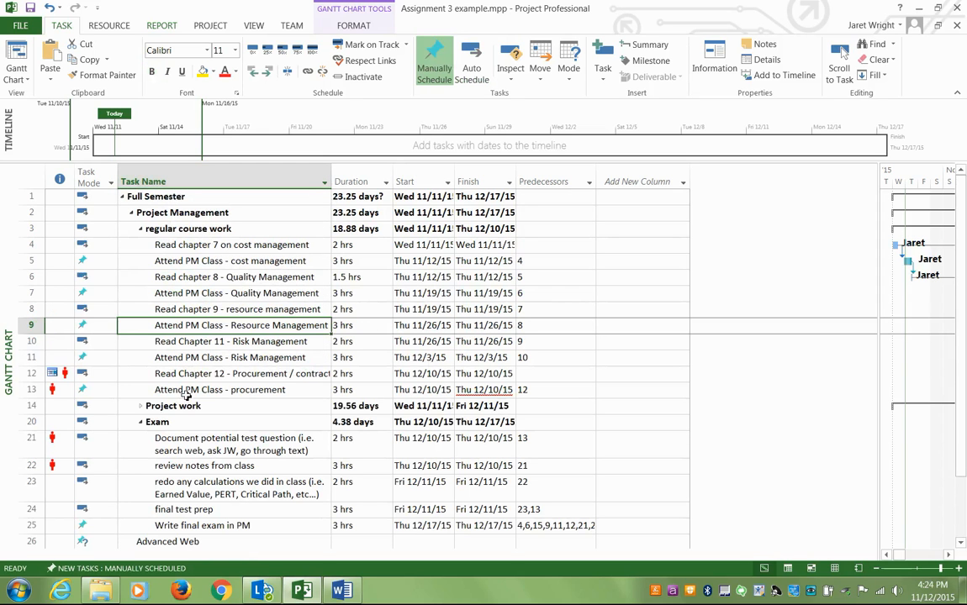
click(141, 406)
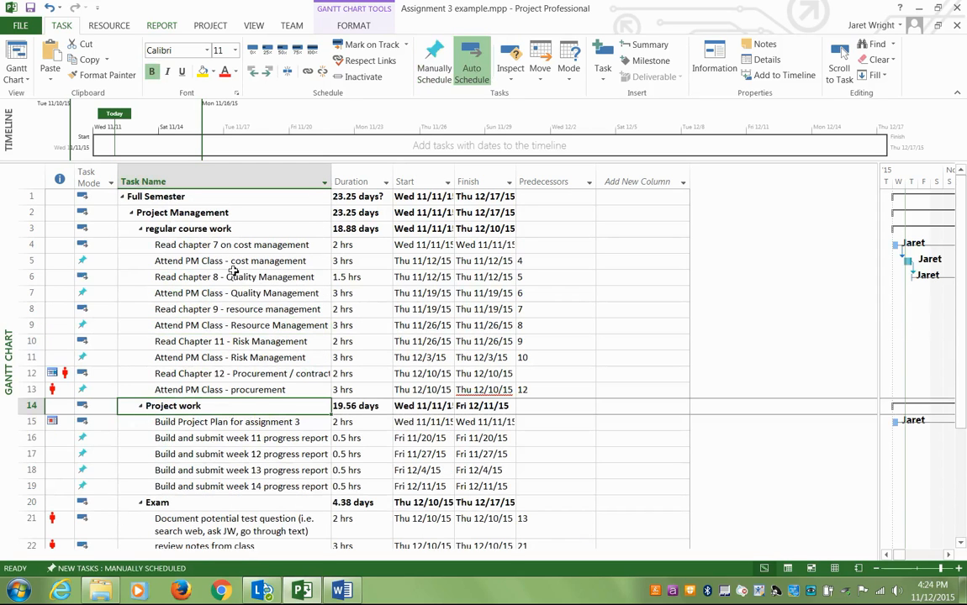
Collapse regular course work and Exam, then select Build Project Plan for assignment 3.
click(132, 229)
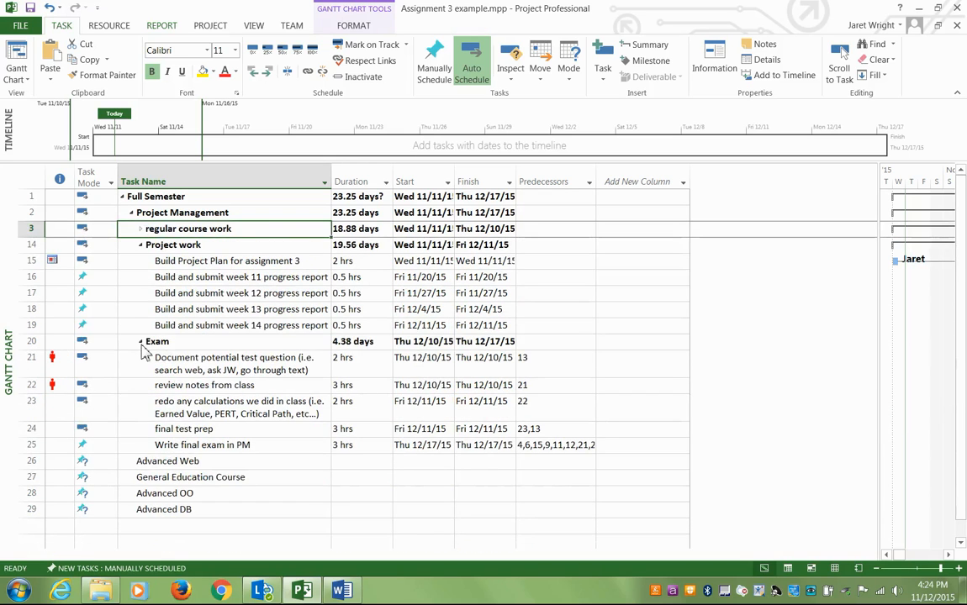
click(140, 340)
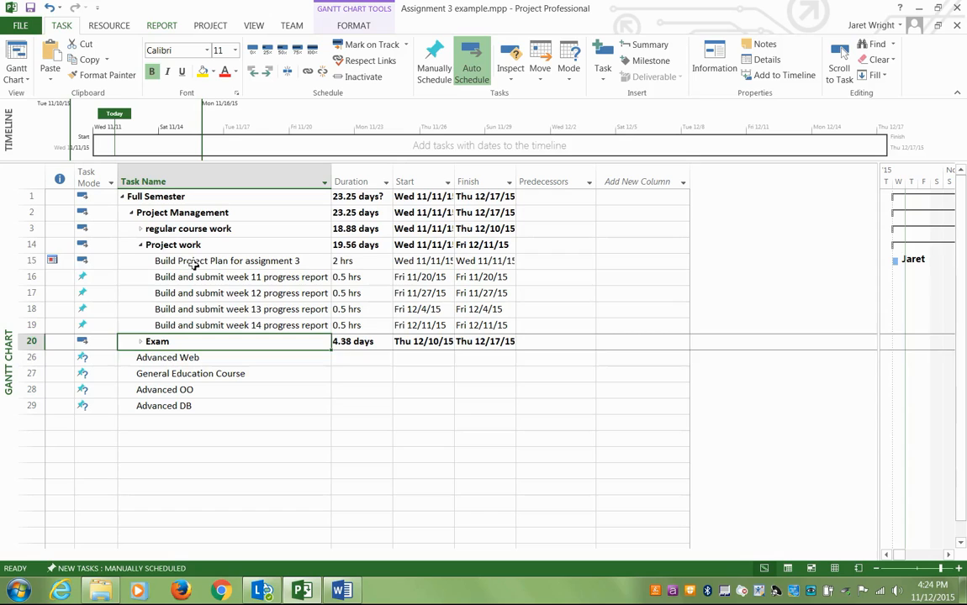
click(227, 292)
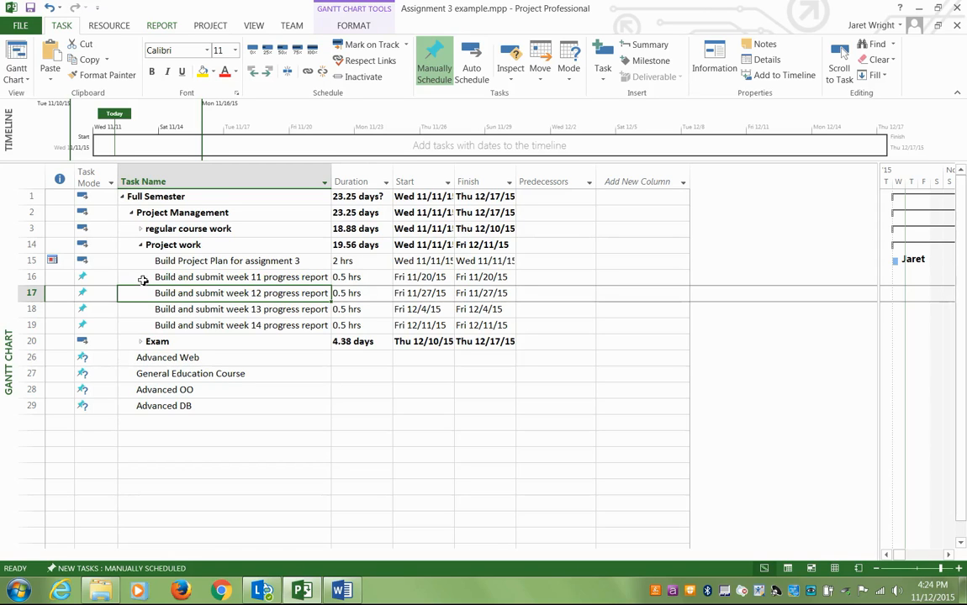
click(227, 260)
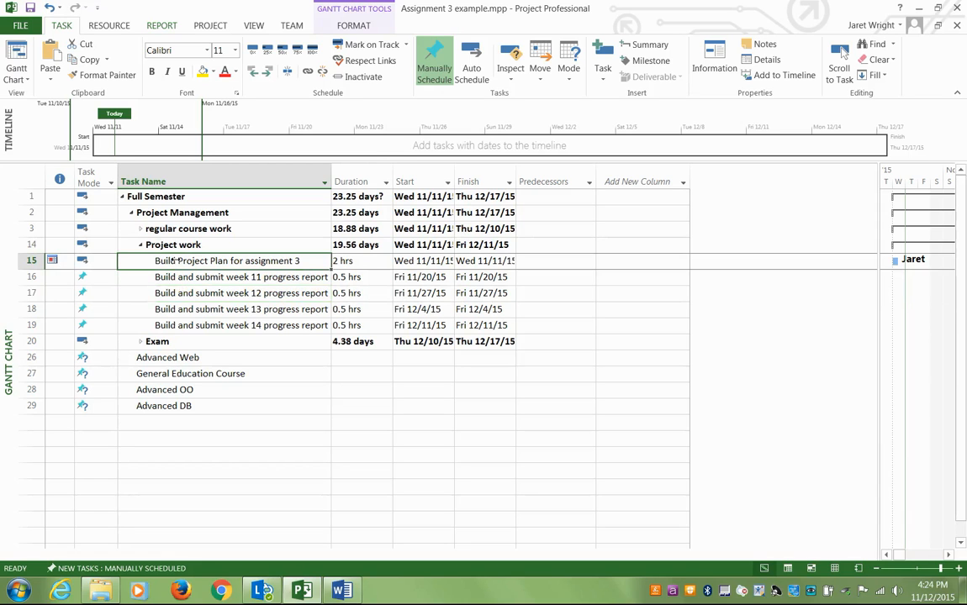
click(471, 63)
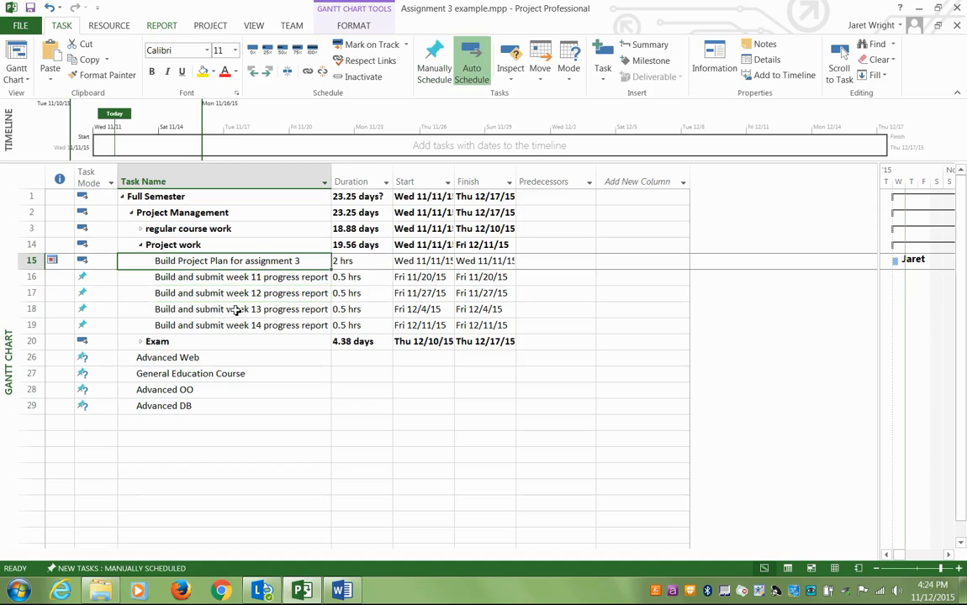
click(362, 260)
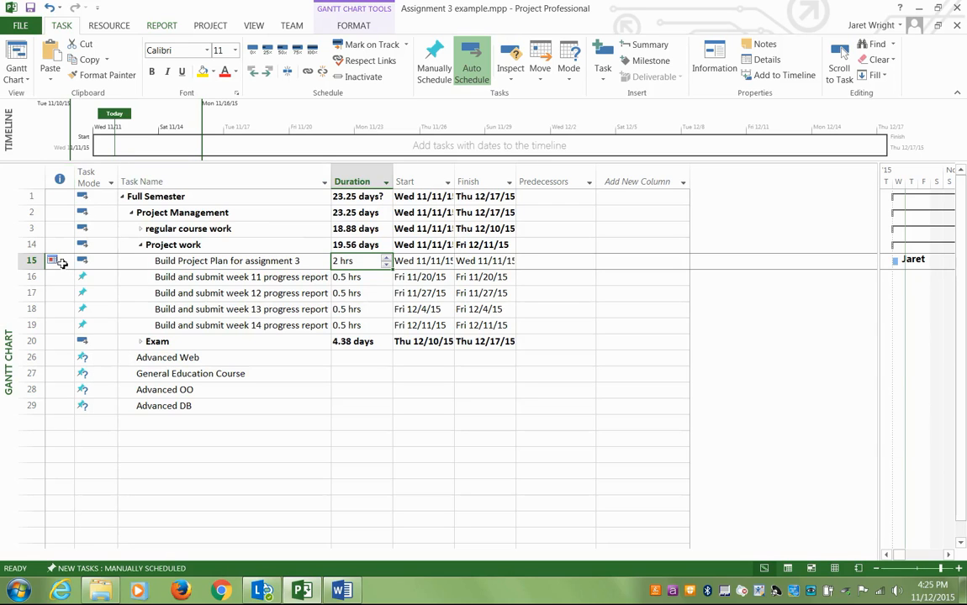
mouse_move(60, 260)
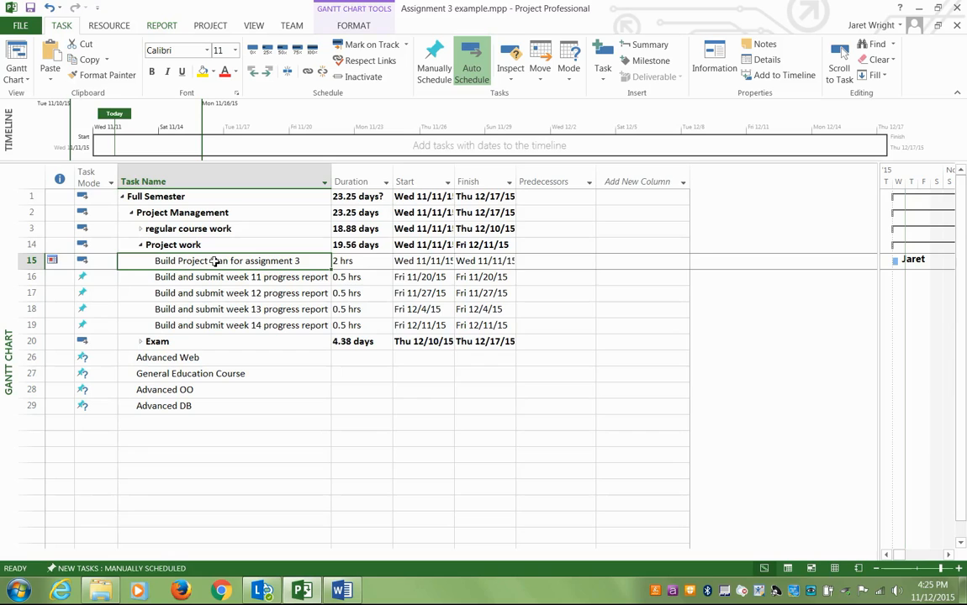
Review Build Project Plan for assignment 3's Task Information and its Finish No Later Than 11/19/15 constraint.
double_click(214, 261)
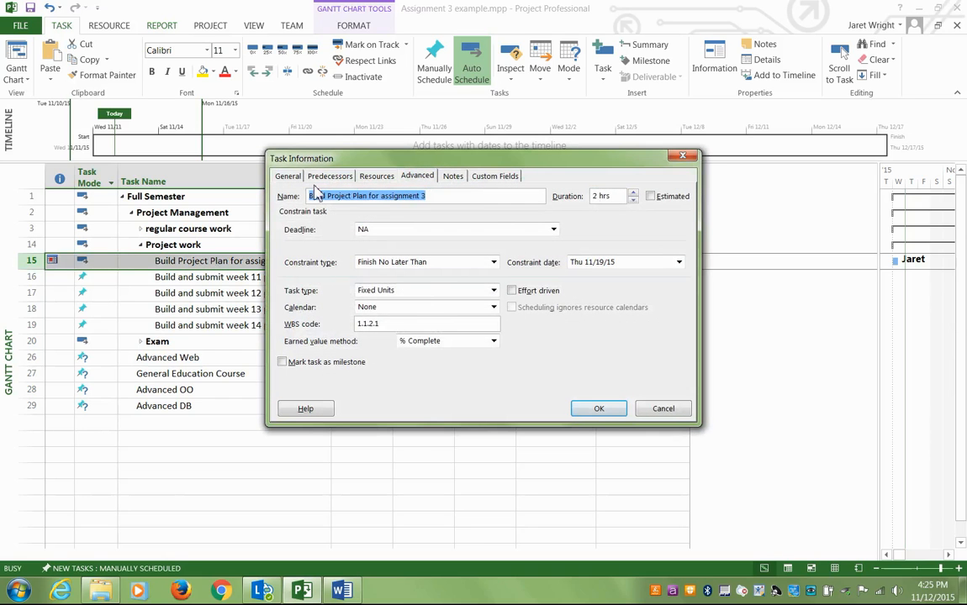
click(288, 176)
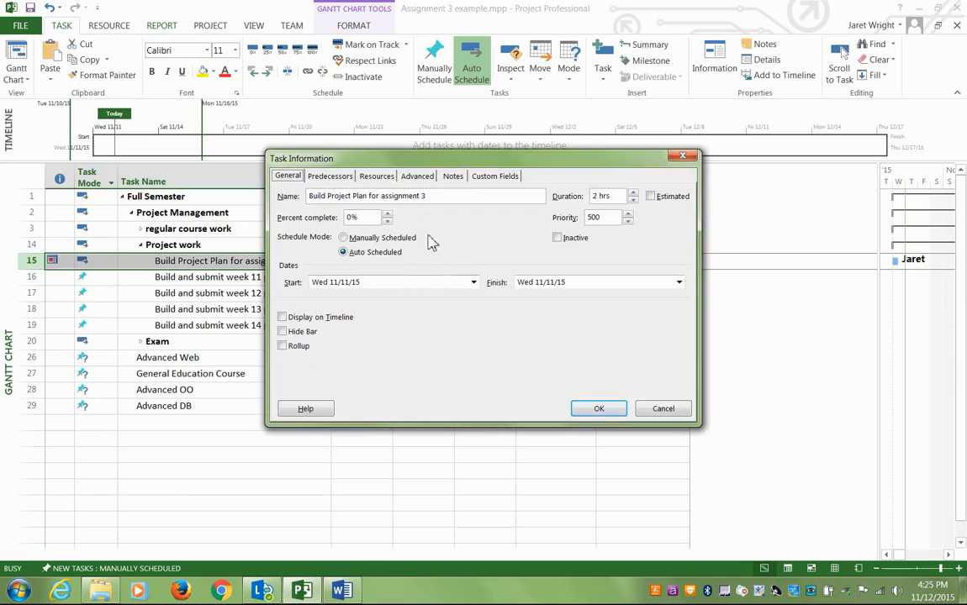
click(417, 176)
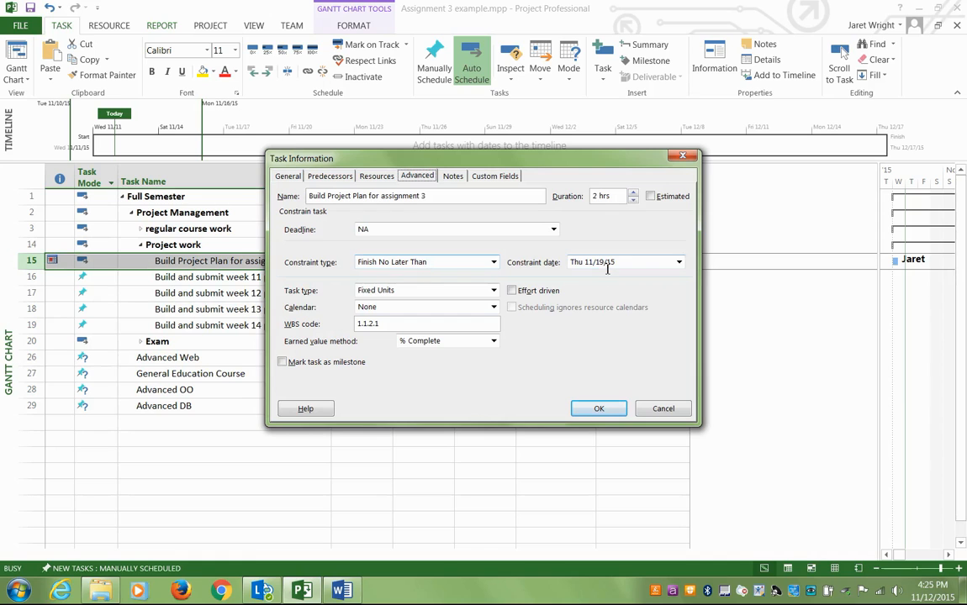
click(679, 262)
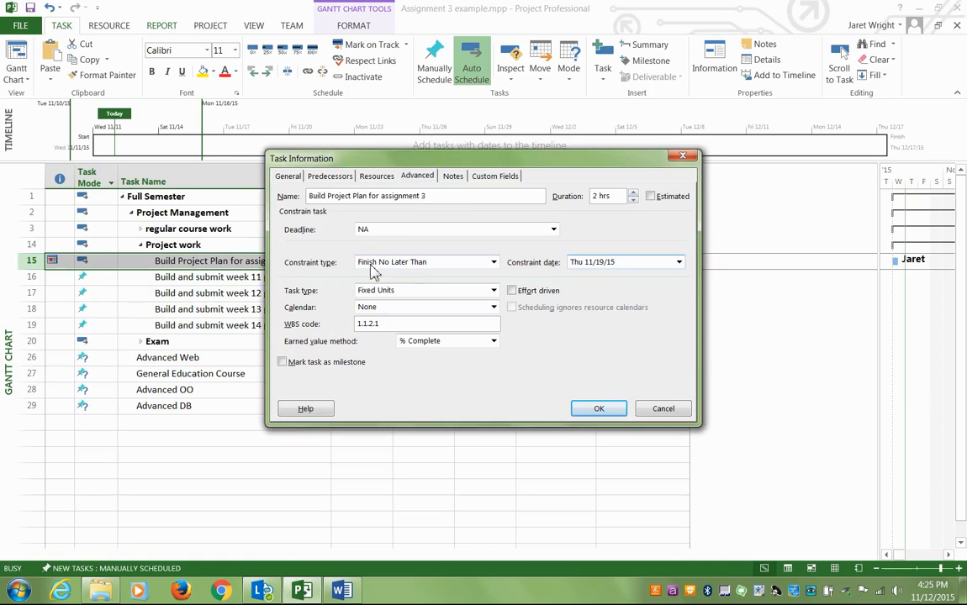
click(599, 408)
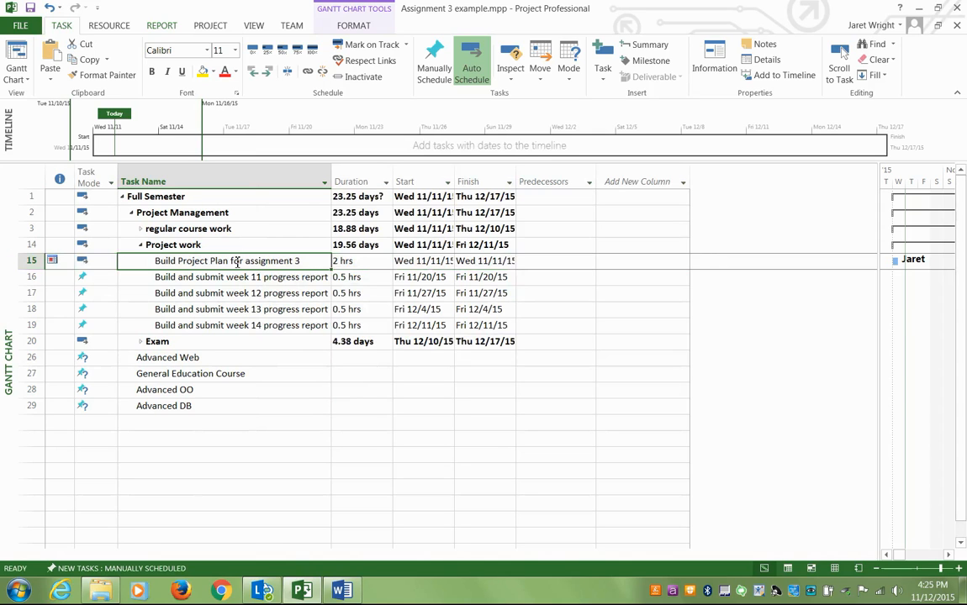
click(242, 293)
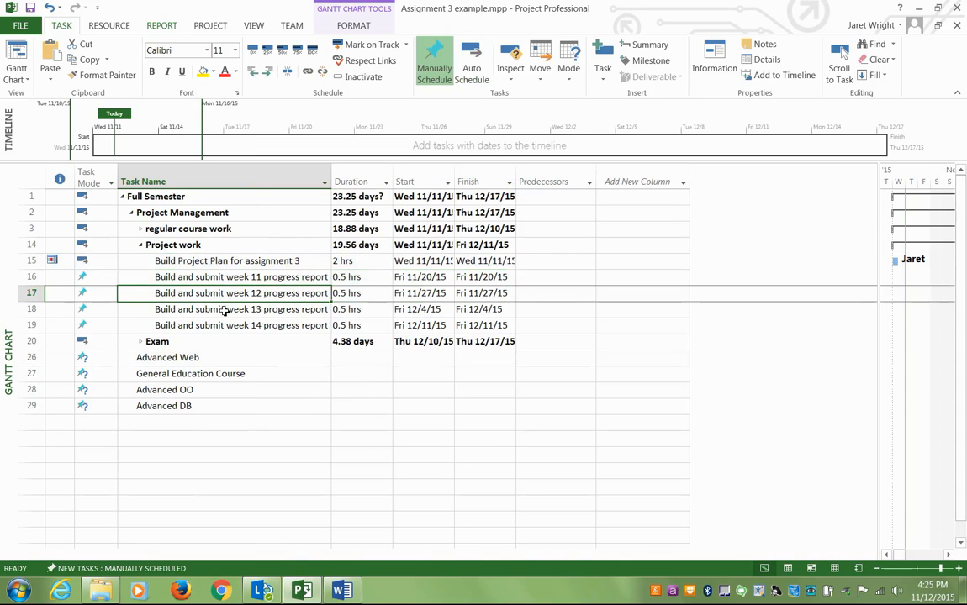
click(241, 325)
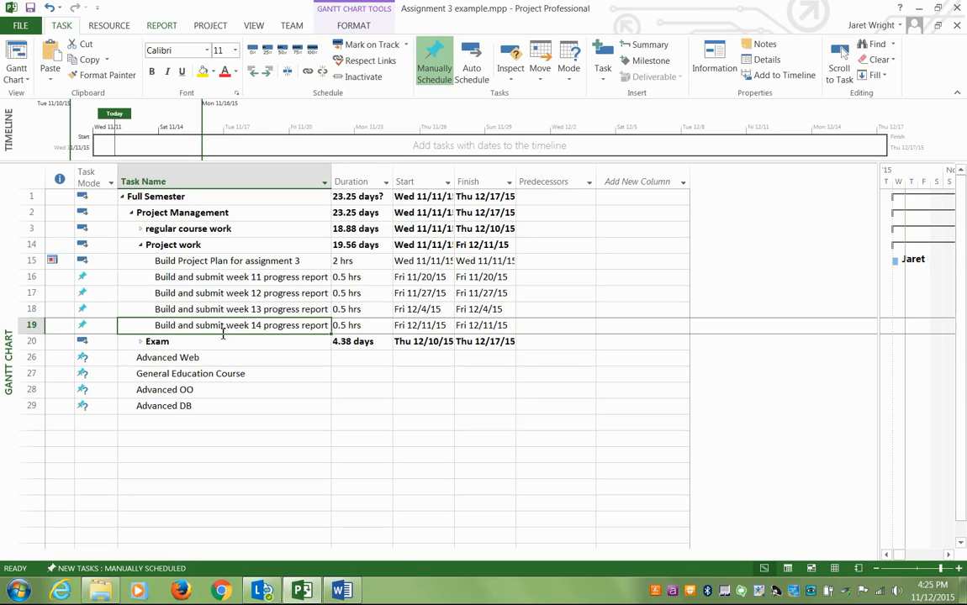
click(353, 276)
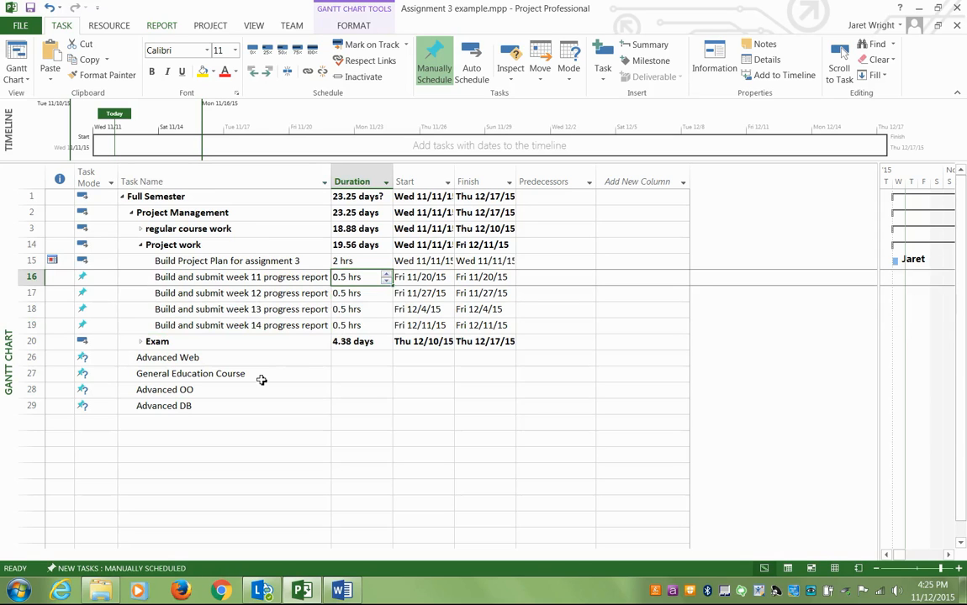
mouse_move(140, 312)
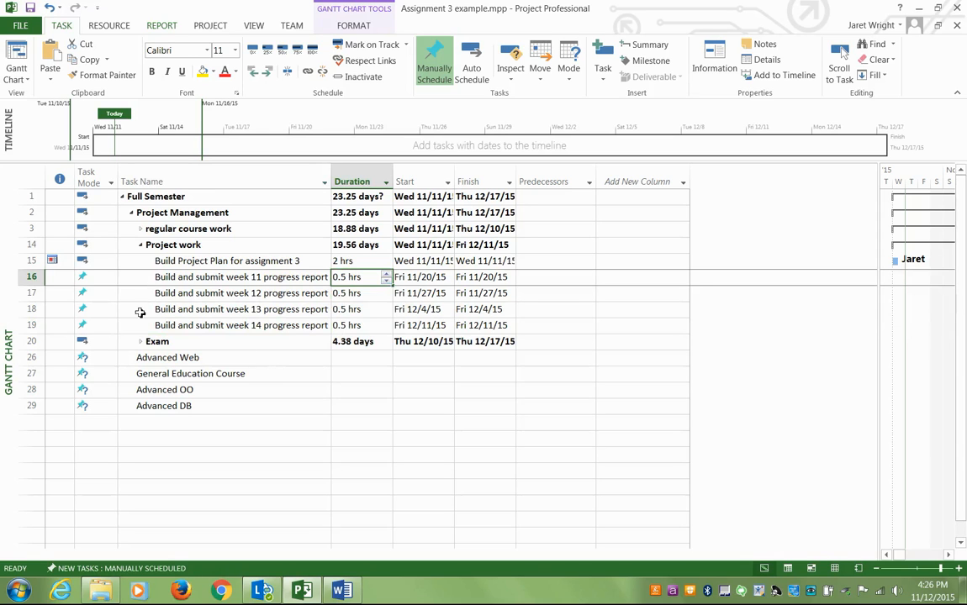
click(173, 244)
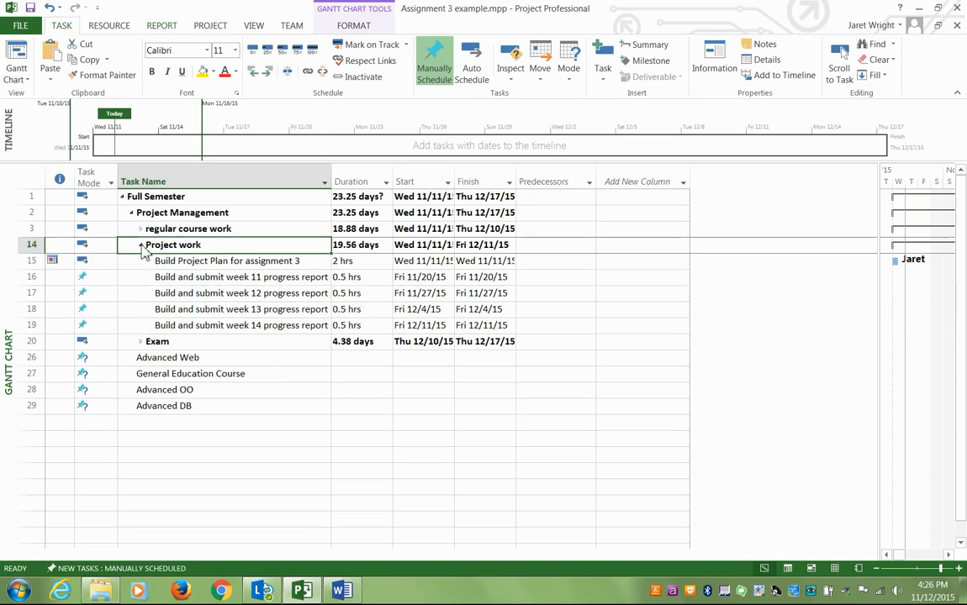
Collapse Project work and browse the Exam tasks: test questions, review notes, redo calculations, final prep.
click(141, 245)
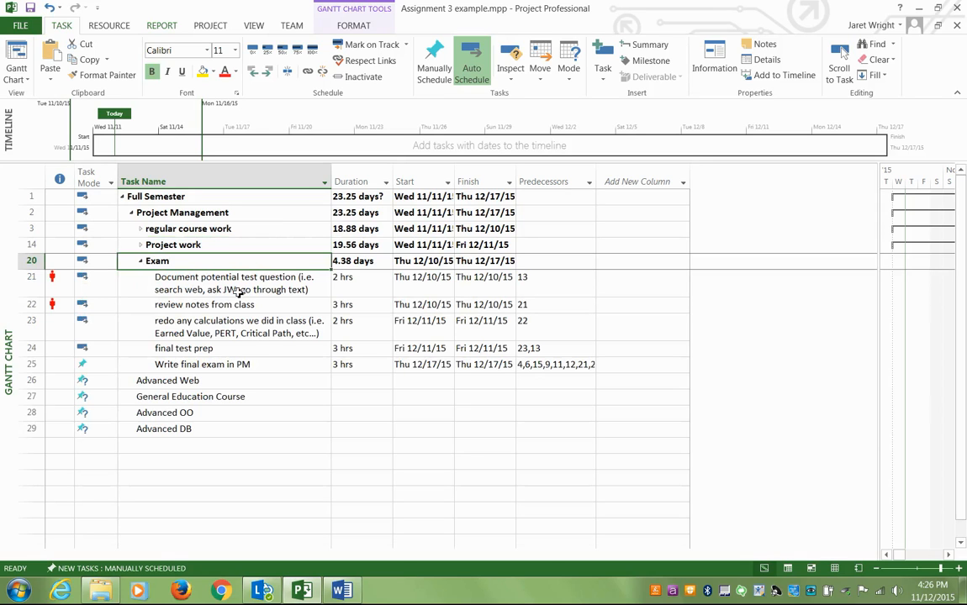
mouse_move(201, 289)
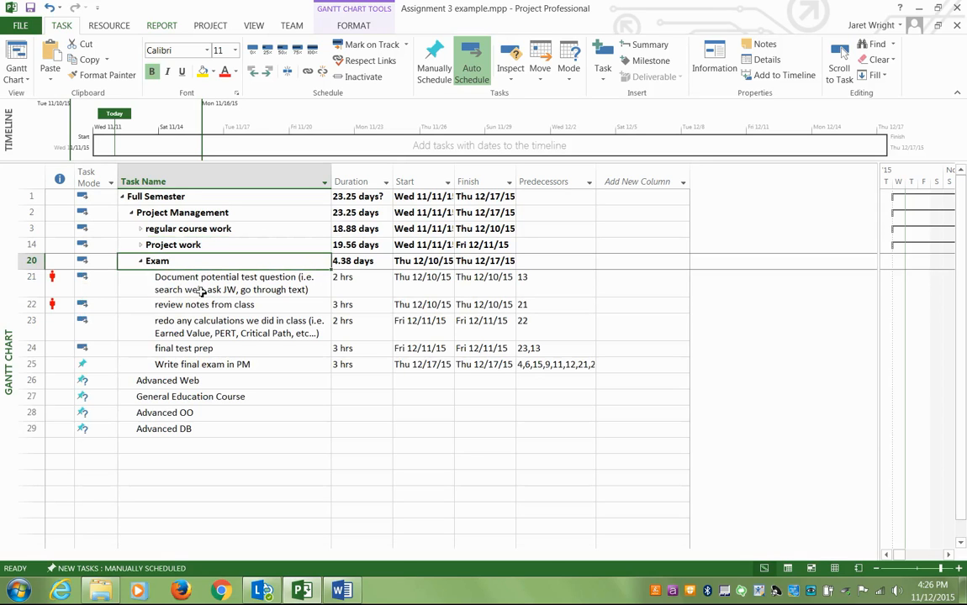
click(234, 282)
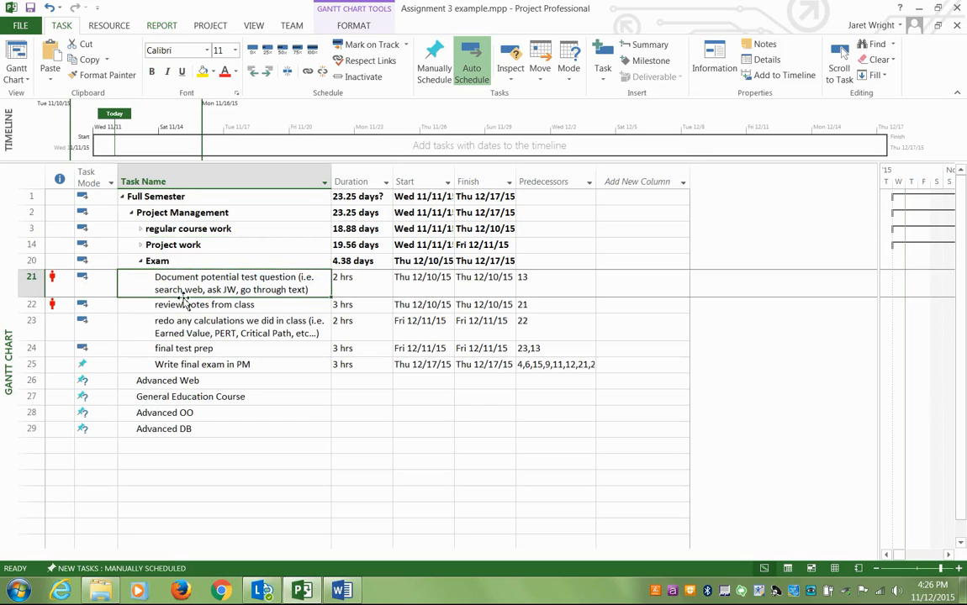
click(204, 305)
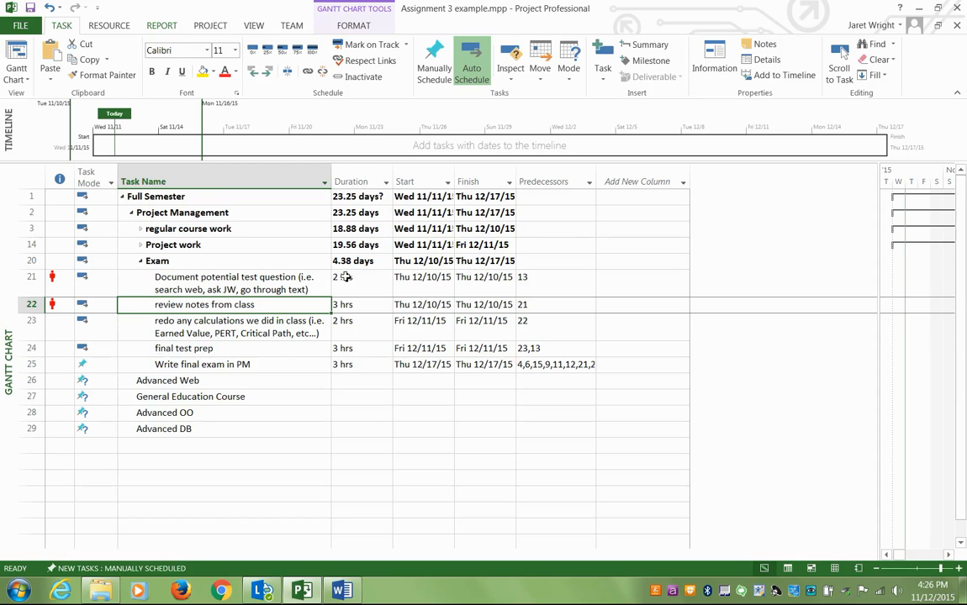
click(233, 277)
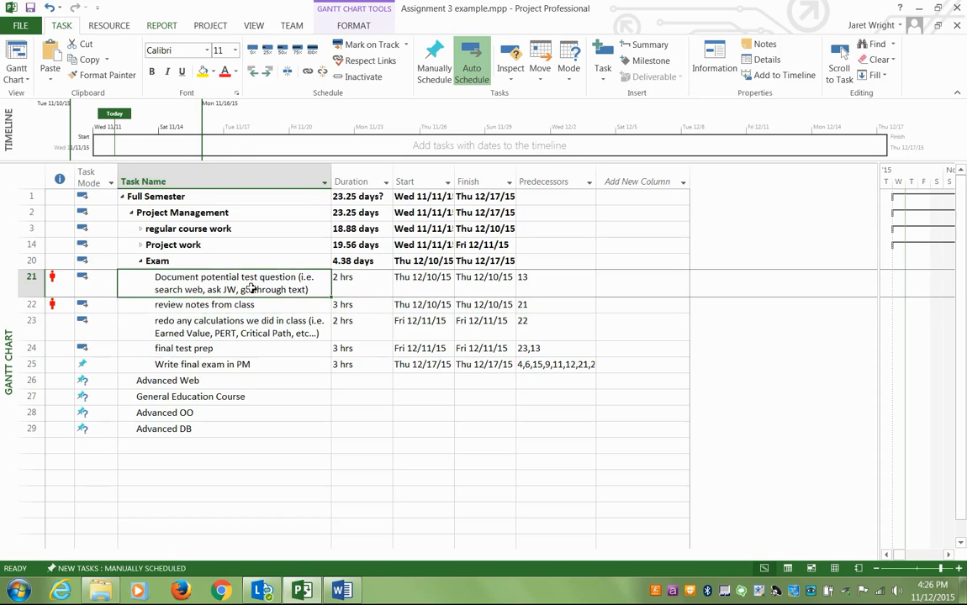
click(204, 305)
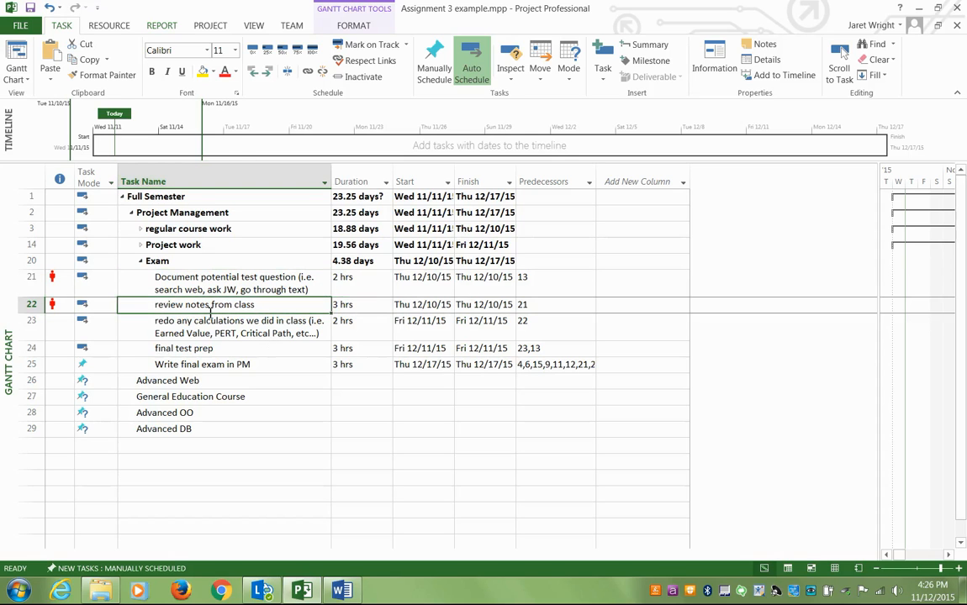
click(360, 305)
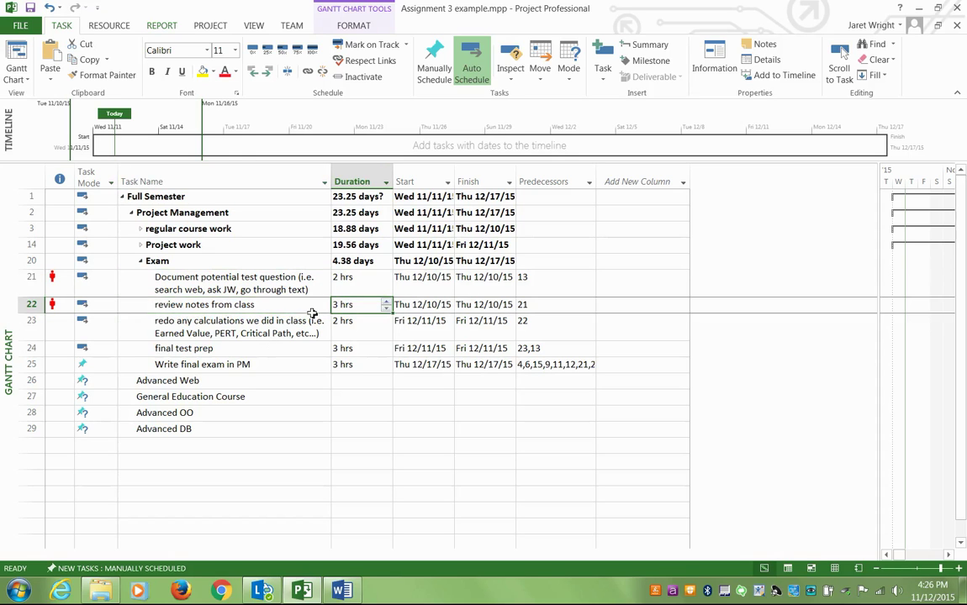
click(240, 326)
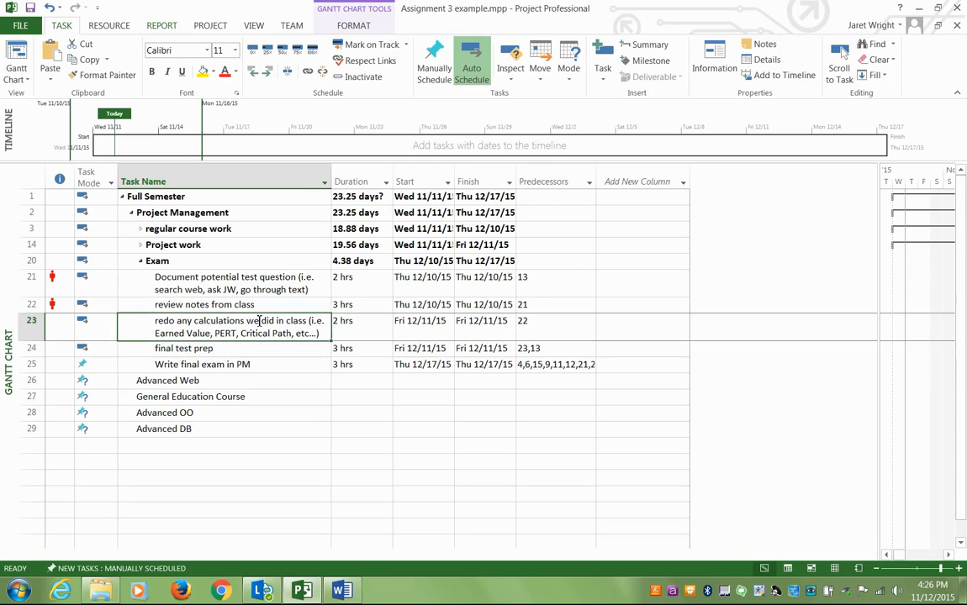
double_click(219, 327)
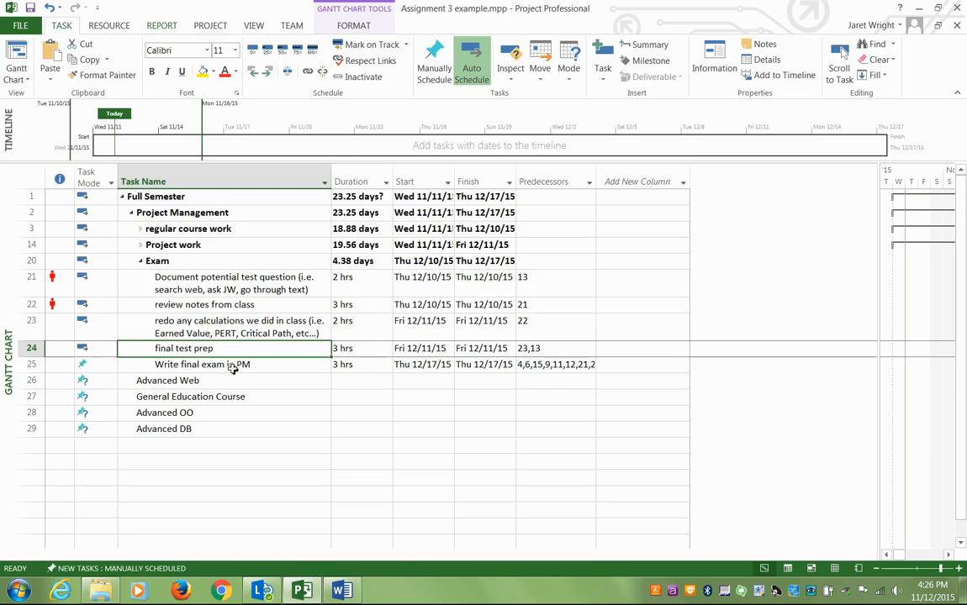
mouse_move(63, 276)
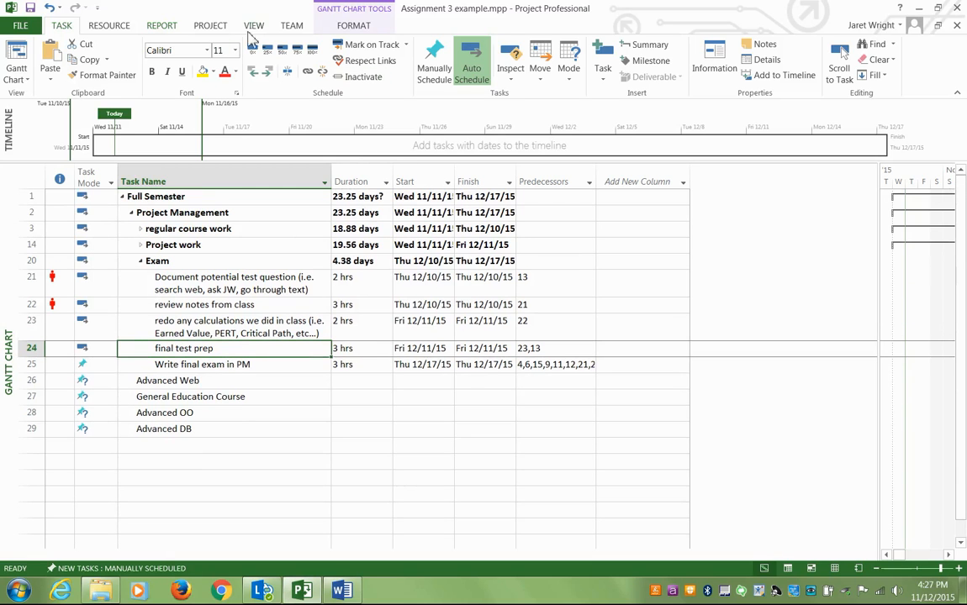
click(337, 63)
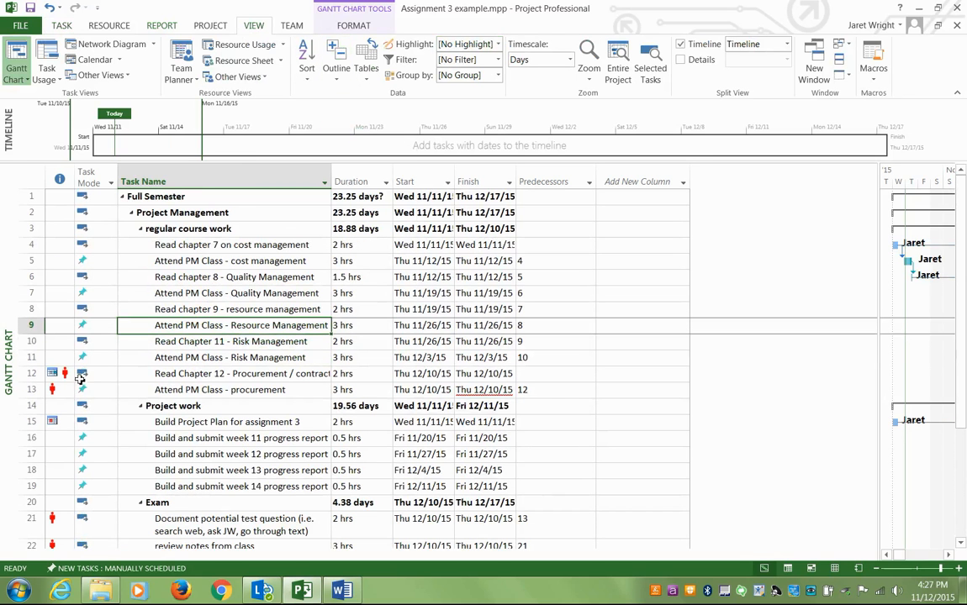
mouse_move(80, 418)
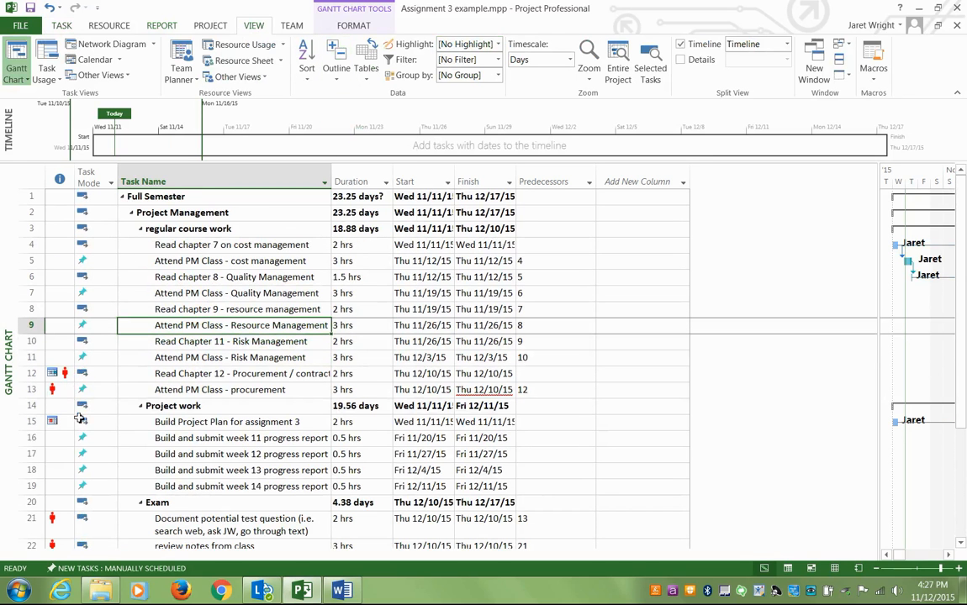
mouse_move(594, 199)
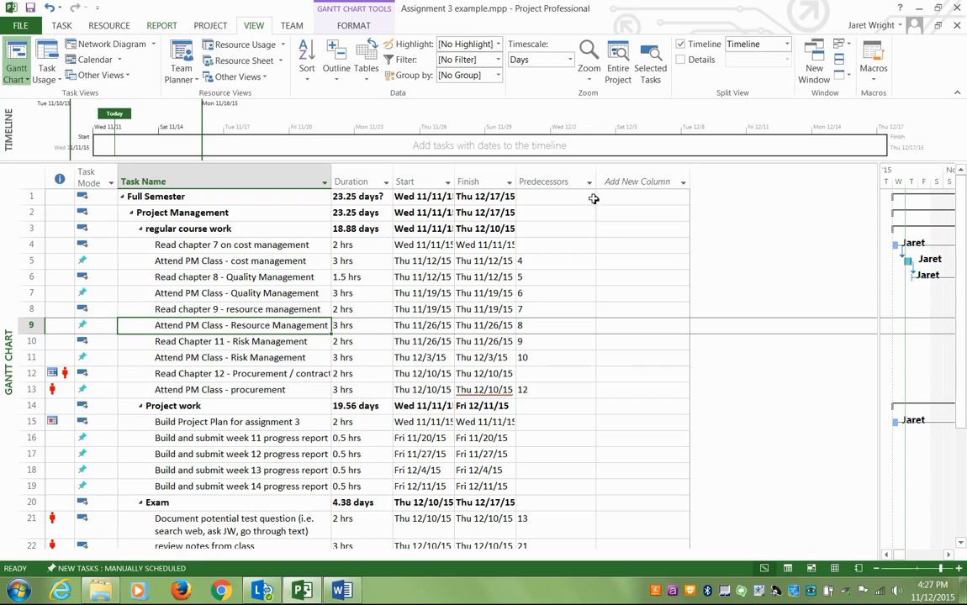
click(643, 181)
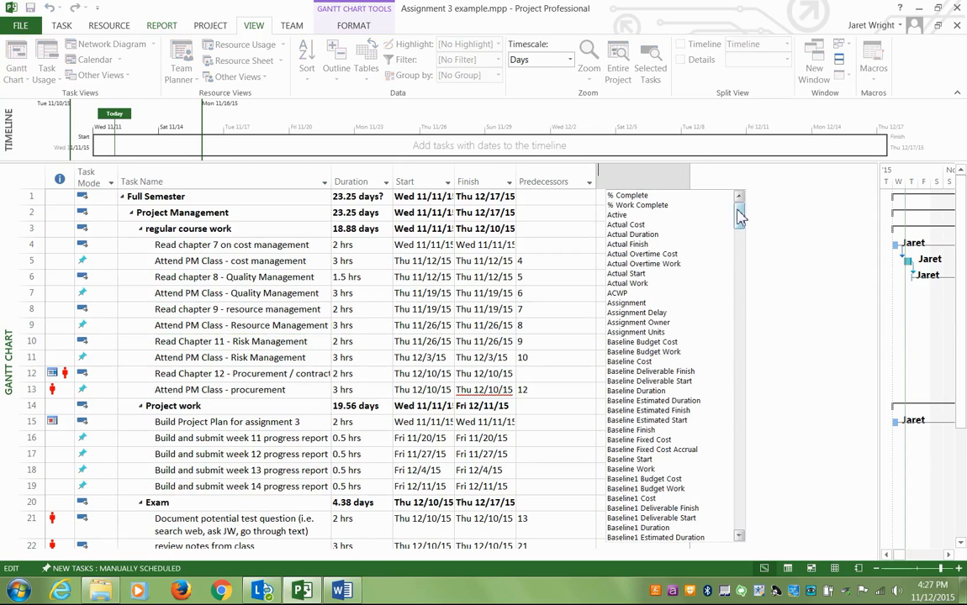
scroll(down, 3)
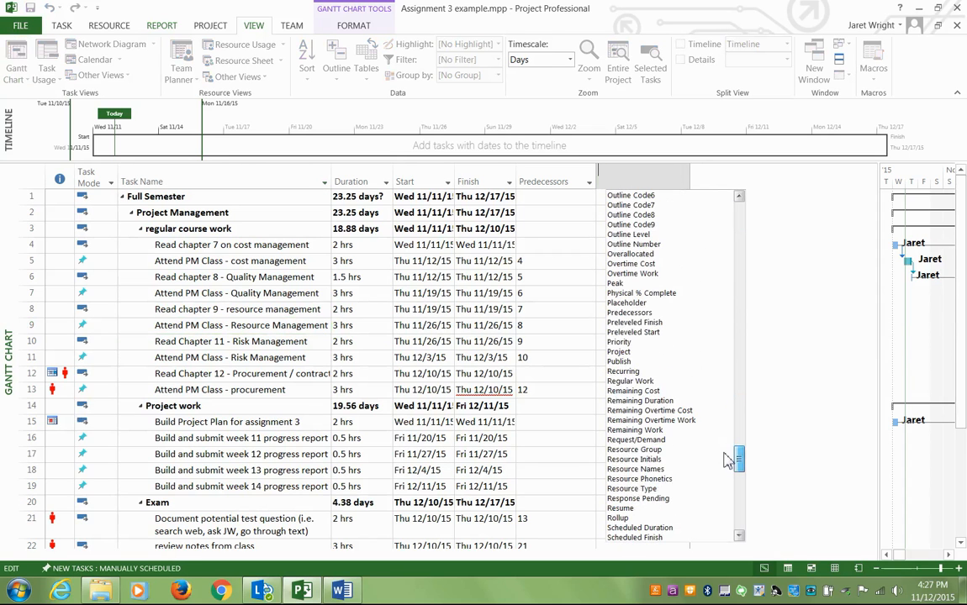
scroll(down, 3)
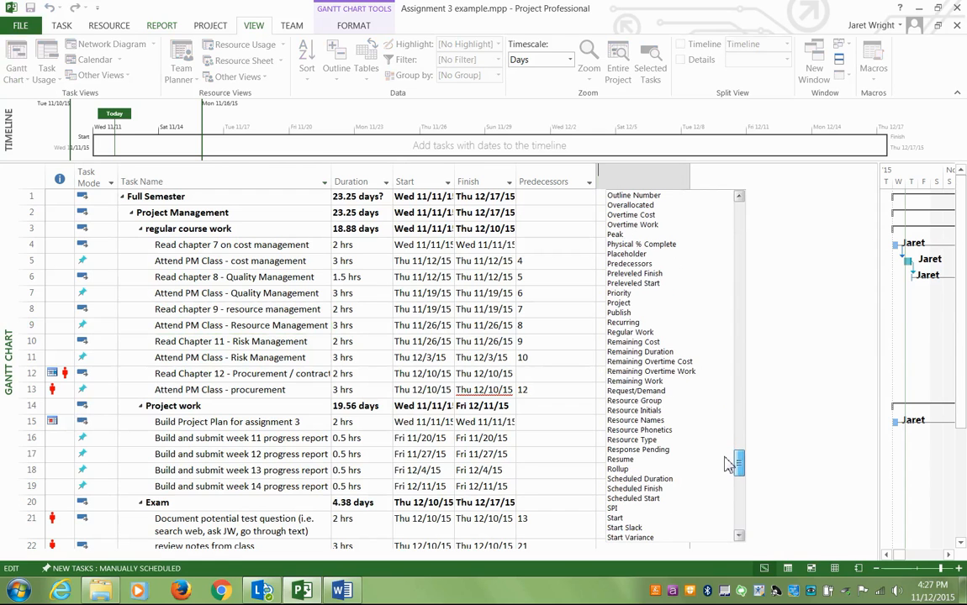
click(635, 421)
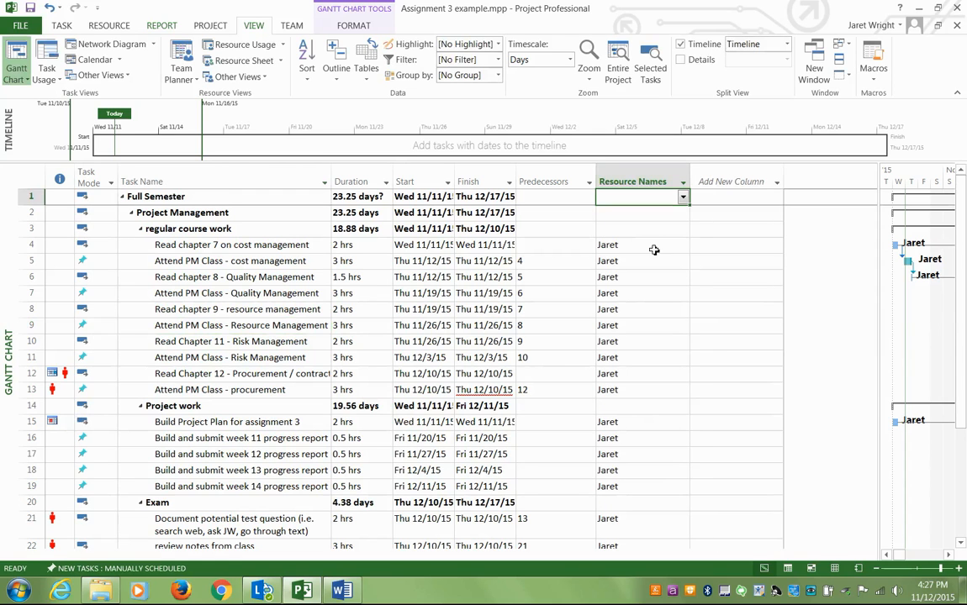
mouse_move(264, 405)
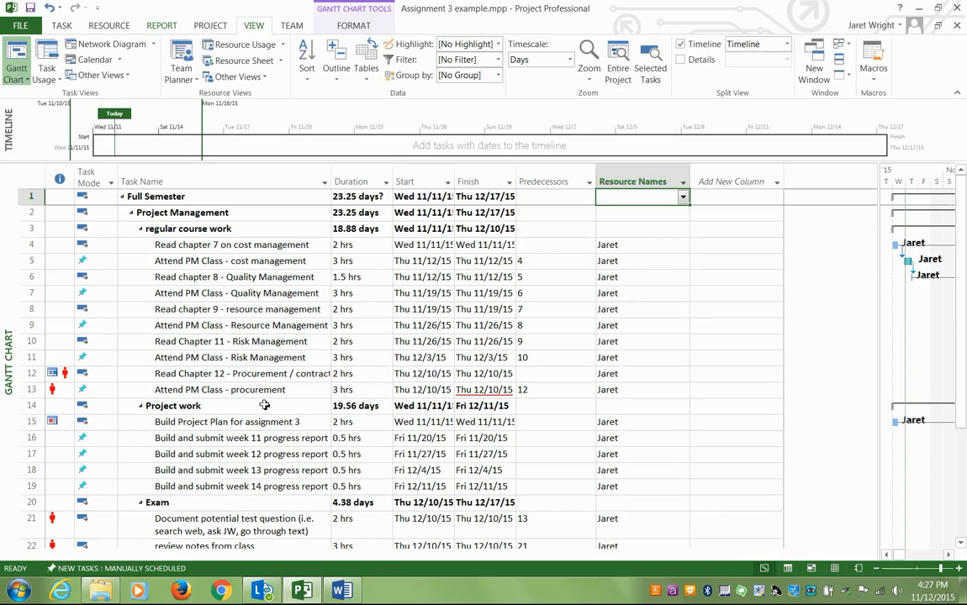
mouse_move(186, 395)
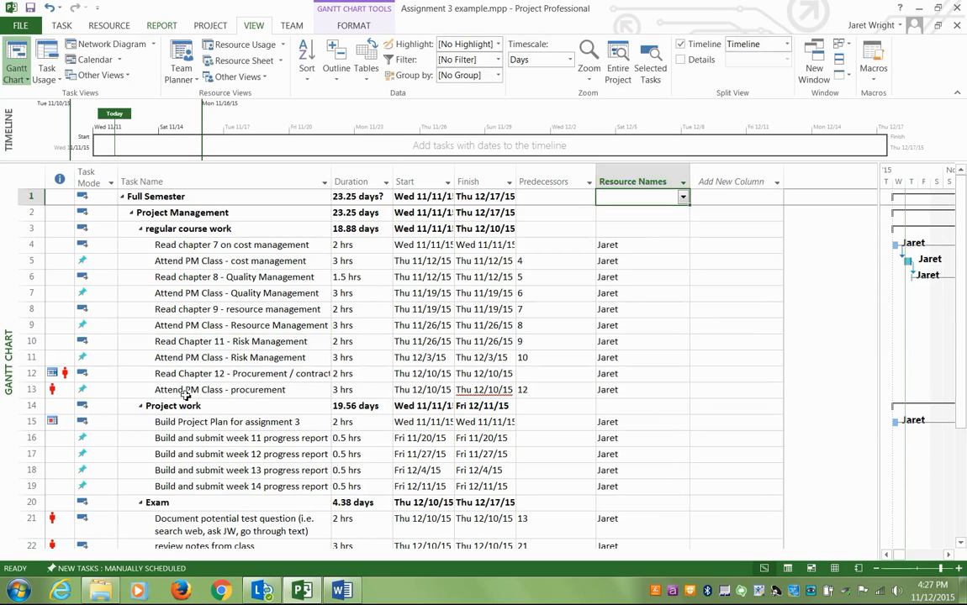
click(221, 389)
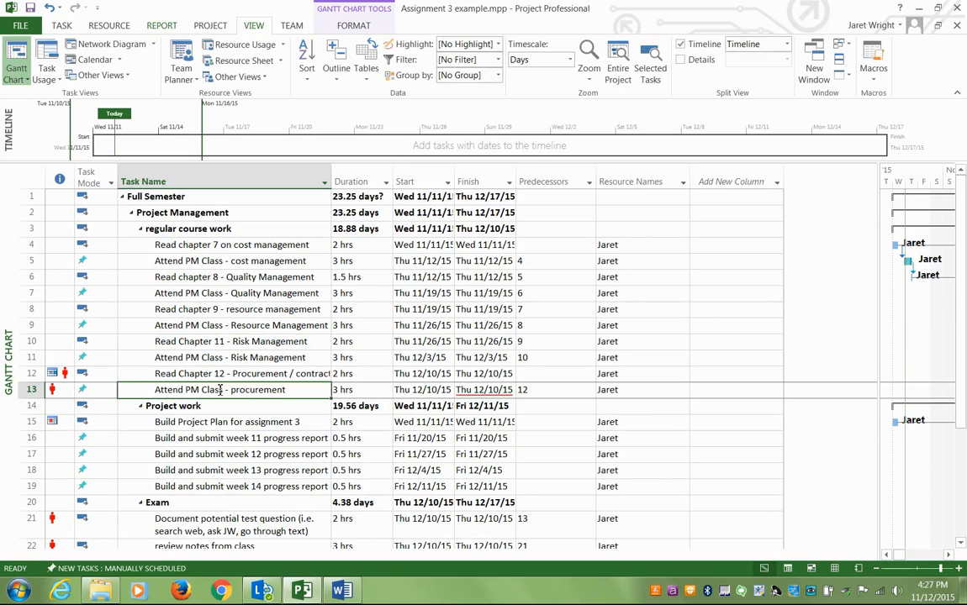
click(185, 228)
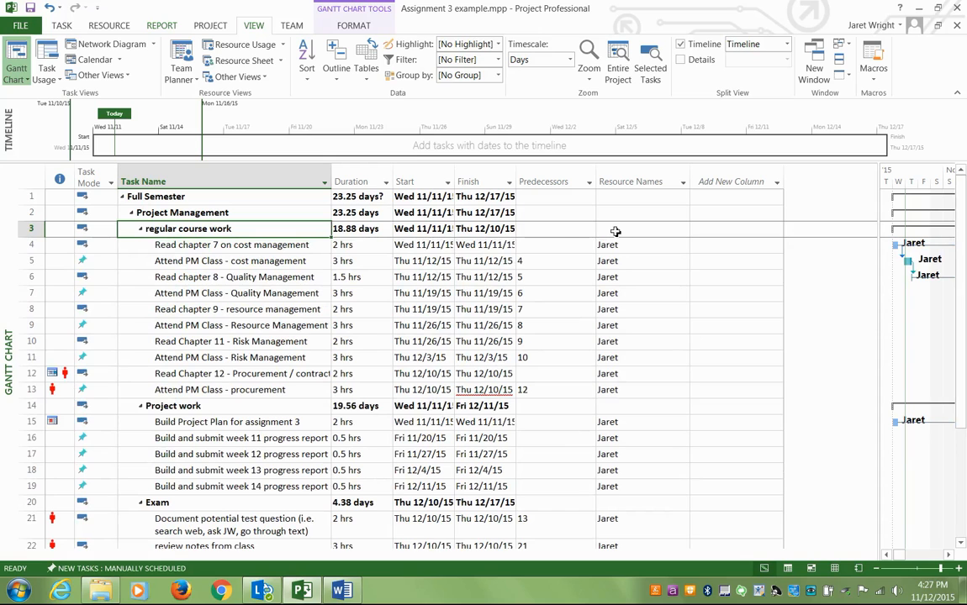
mouse_move(559, 235)
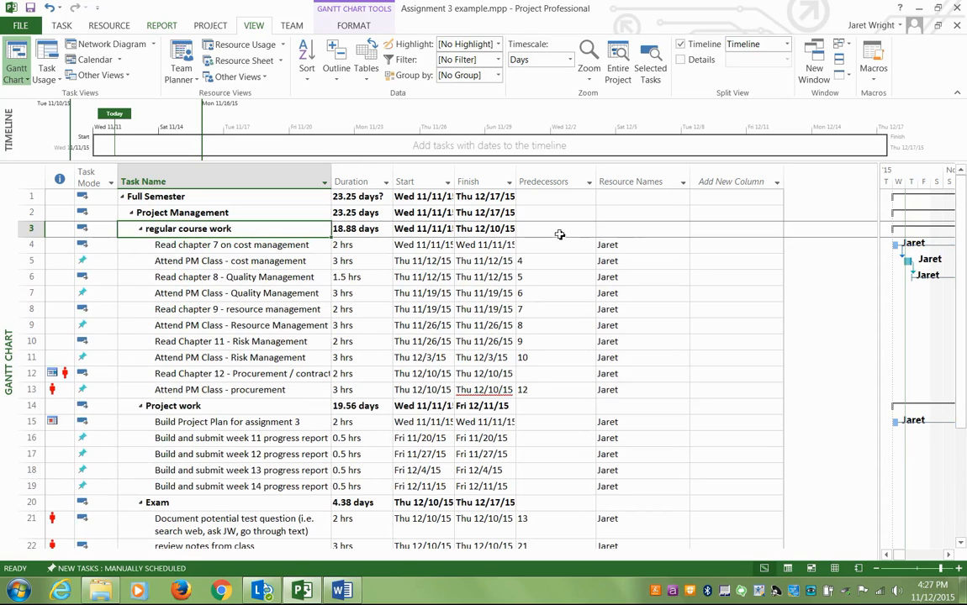
mouse_move(549, 244)
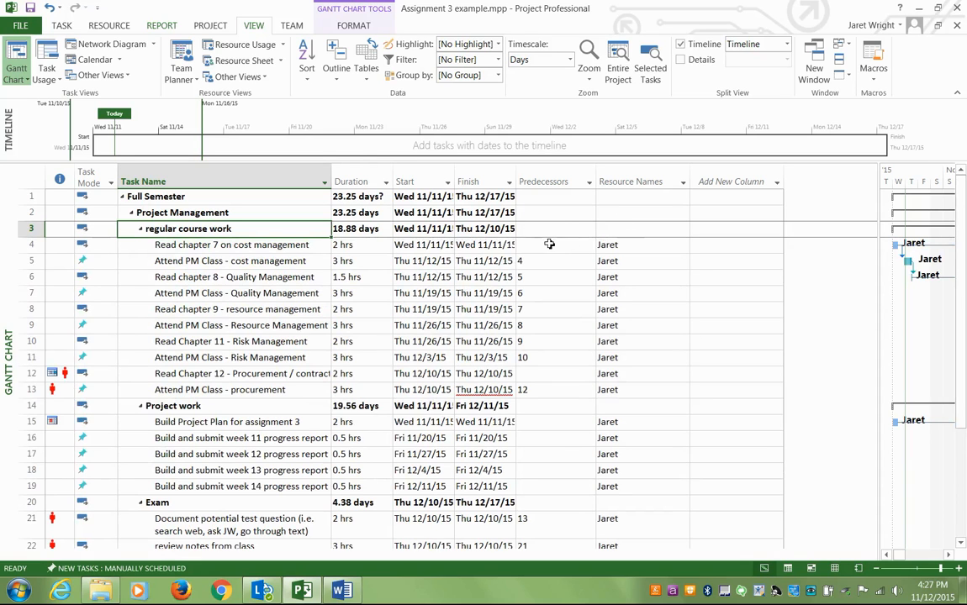
mouse_move(541, 232)
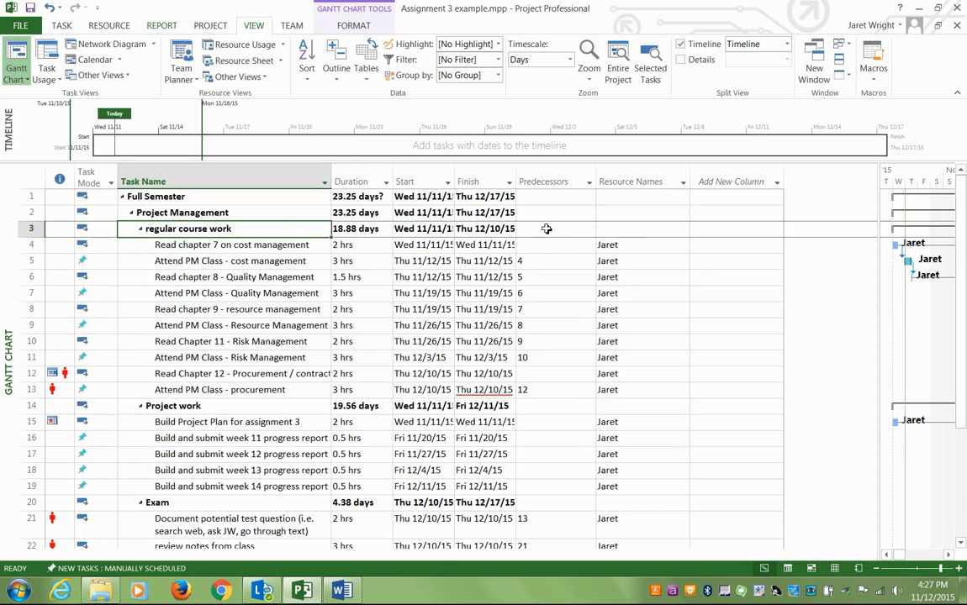
mouse_move(534, 344)
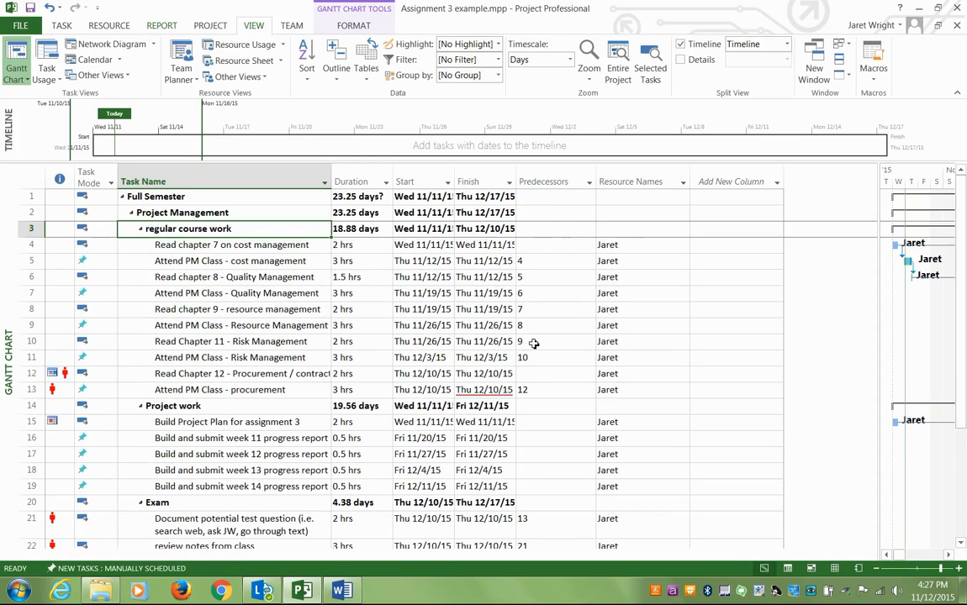
mouse_move(554, 359)
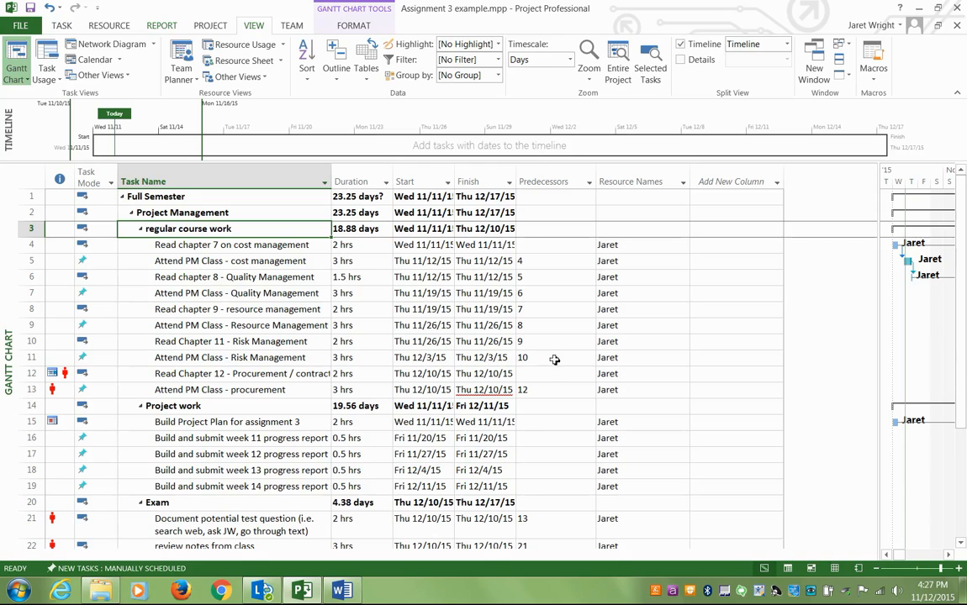
mouse_move(543, 375)
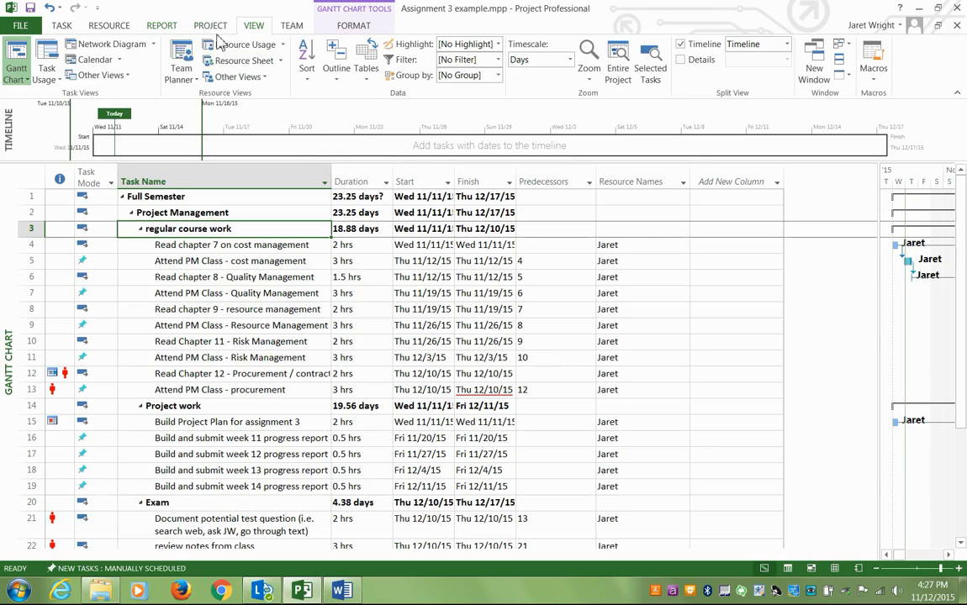
Level all resources, then check the Risk Management and assignment 3 planning tasks.
click(108, 24)
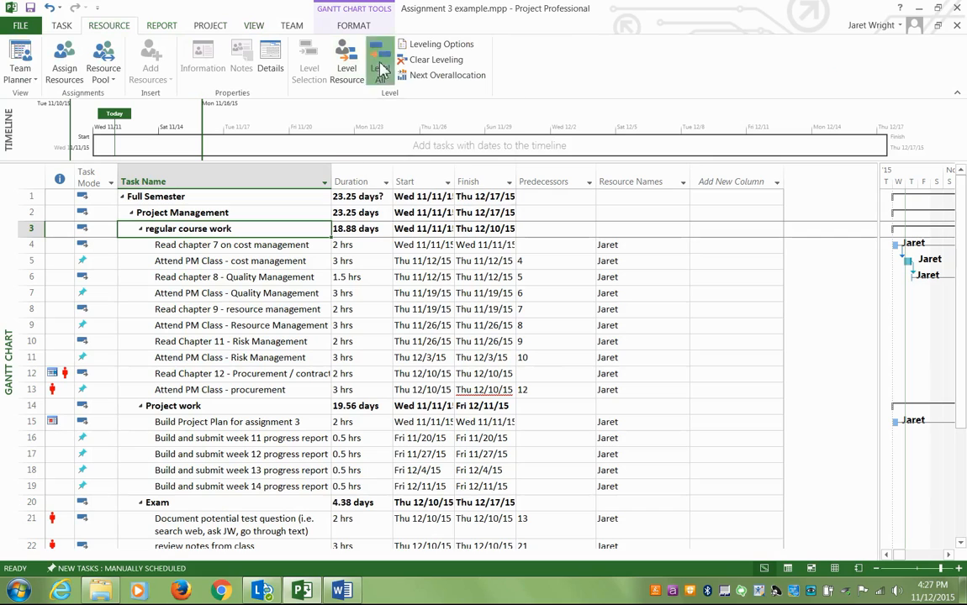
click(379, 63)
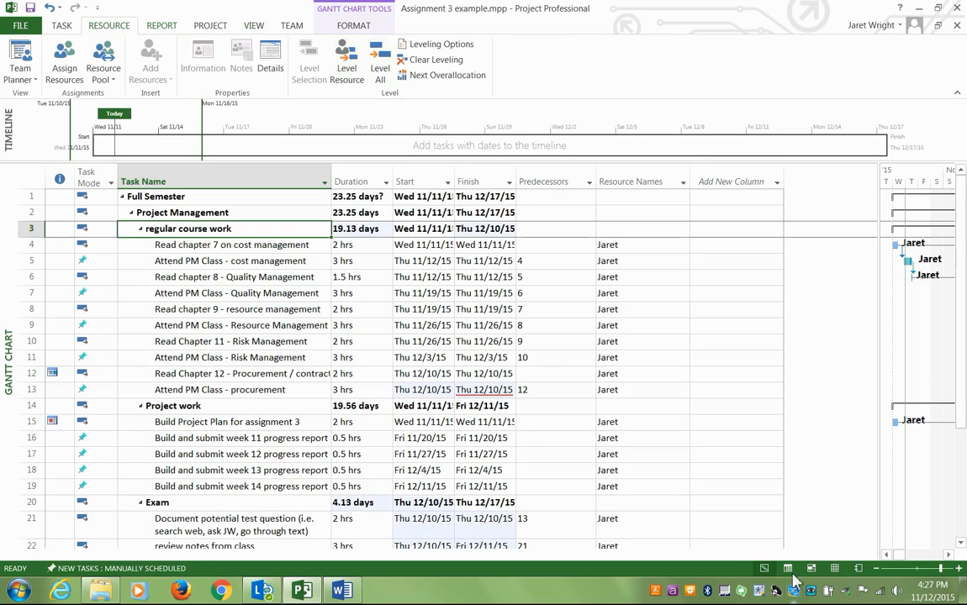
mouse_move(200, 434)
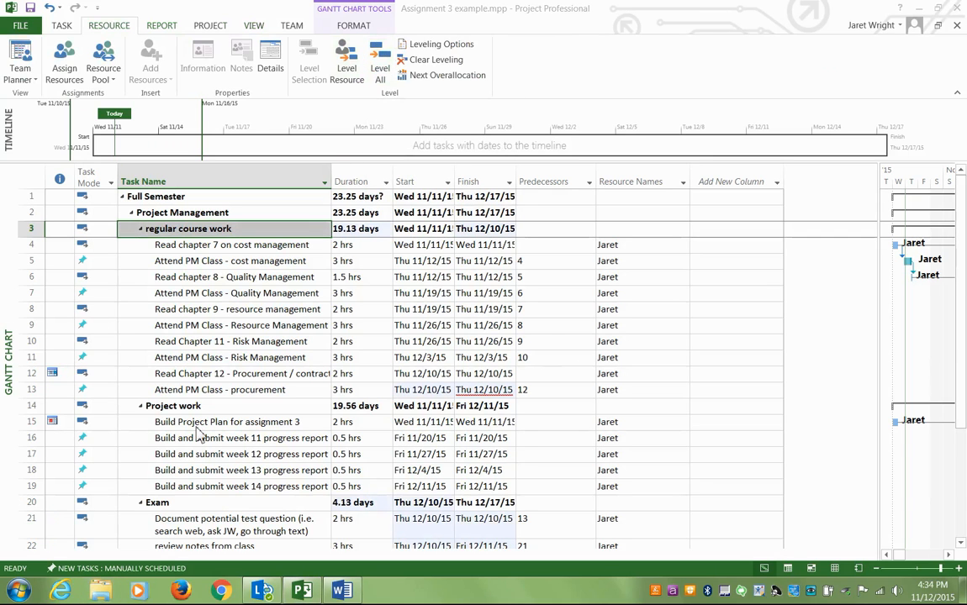
mouse_move(715, 464)
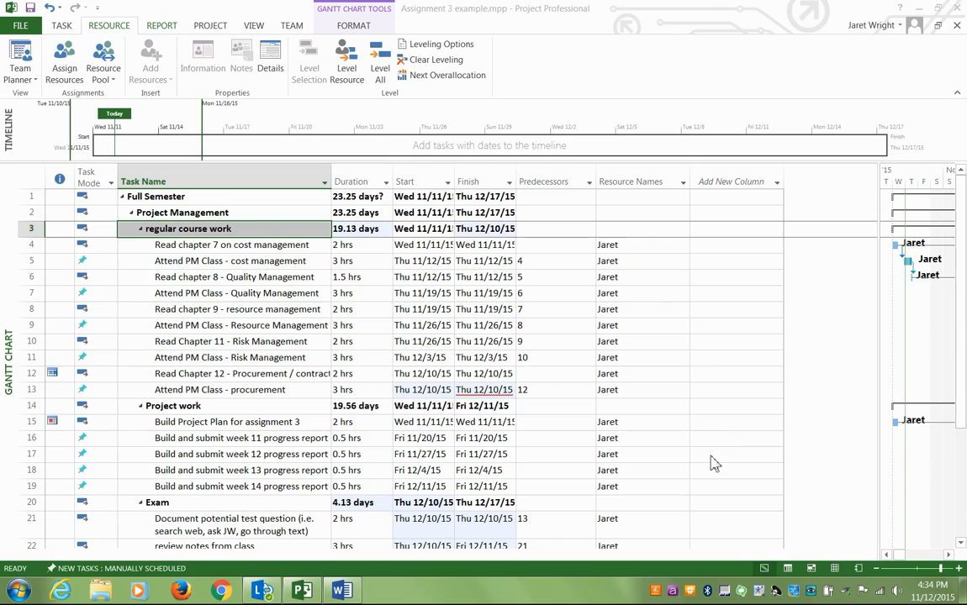
mouse_move(261, 245)
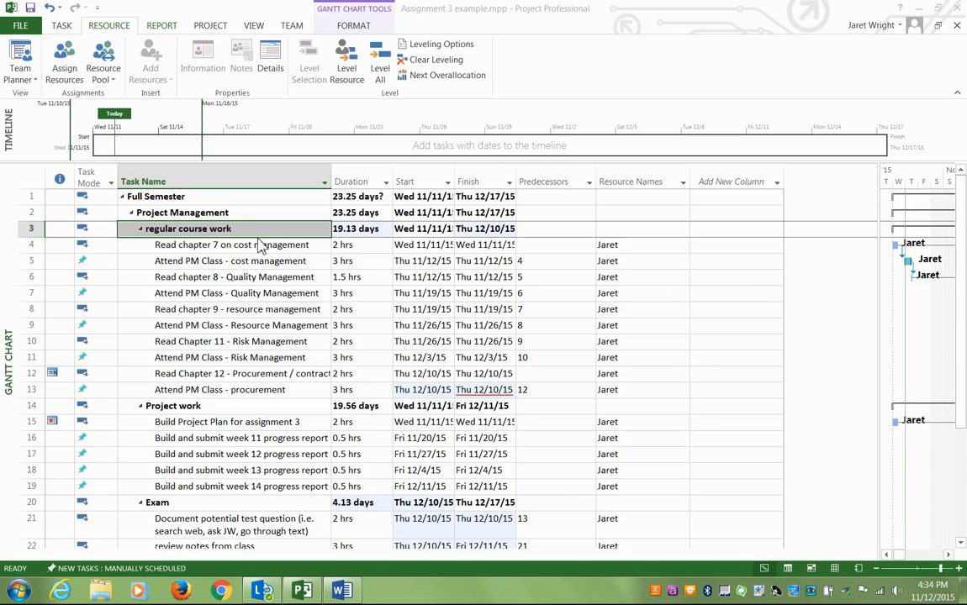
mouse_move(556, 236)
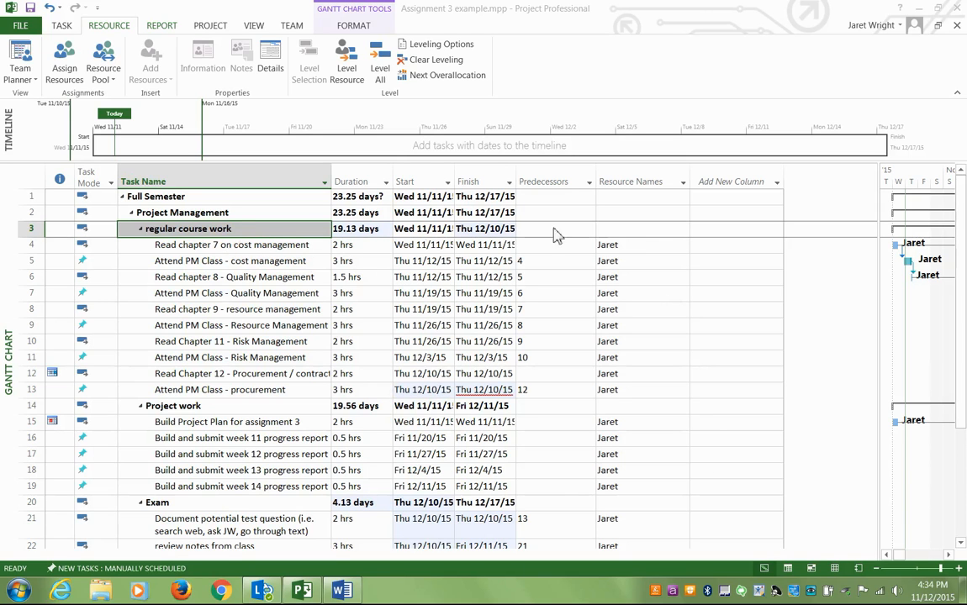
mouse_move(210, 236)
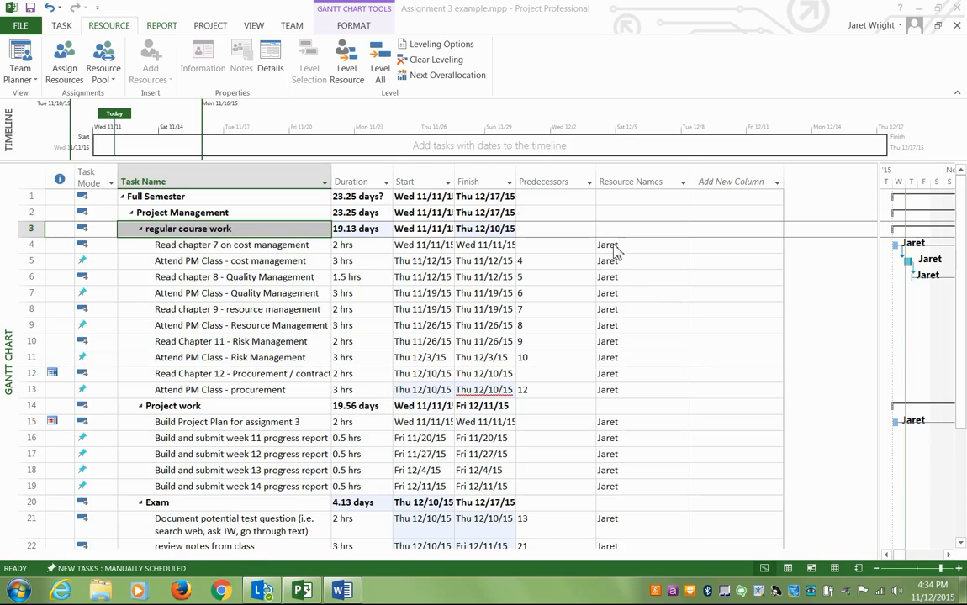
mouse_move(257, 353)
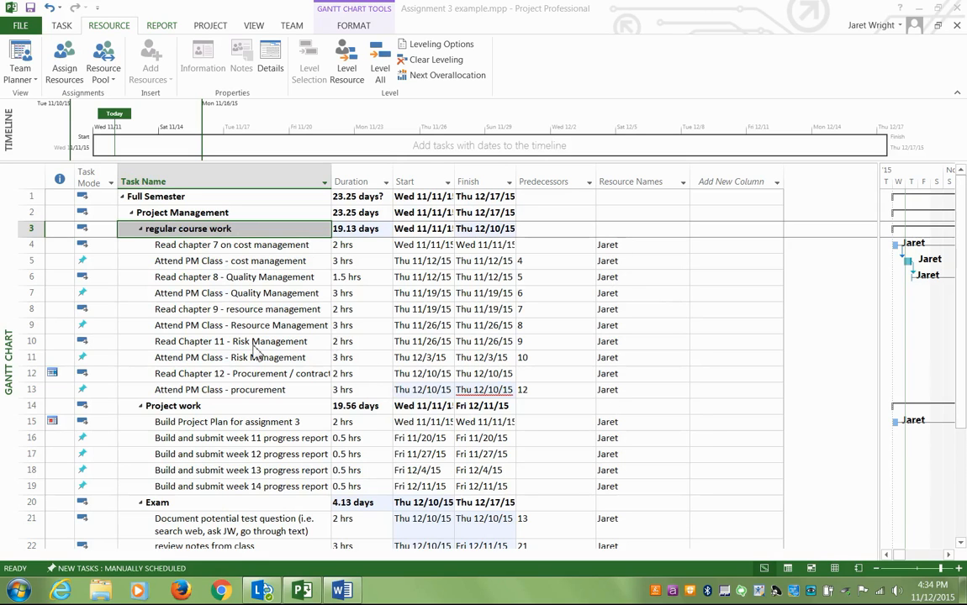
mouse_move(206, 326)
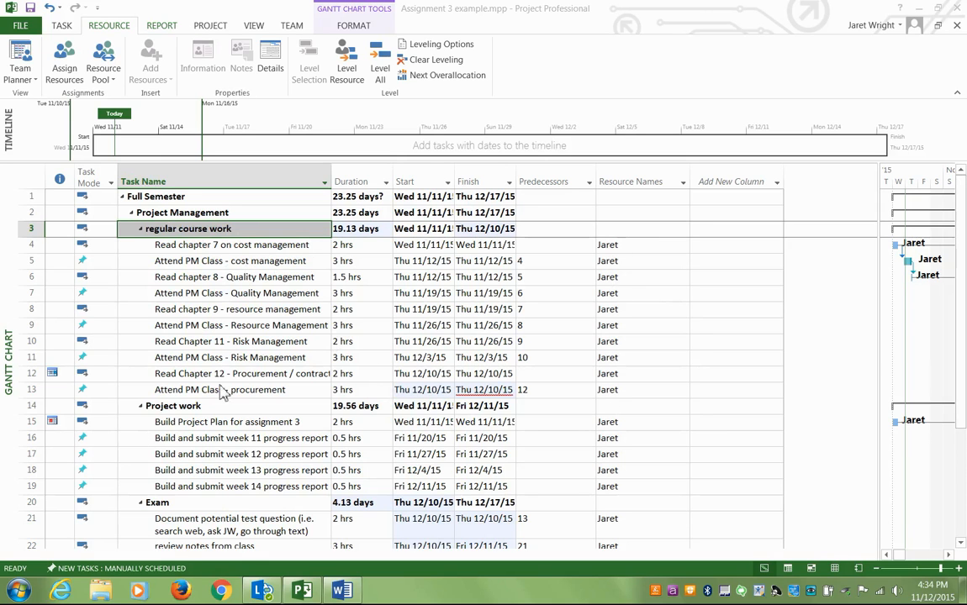
click(224, 342)
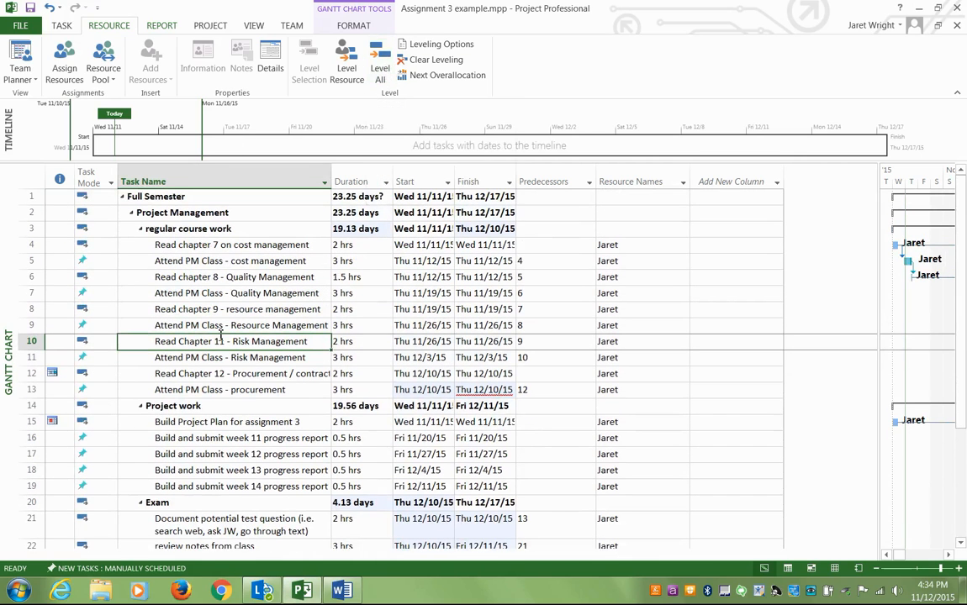
click(95, 422)
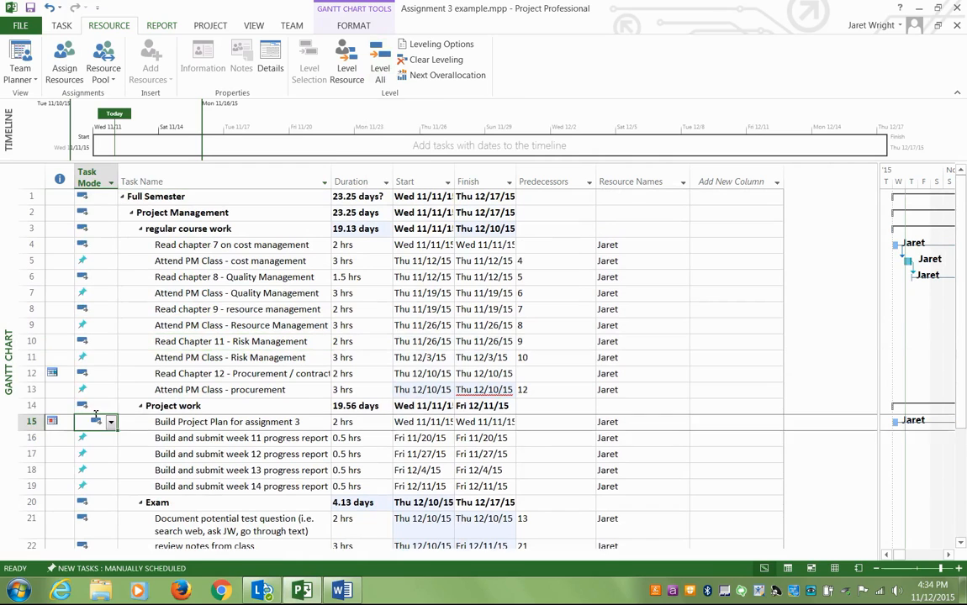
click(95, 357)
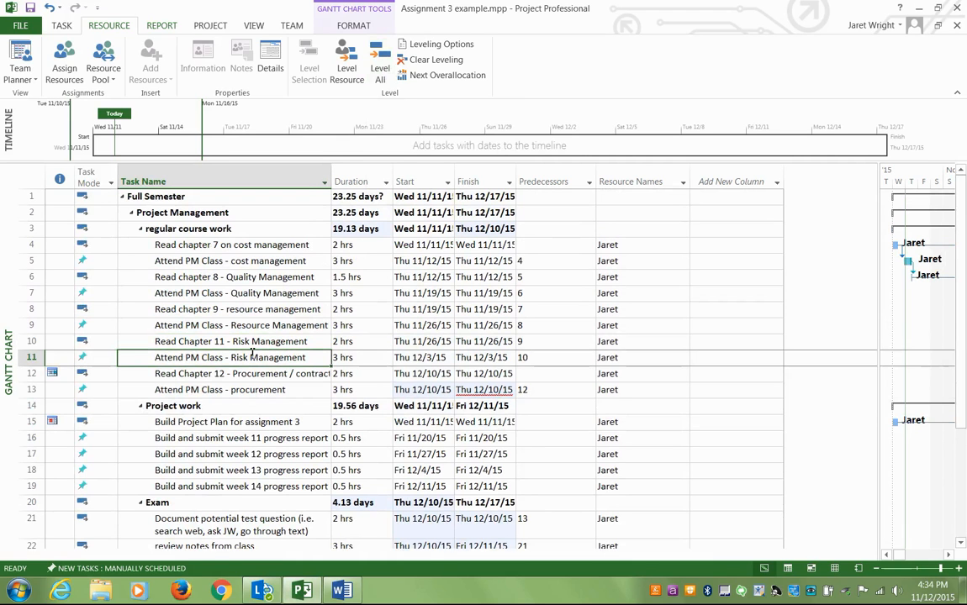
mouse_move(186, 31)
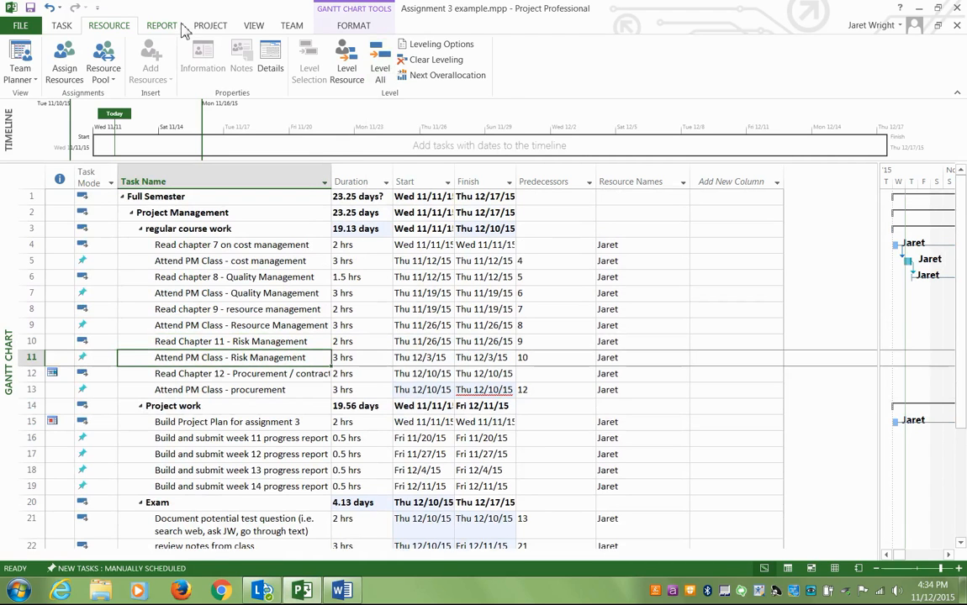
Open Change Working Time for the Standard calendar and view its Work Weeks.
click(210, 26)
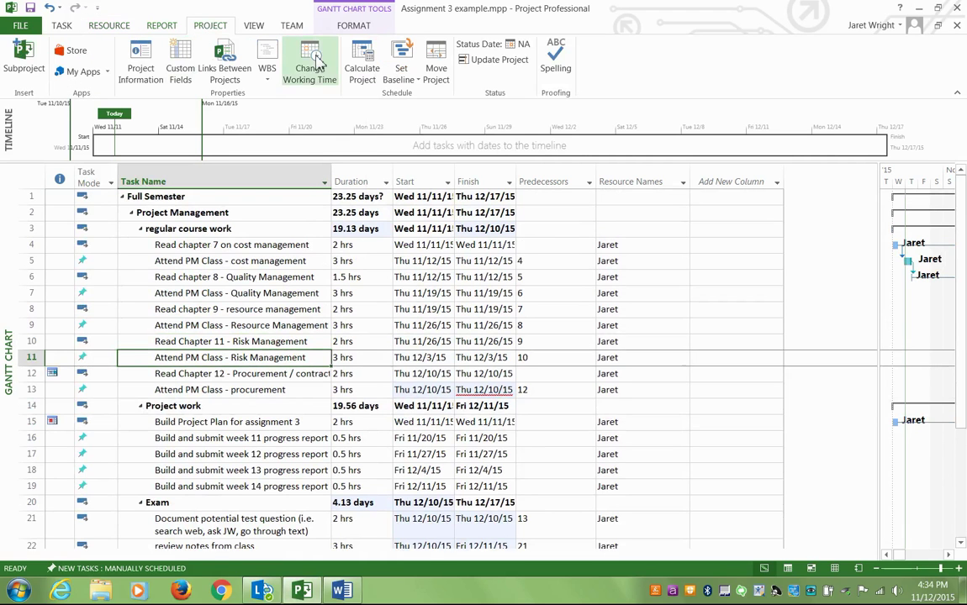
click(309, 59)
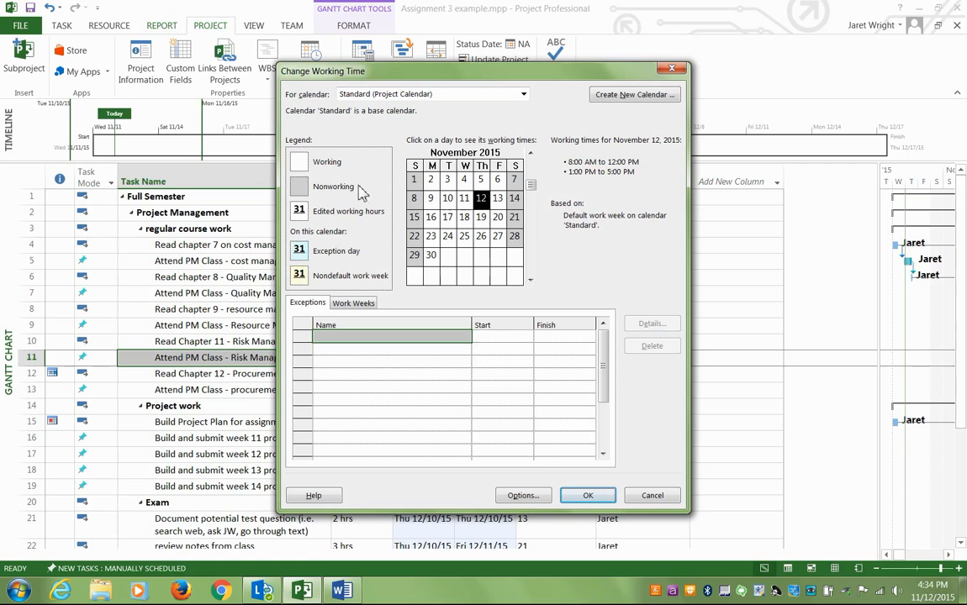
click(353, 303)
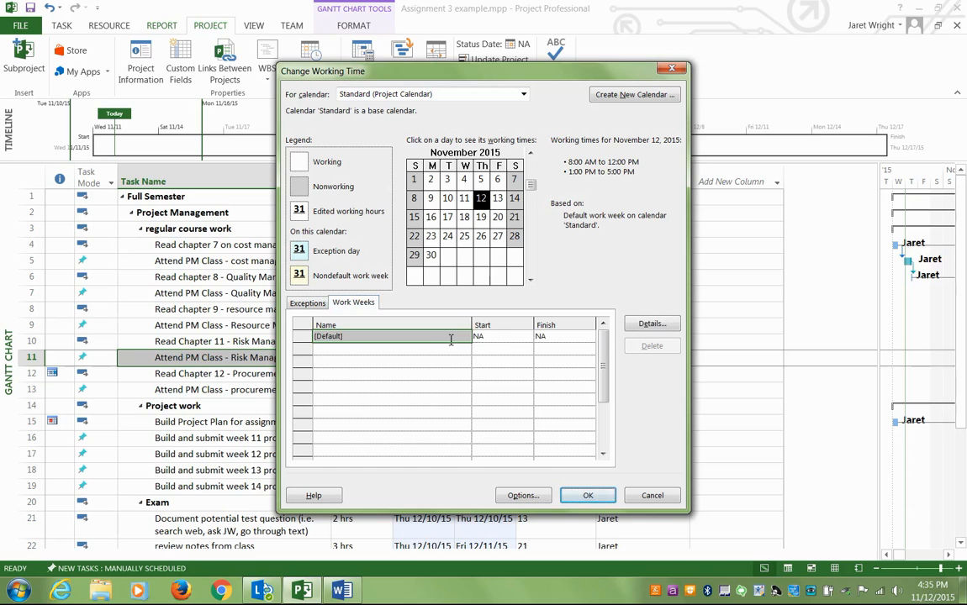
Give the default work week specific working times, e.g. Sunday 2:00–3:00 PM, and apply.
click(652, 323)
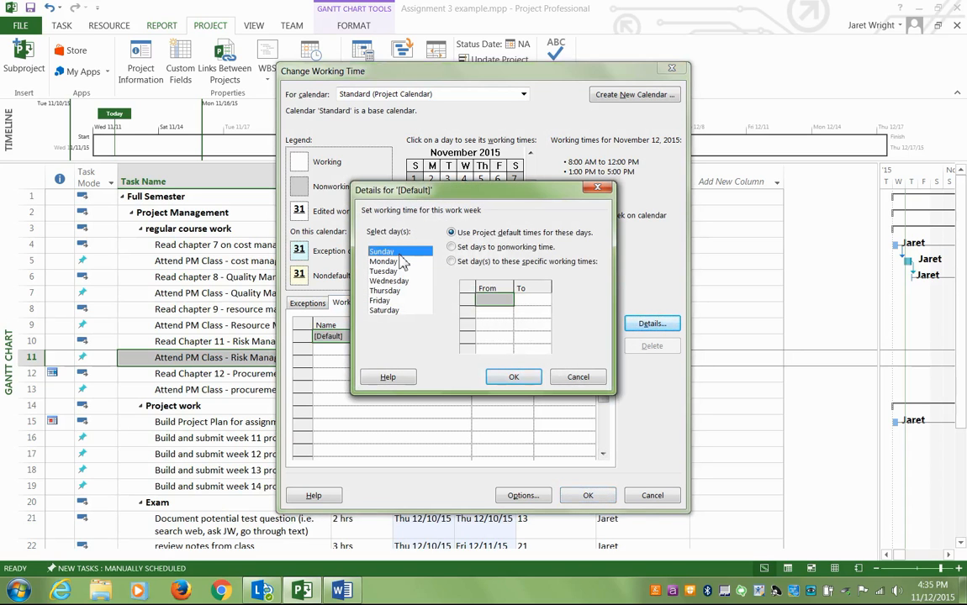
mouse_move(460, 229)
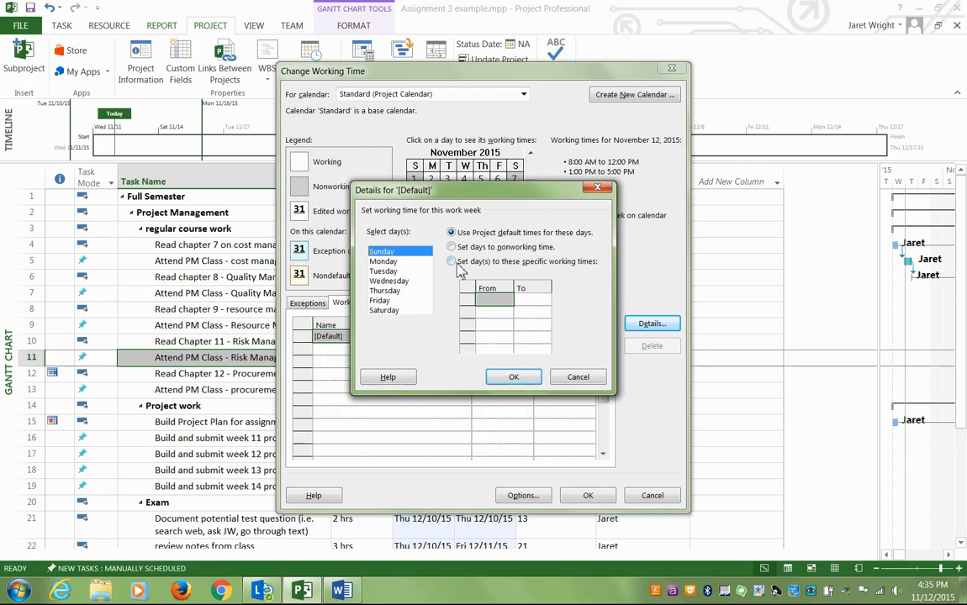
click(452, 262)
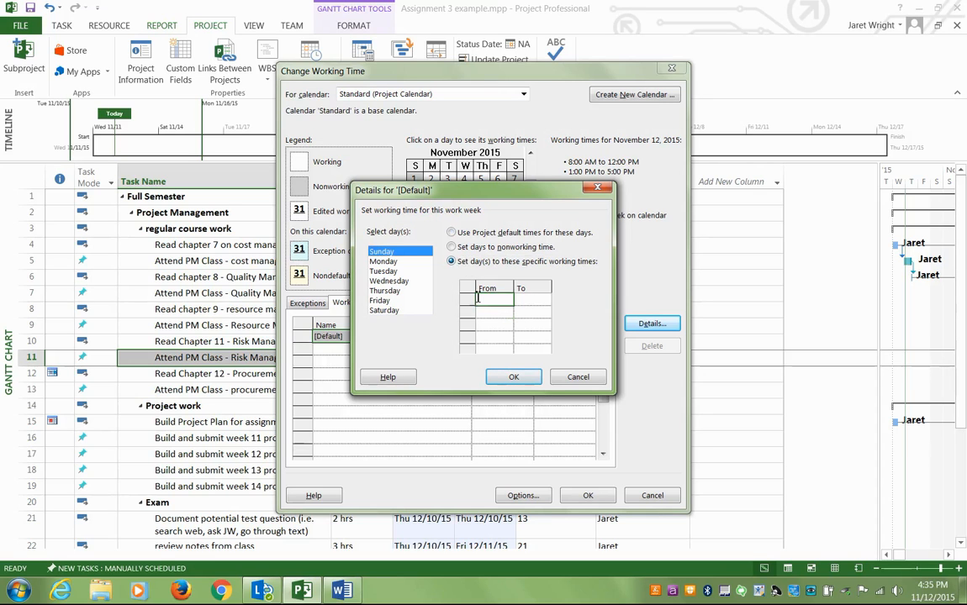
text(2:00)
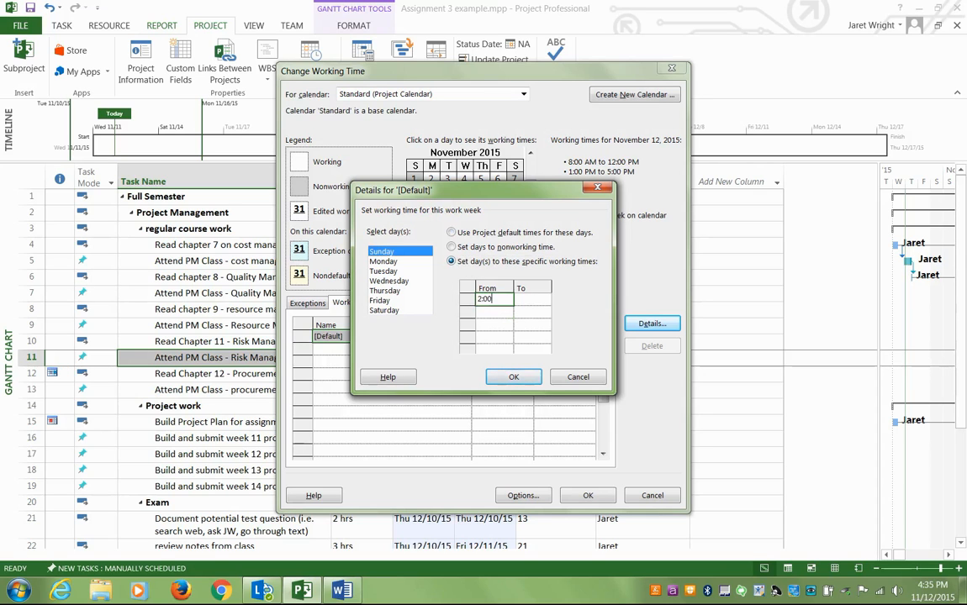
text(3:00 PM)
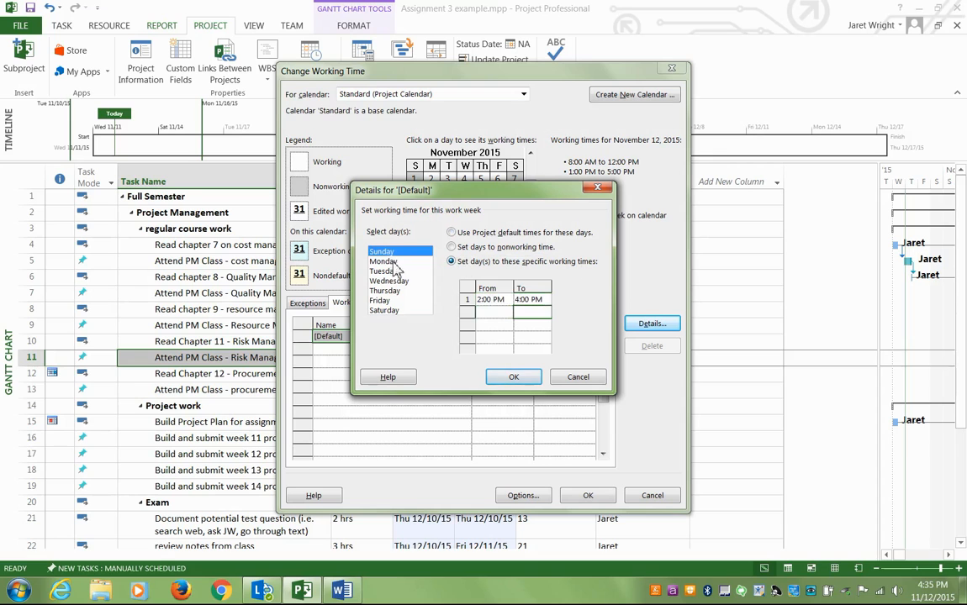
click(384, 261)
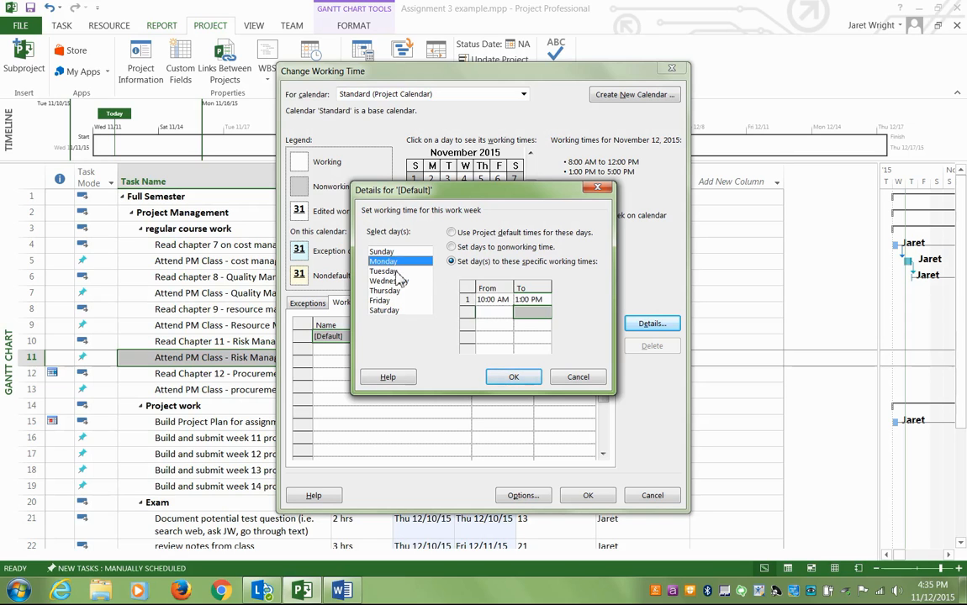
click(385, 310)
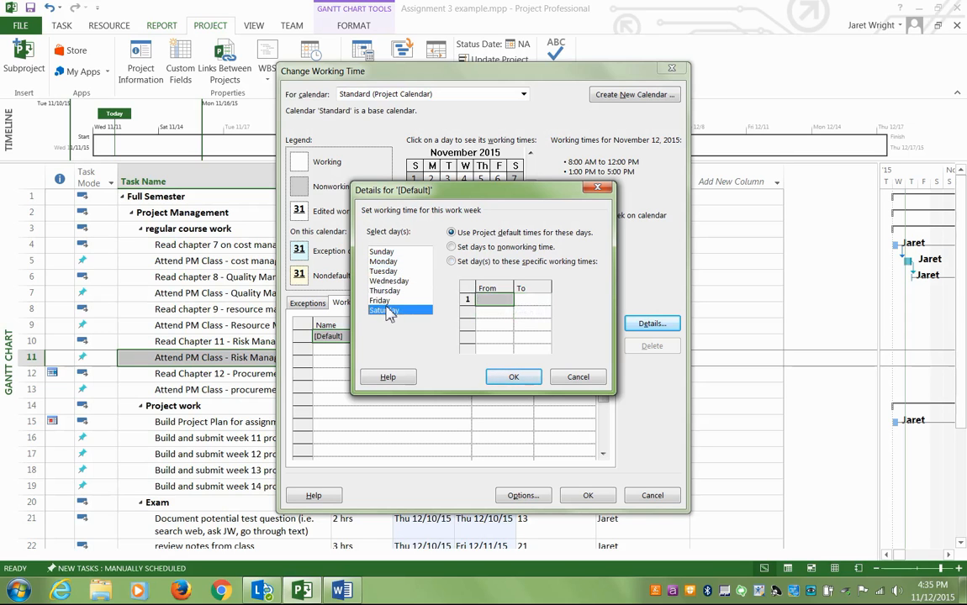
click(513, 377)
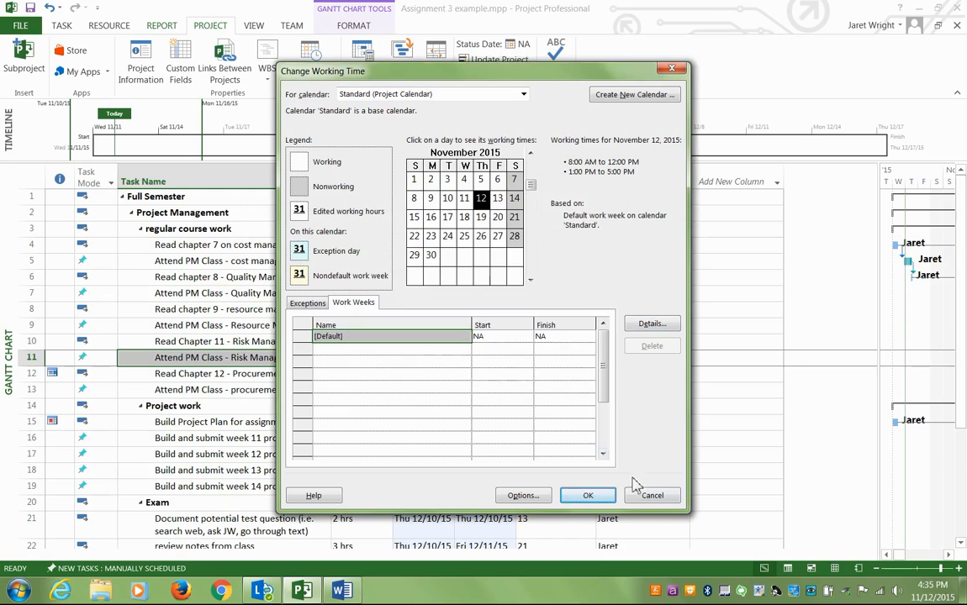
click(587, 495)
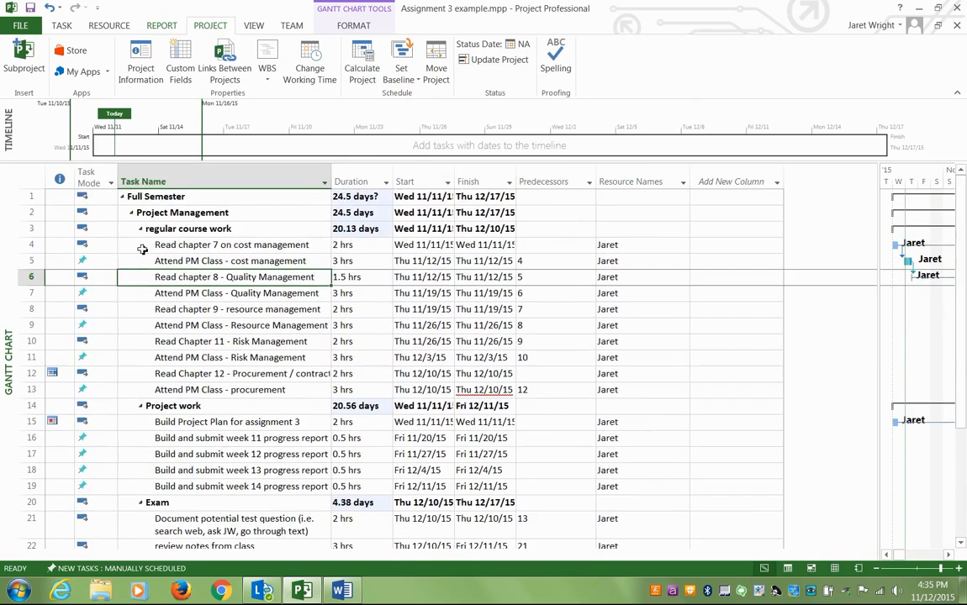
click(94, 244)
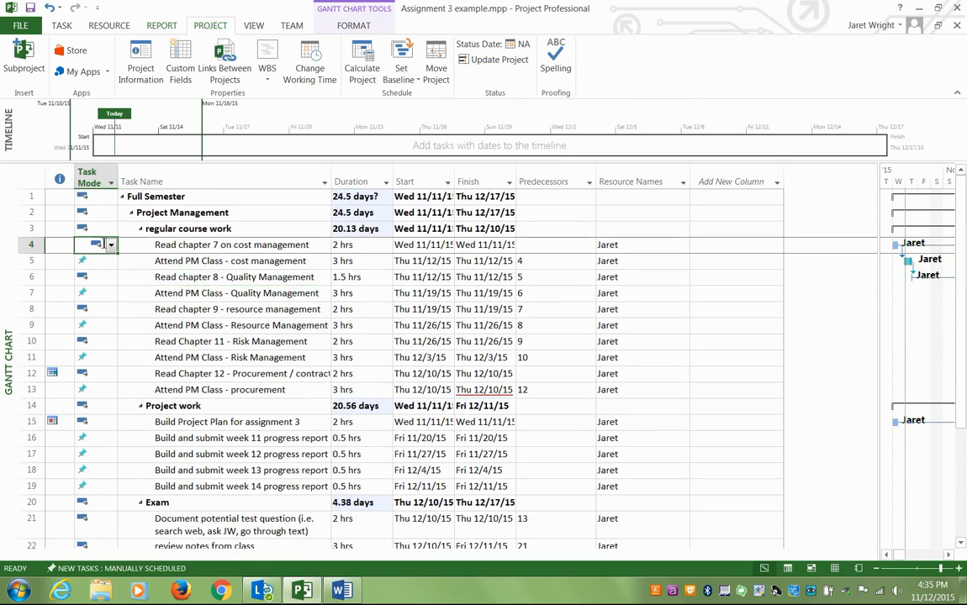
click(223, 293)
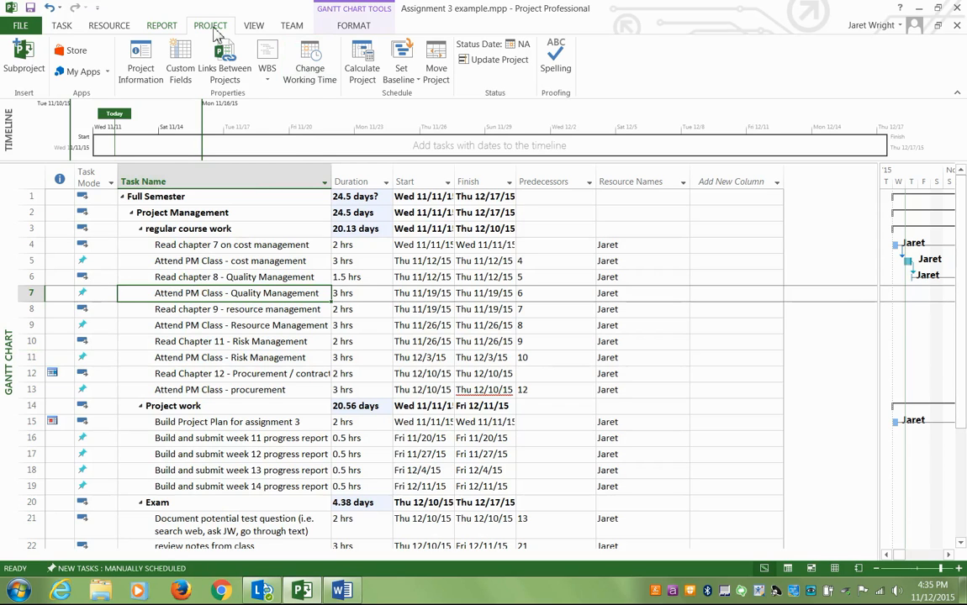
click(109, 26)
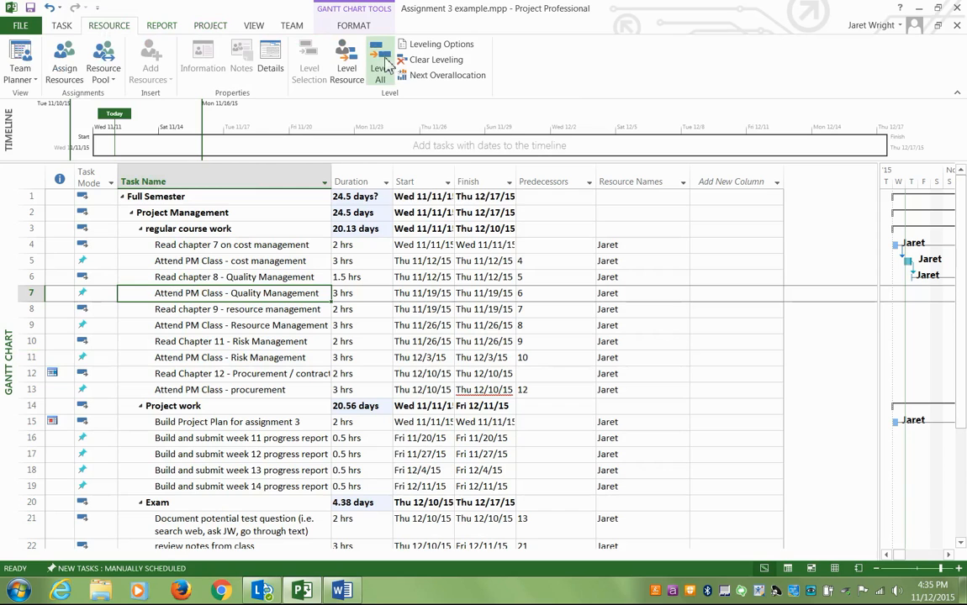
click(641, 277)
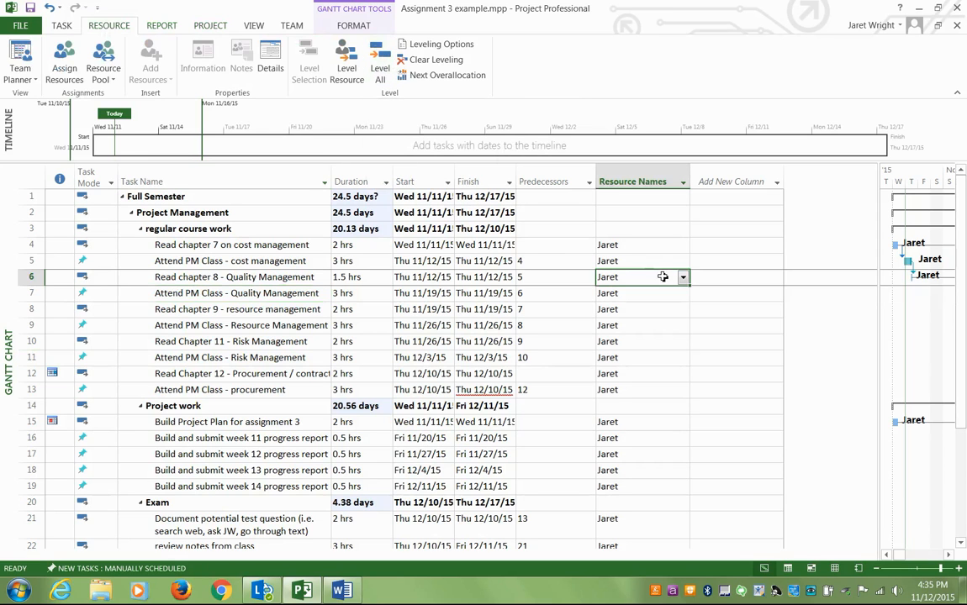
mouse_move(275, 291)
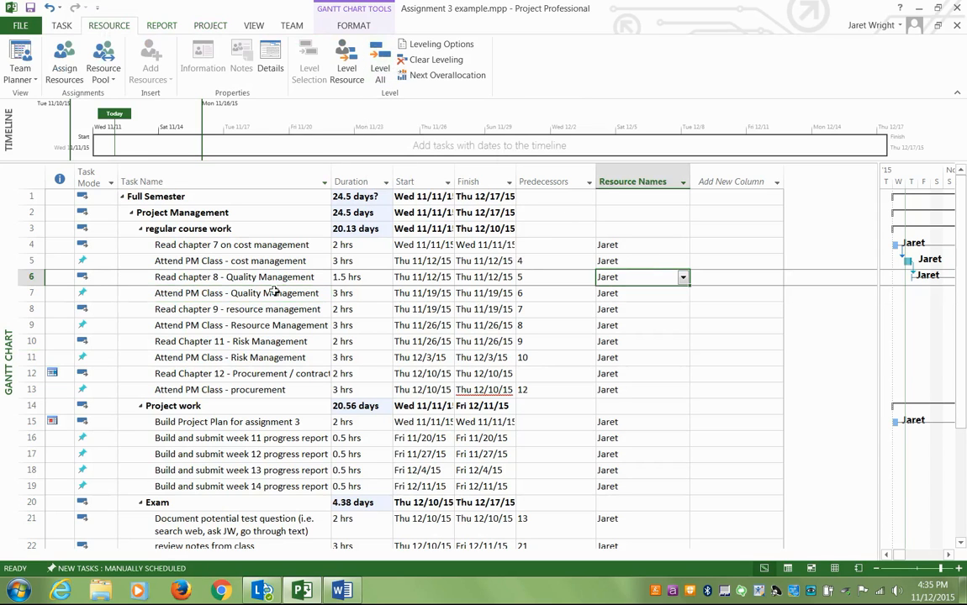
scroll(down, 3)
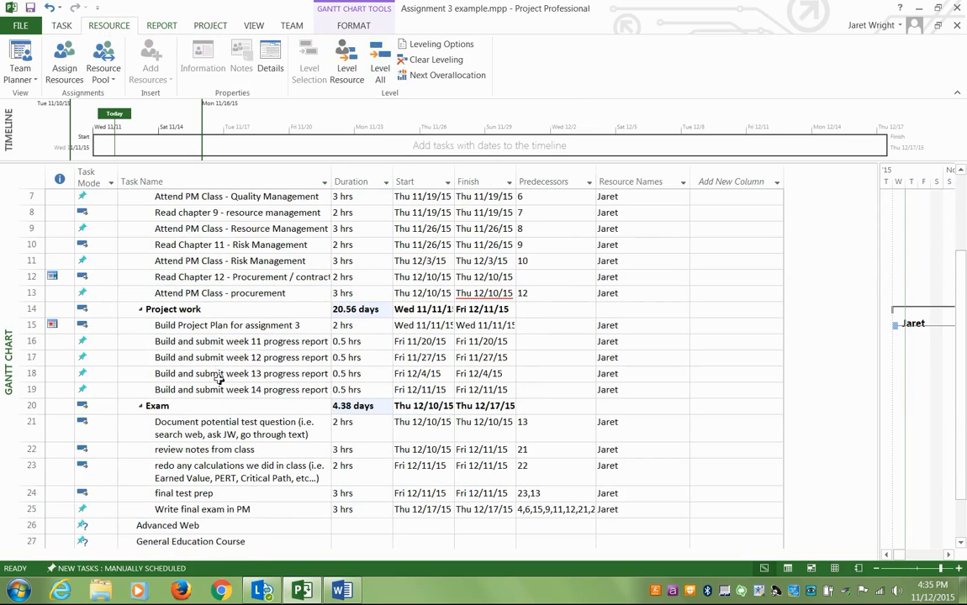
scroll(down, 3)
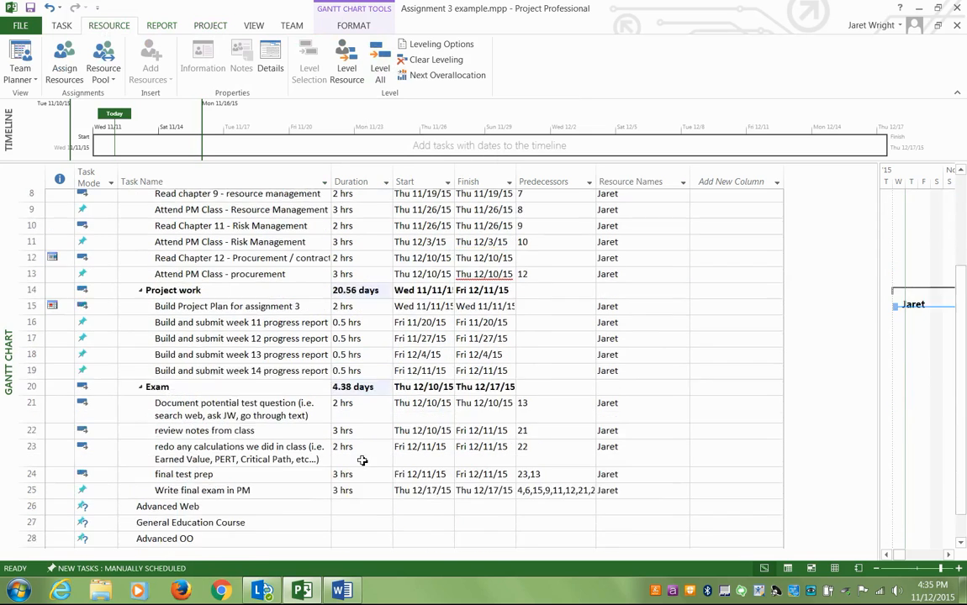
scroll(up, 3)
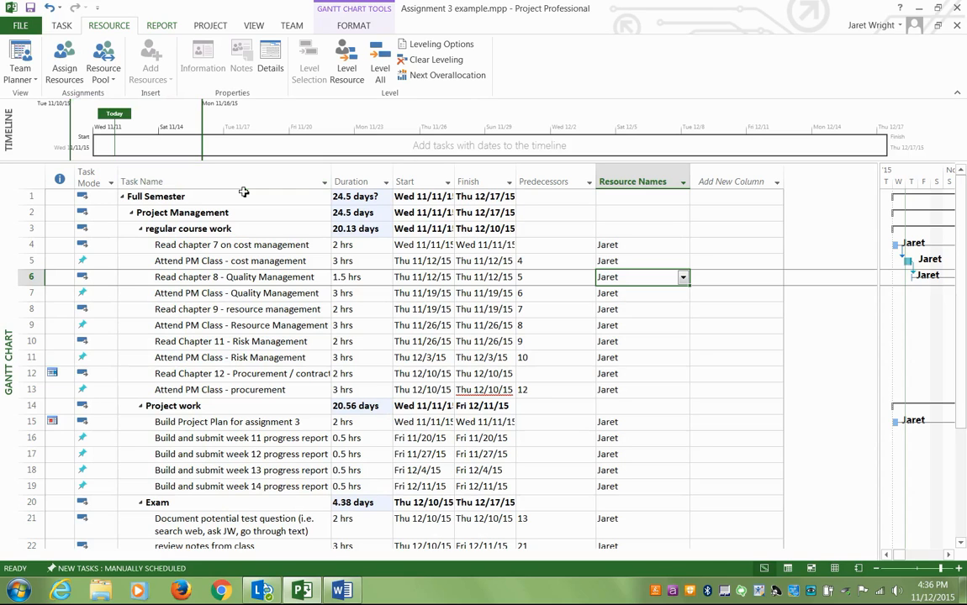
mouse_move(150, 54)
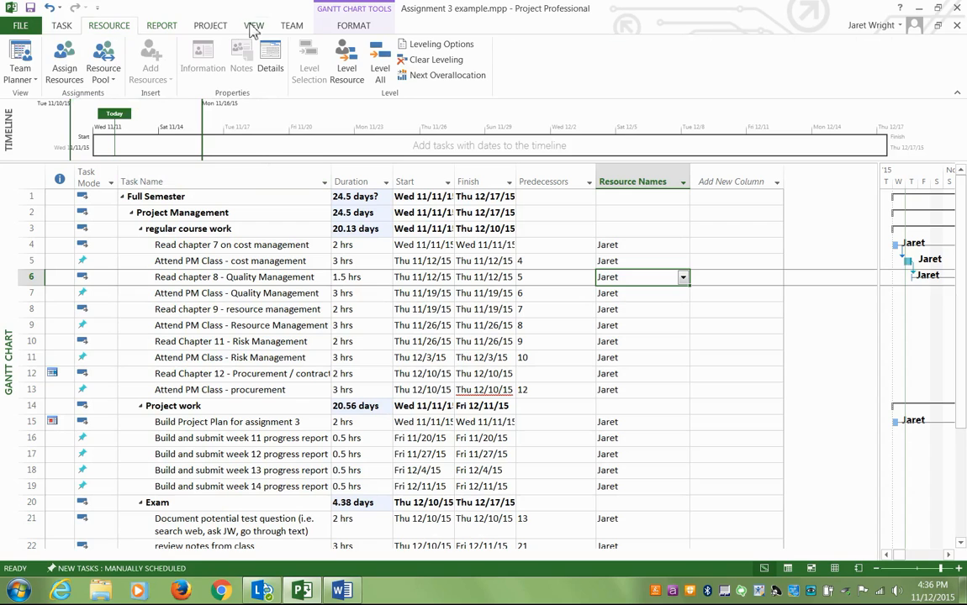
Show the Resource Sheet's Cost table, with Jaret at $830.00 cost and baseline and $0.00 variance.
click(253, 25)
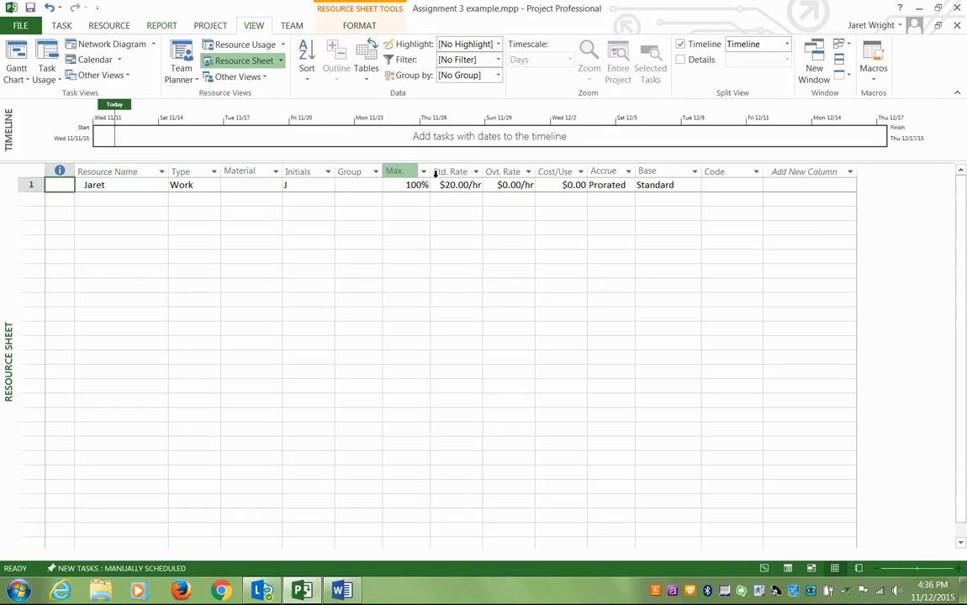
click(459, 185)
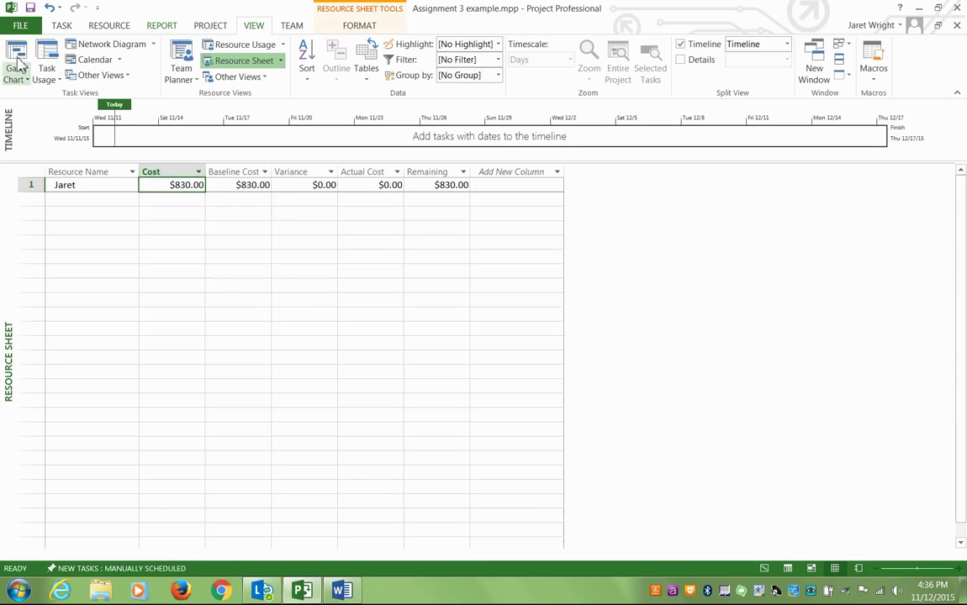
Apply the Cost table to the Gantt Chart, check course costs, and collapse Project work and Exam.
click(15, 59)
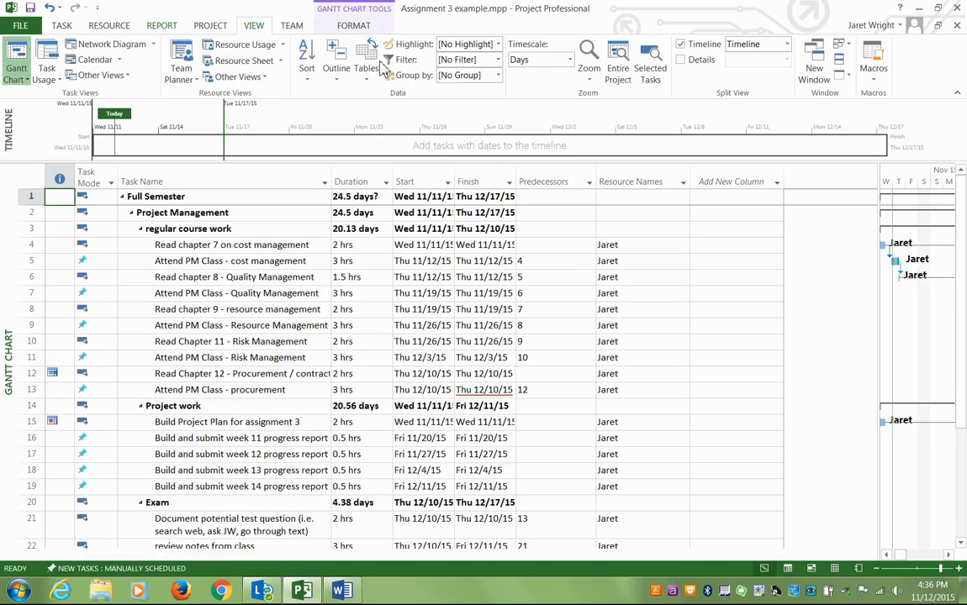
click(366, 60)
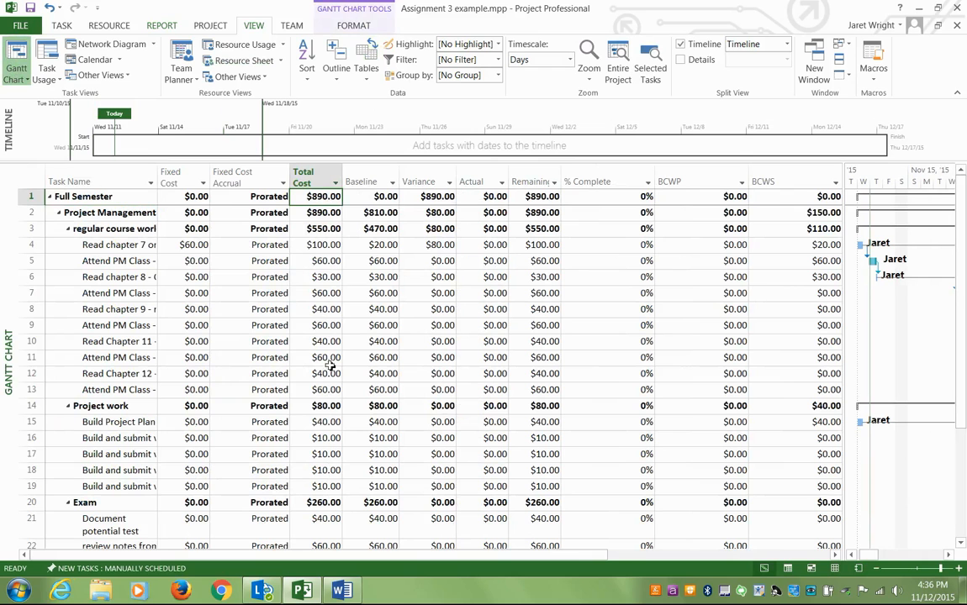
mouse_move(254, 288)
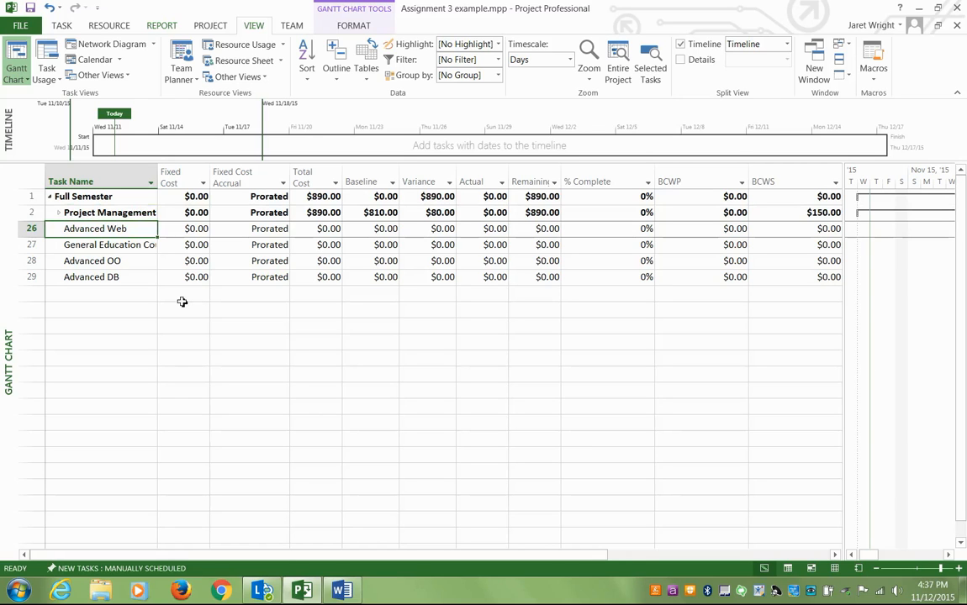
click(110, 244)
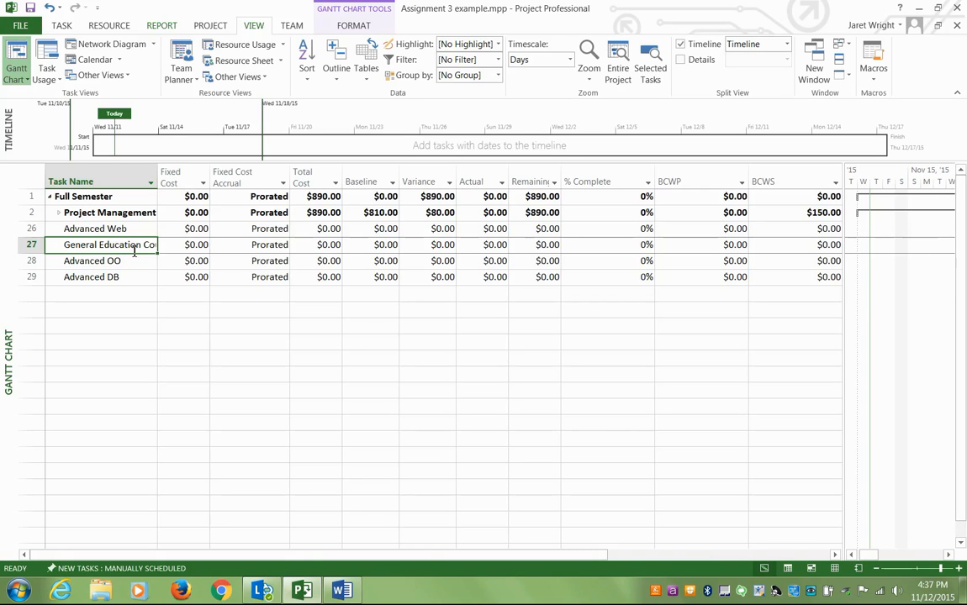
mouse_move(292, 254)
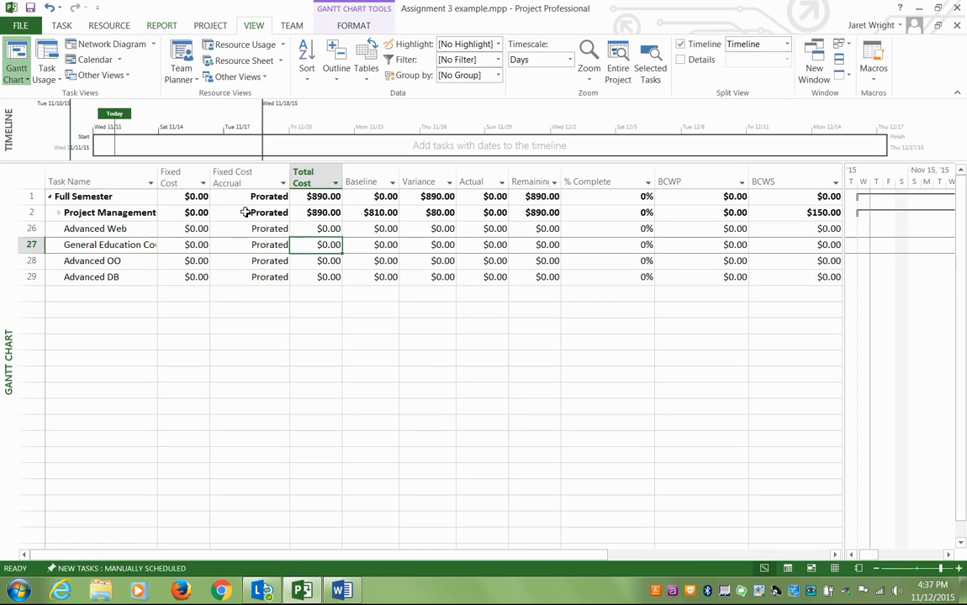
click(318, 228)
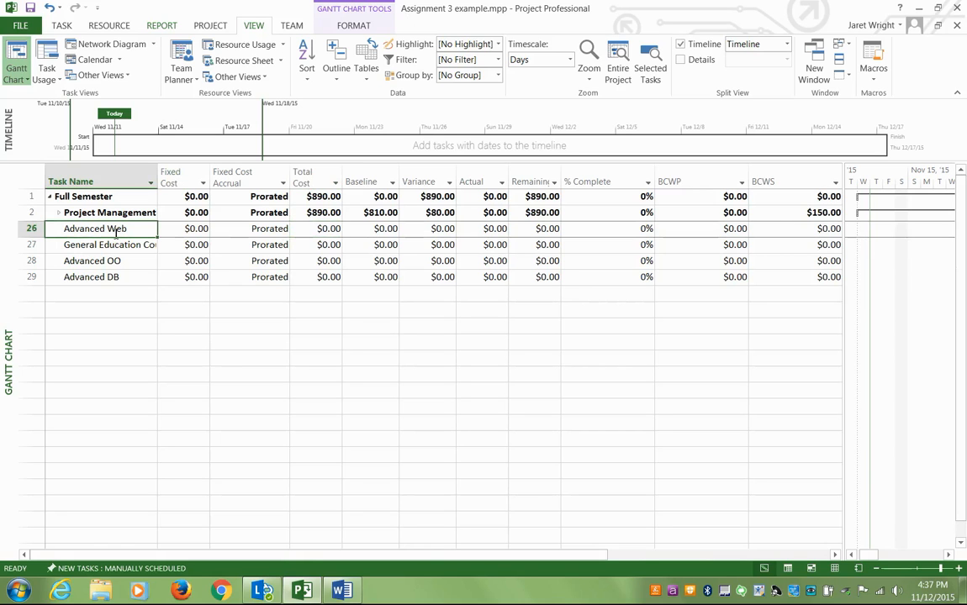
click(109, 245)
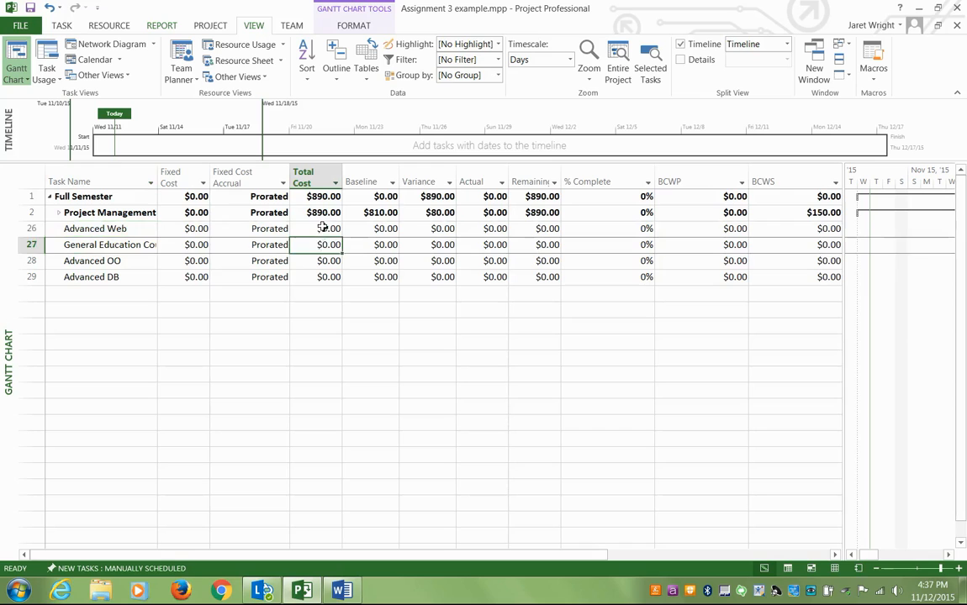
click(328, 228)
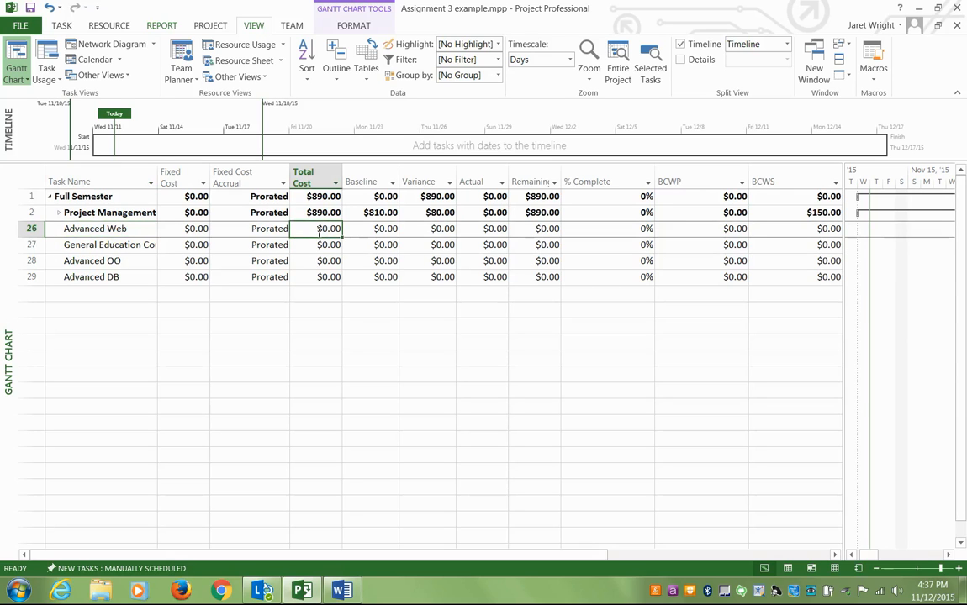
mouse_move(331, 254)
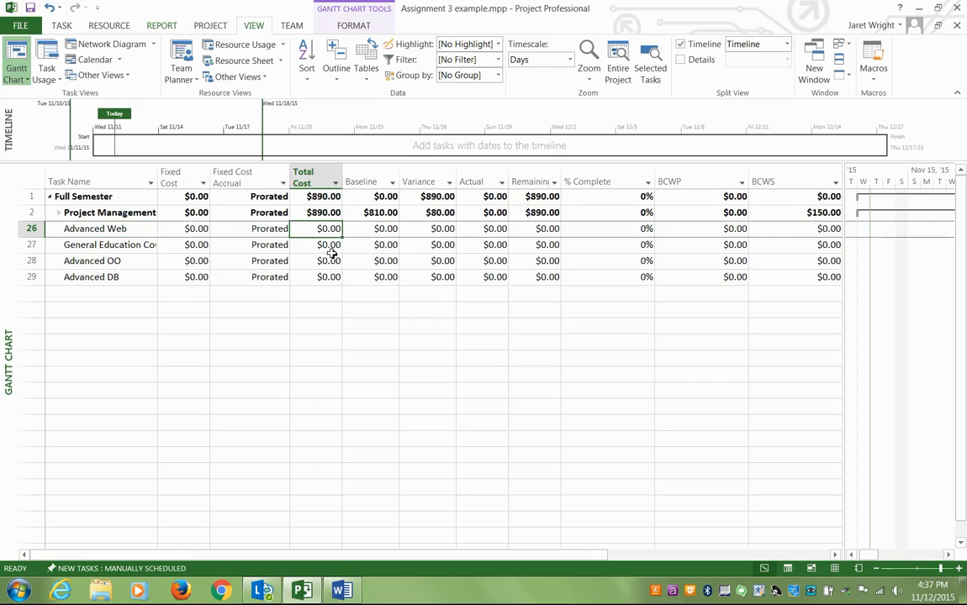
mouse_move(312, 238)
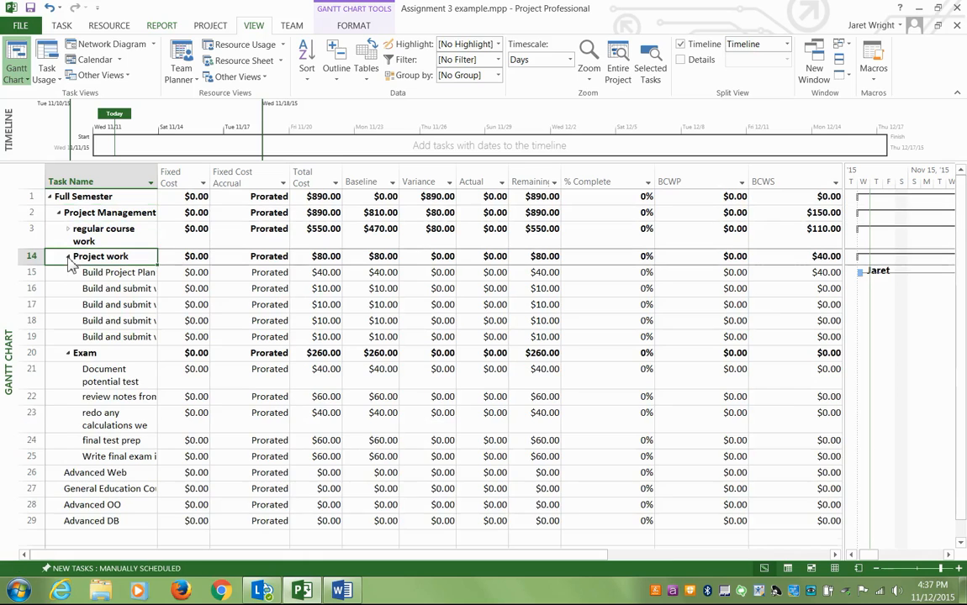
click(67, 256)
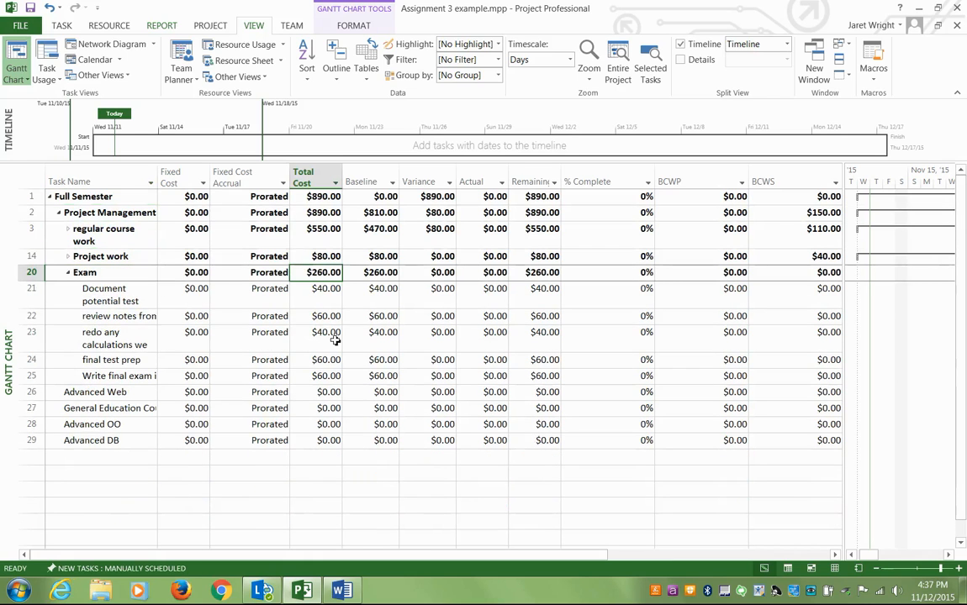
mouse_move(244, 284)
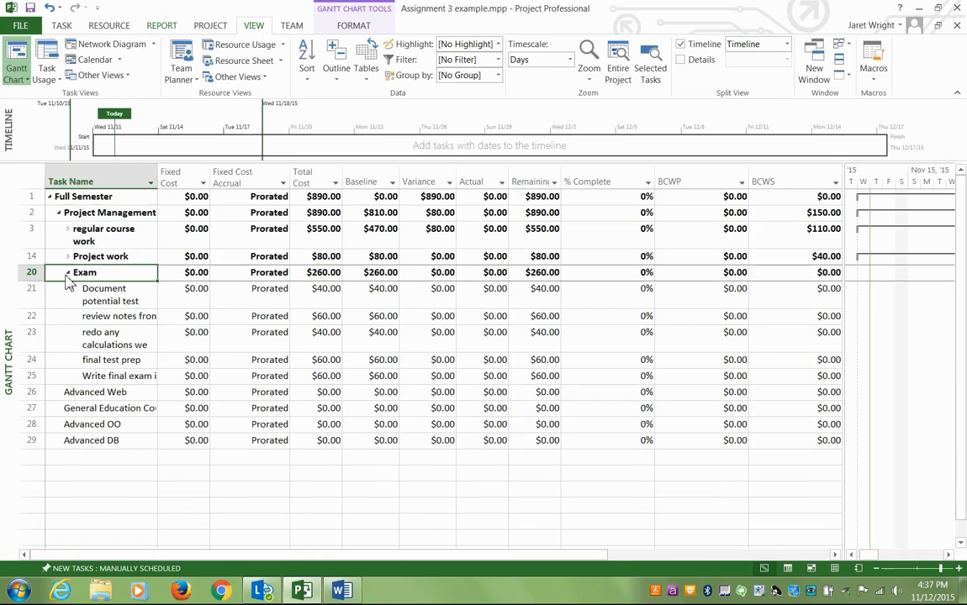
click(68, 272)
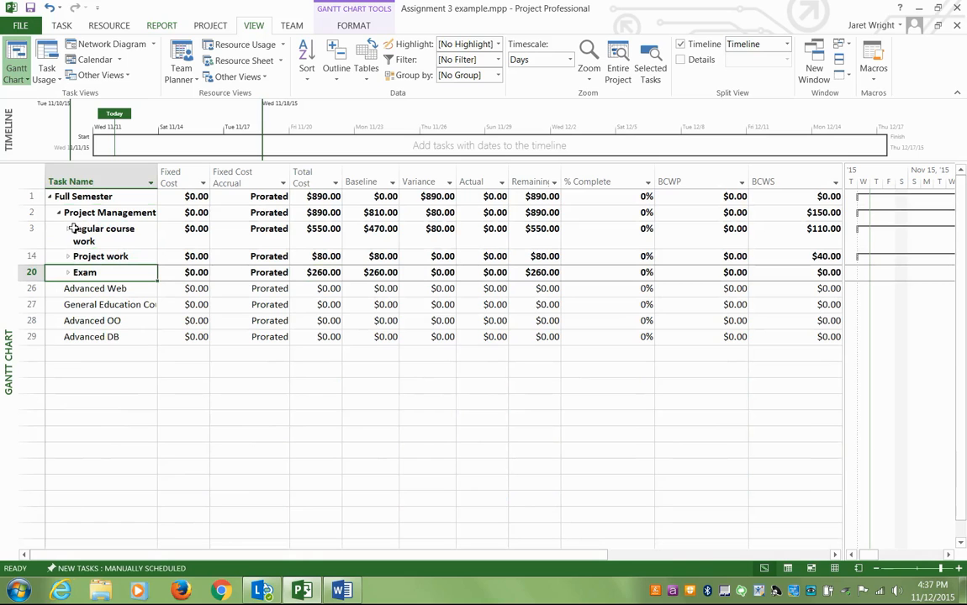
Switch the task sheet back to the Entry table and expand all subtasks.
click(366, 58)
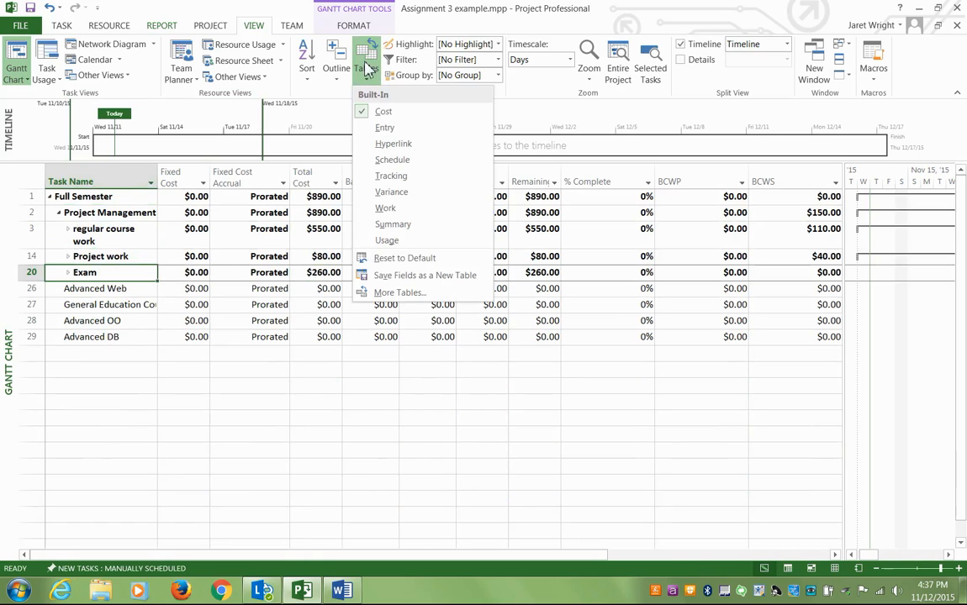
click(384, 111)
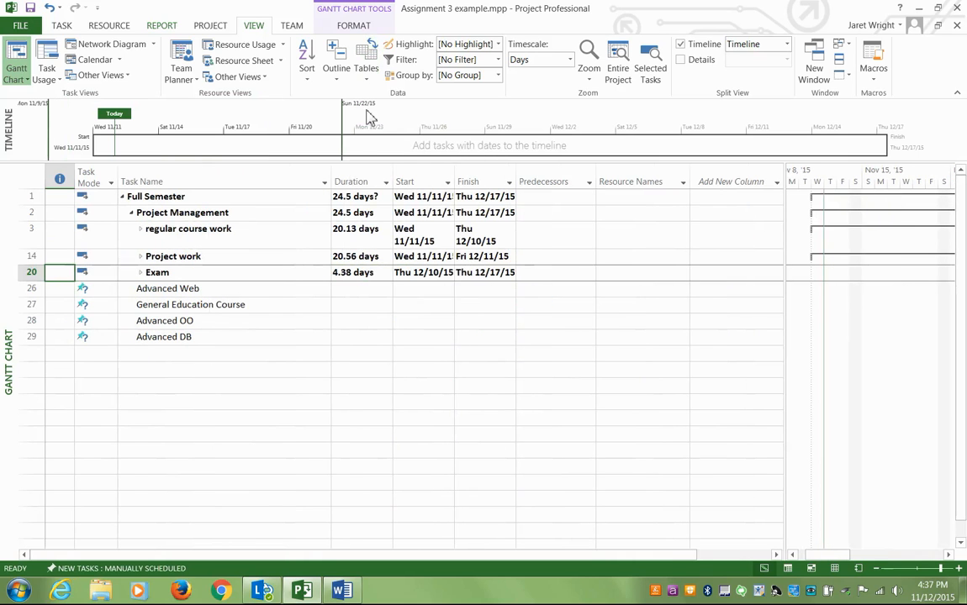
click(334, 63)
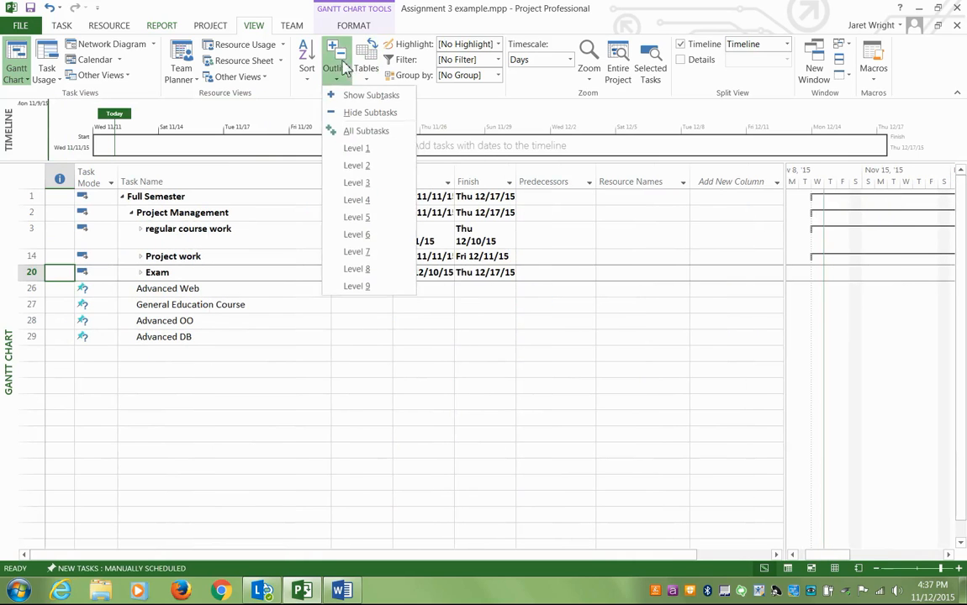
click(366, 130)
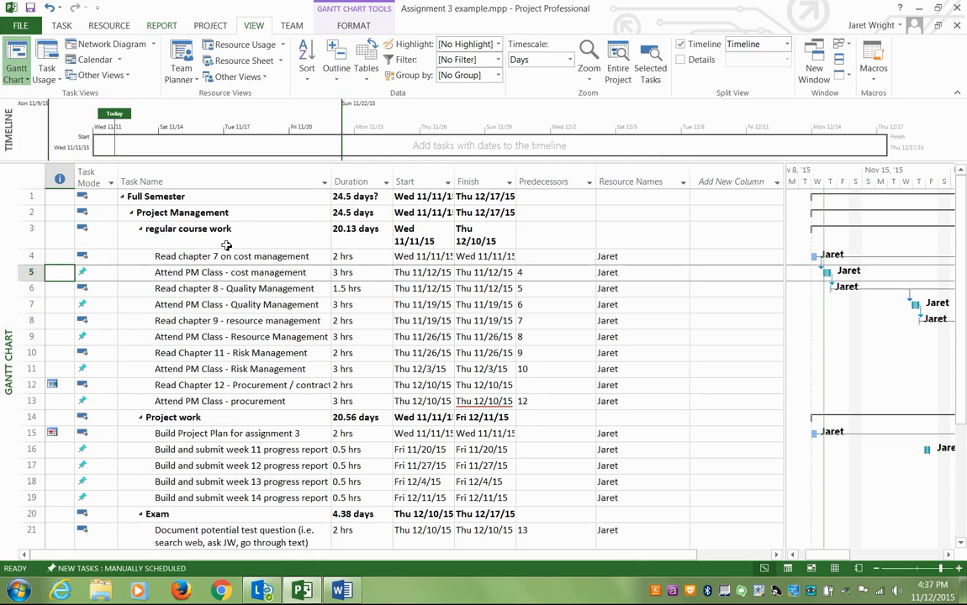
Filter the Start column to show only tasks starting November 11 and 12.
click(417, 181)
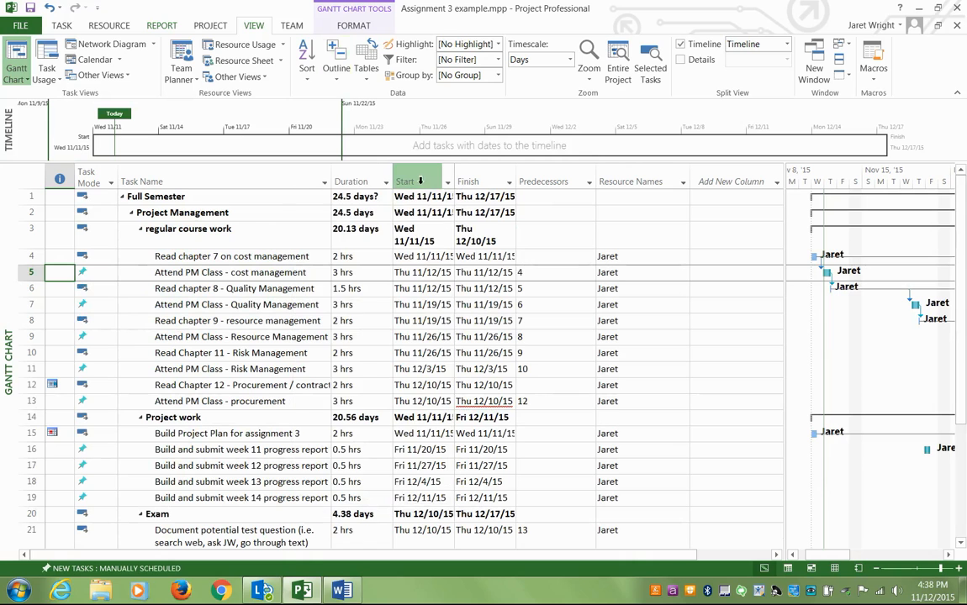
click(437, 181)
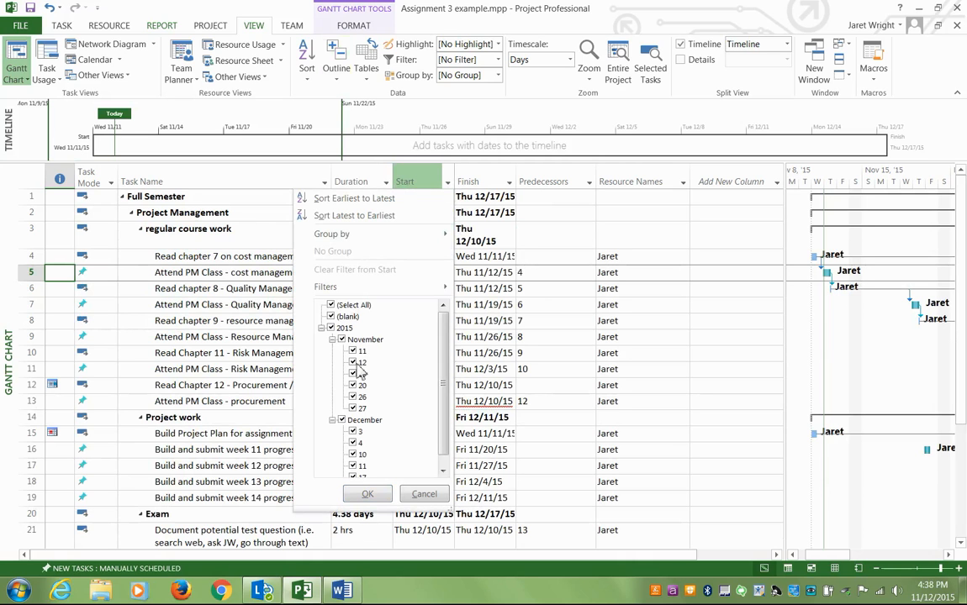
click(364, 420)
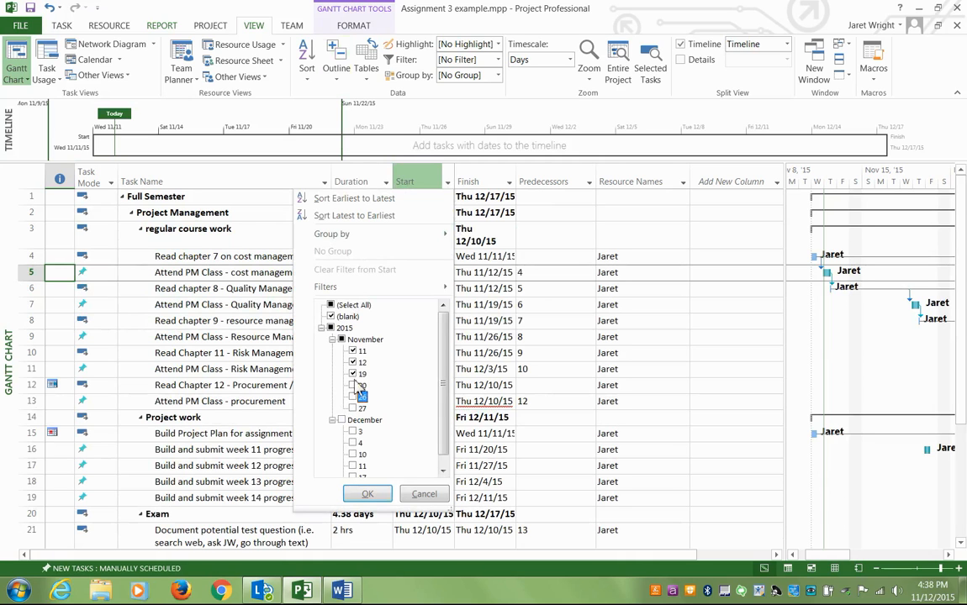
click(353, 373)
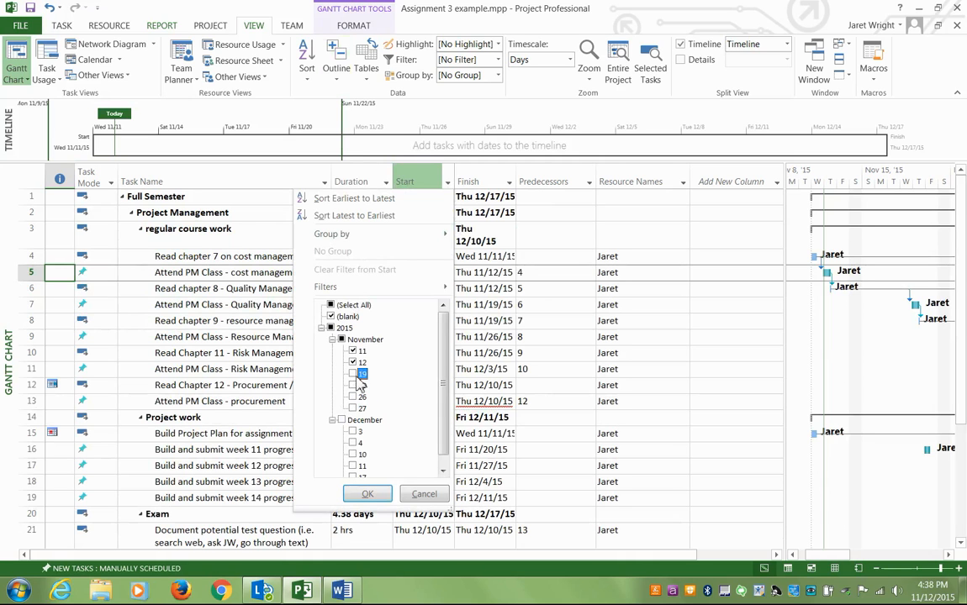
click(353, 362)
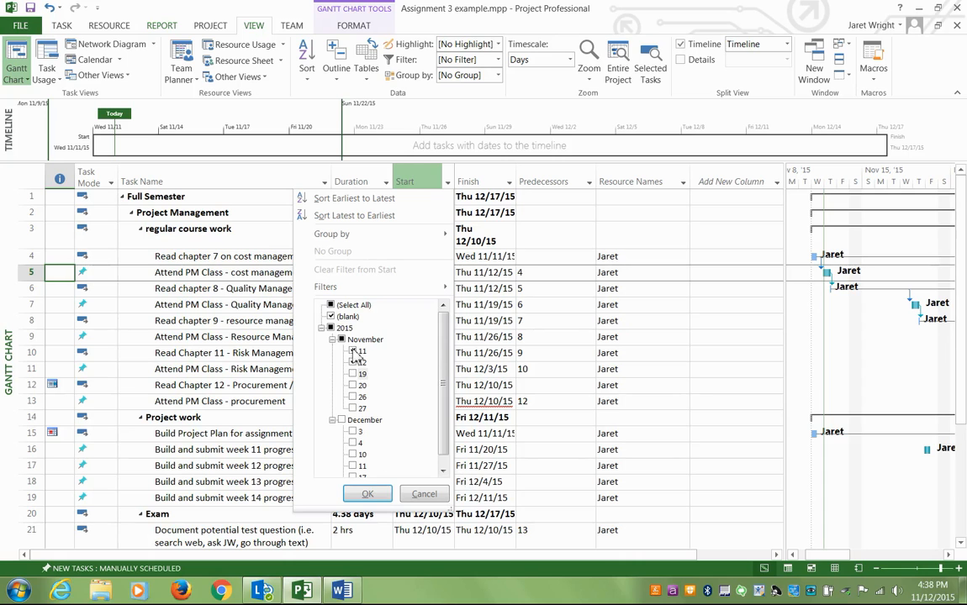
click(367, 494)
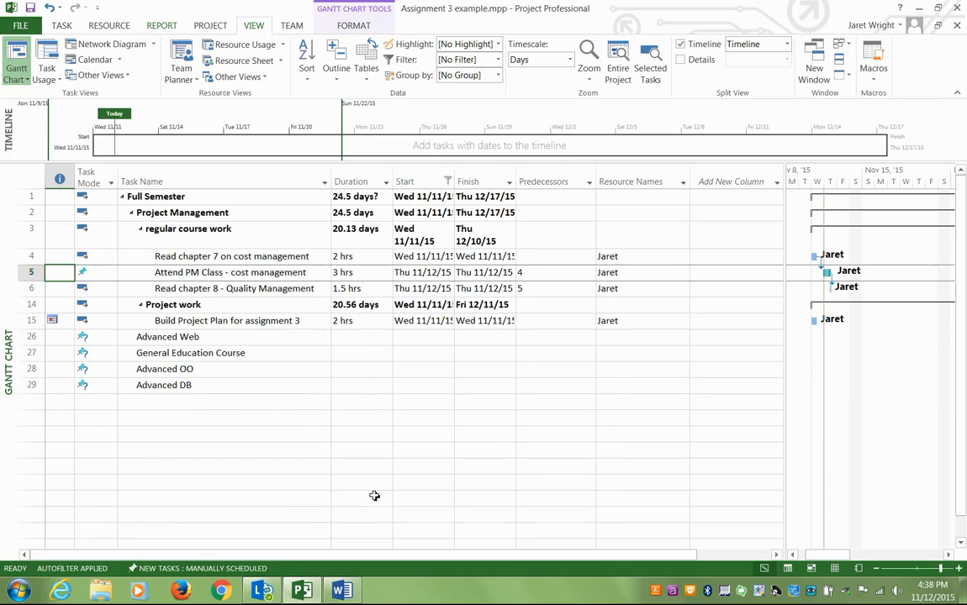
mouse_move(411, 217)
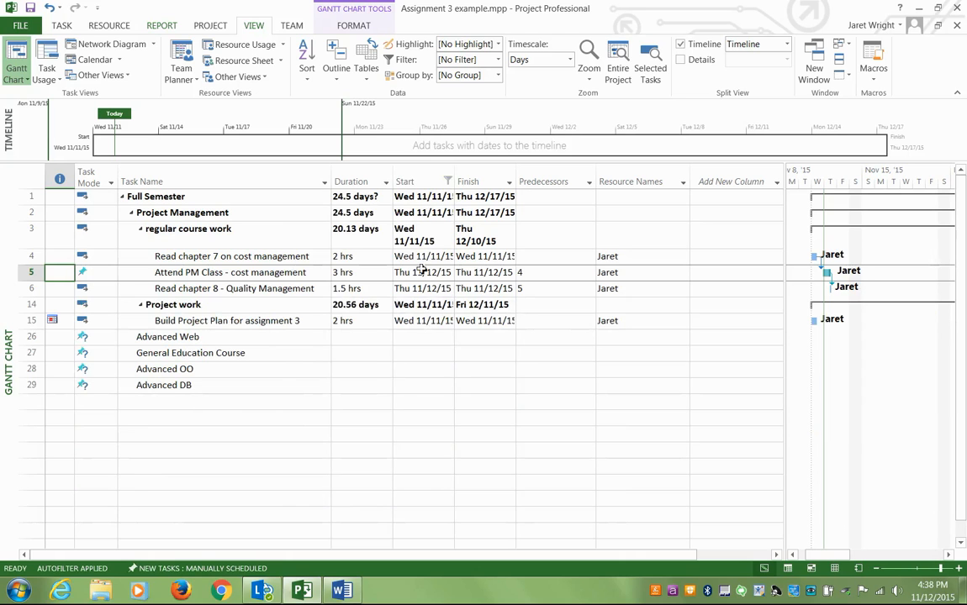
mouse_move(701, 193)
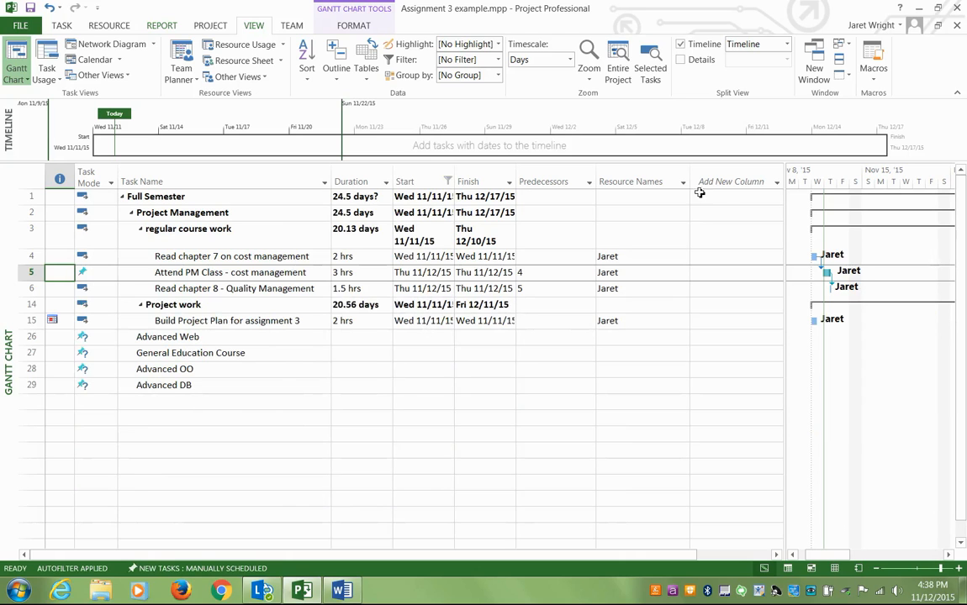
Add a % Complete column to the task sheet.
click(731, 182)
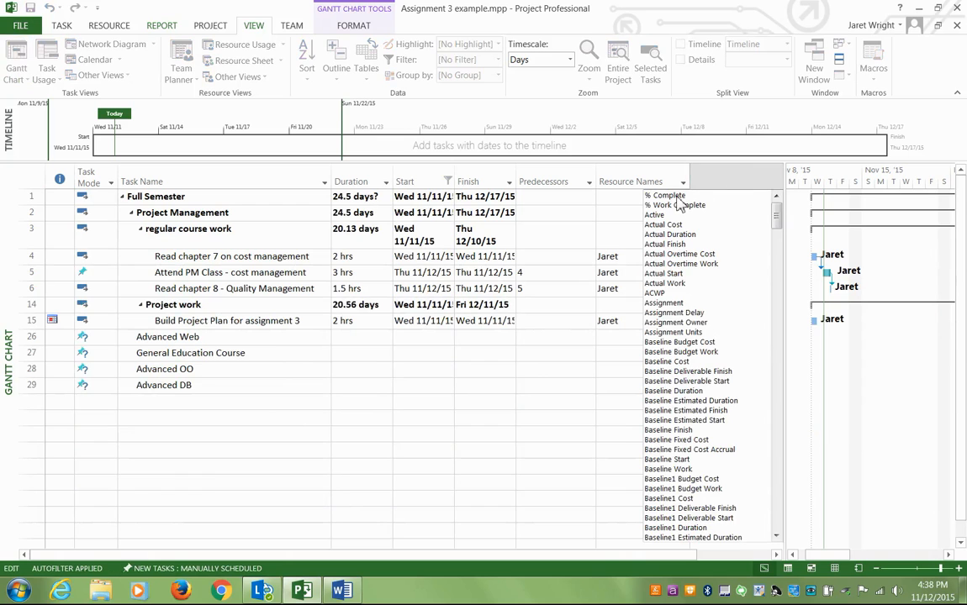
click(664, 195)
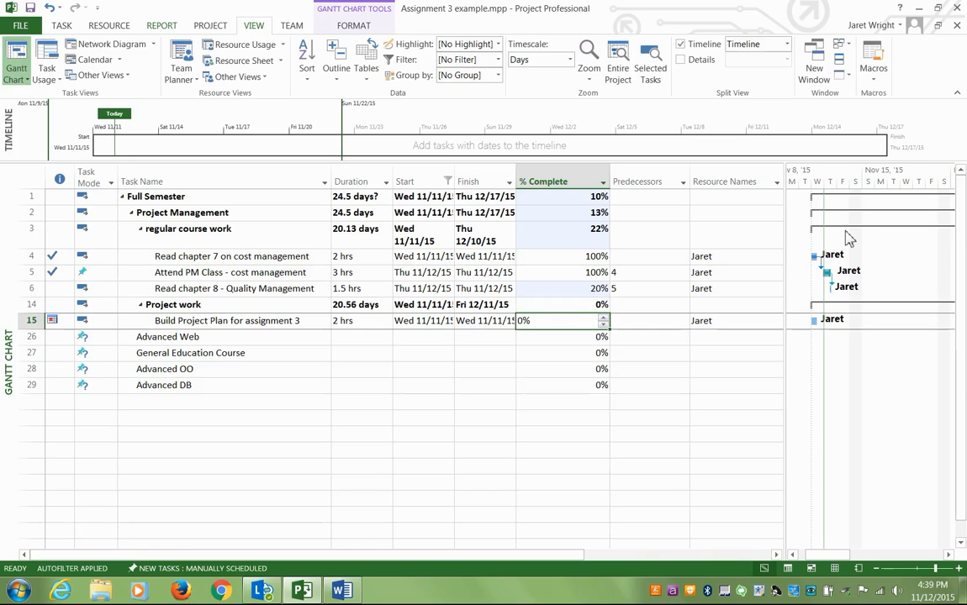
mouse_move(353, 326)
text(20)
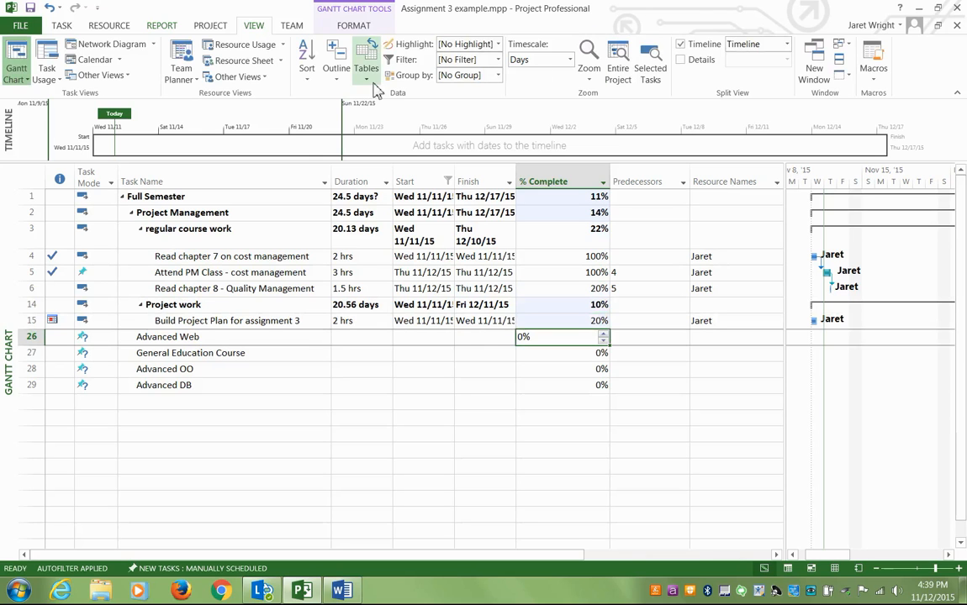
Apply the Cost table and clear task completion back to 0%, starting with chapter 7.
click(365, 59)
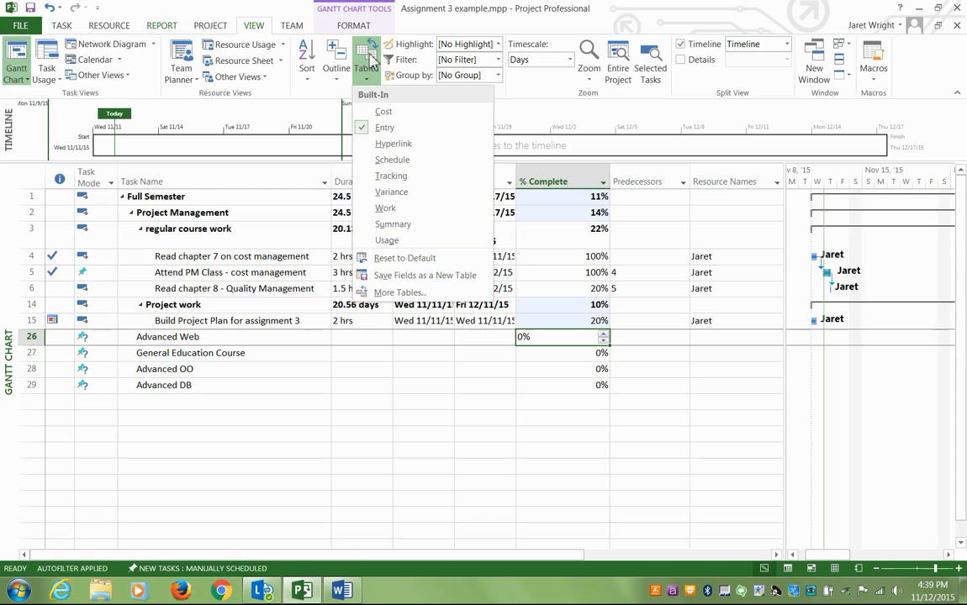
mouse_move(314, 104)
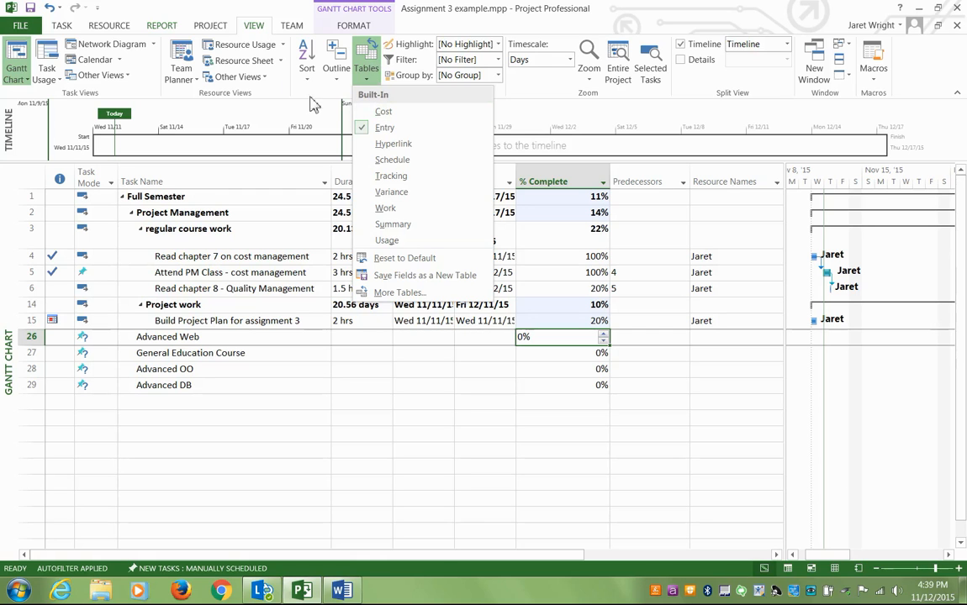
click(384, 111)
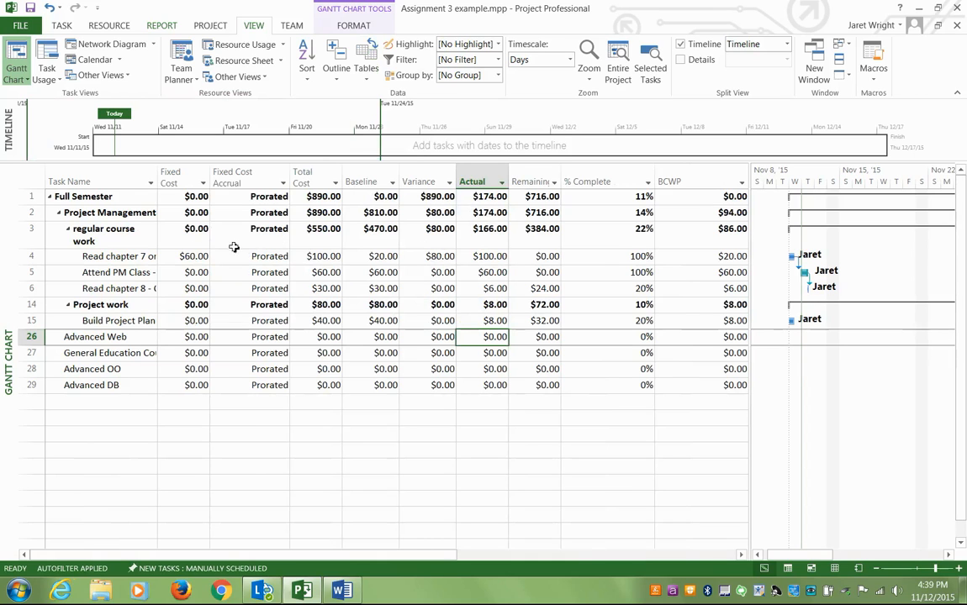
click(118, 256)
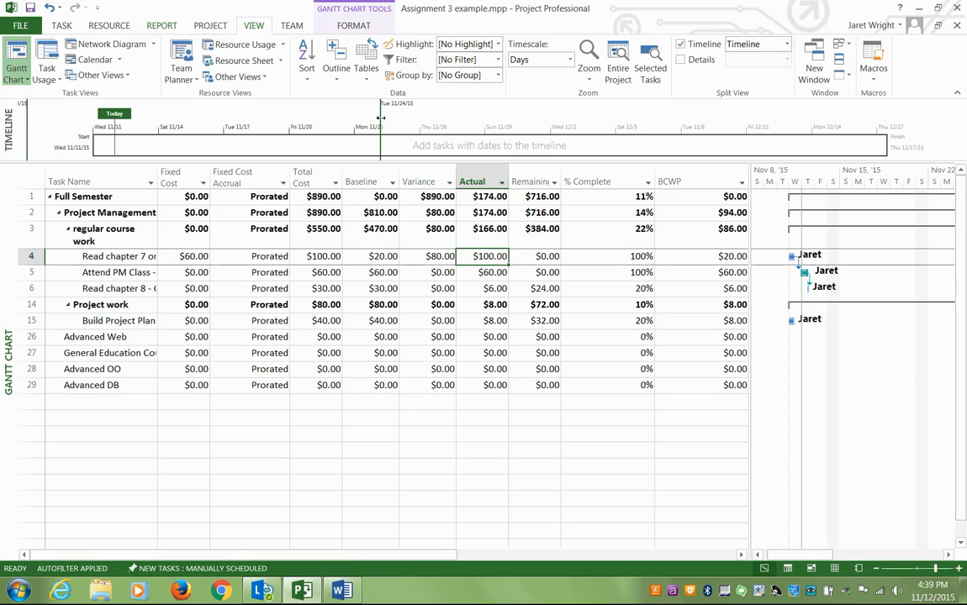
click(605, 257)
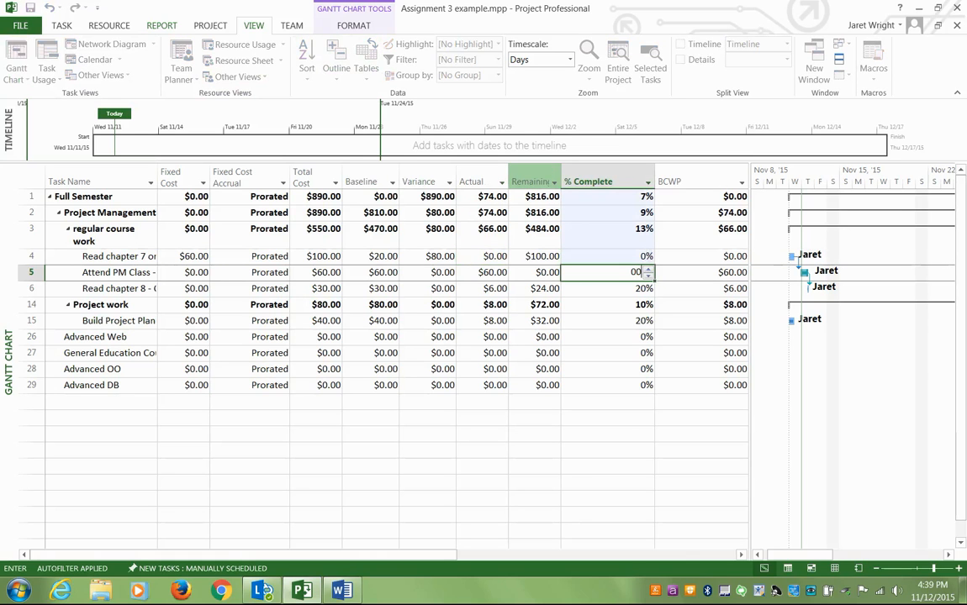
key(Return)
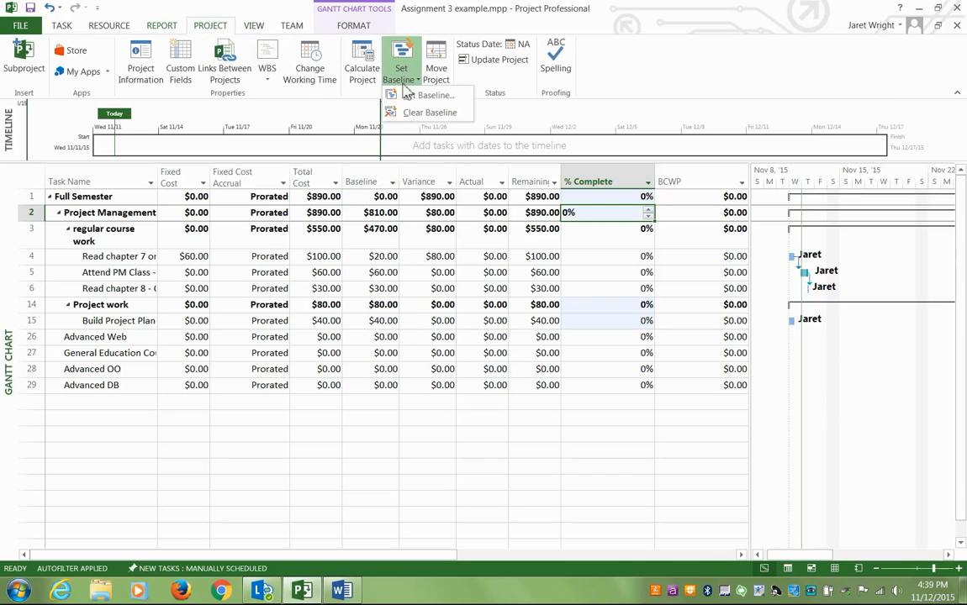
Set the baseline for the entire project so Baseline matches the $890.00 total cost.
click(434, 94)
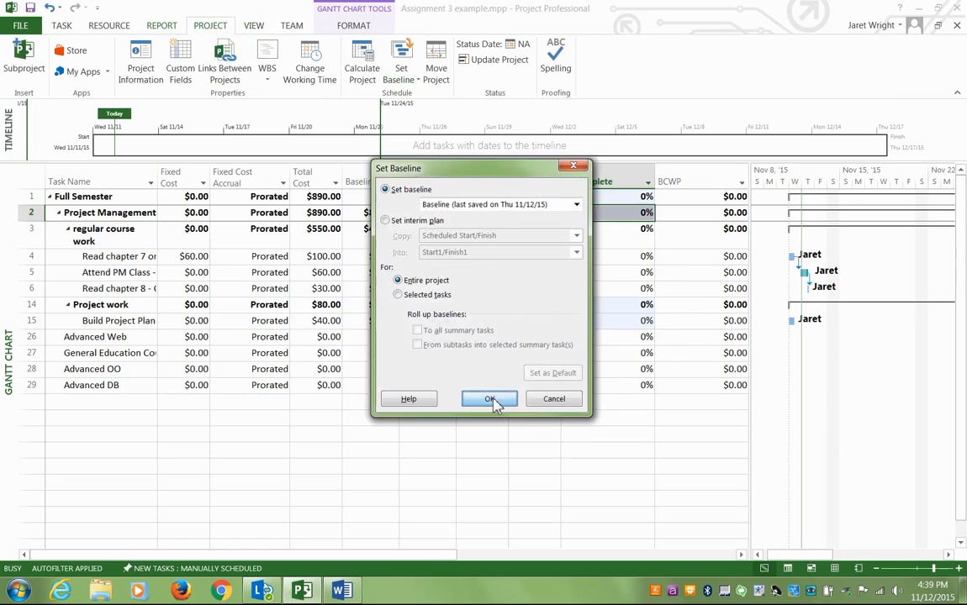
click(489, 399)
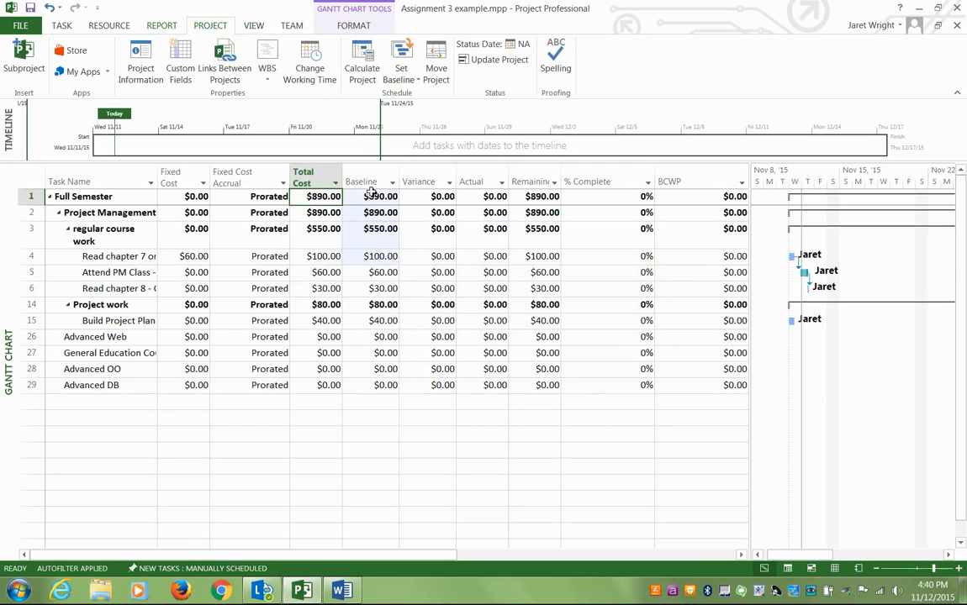
click(380, 196)
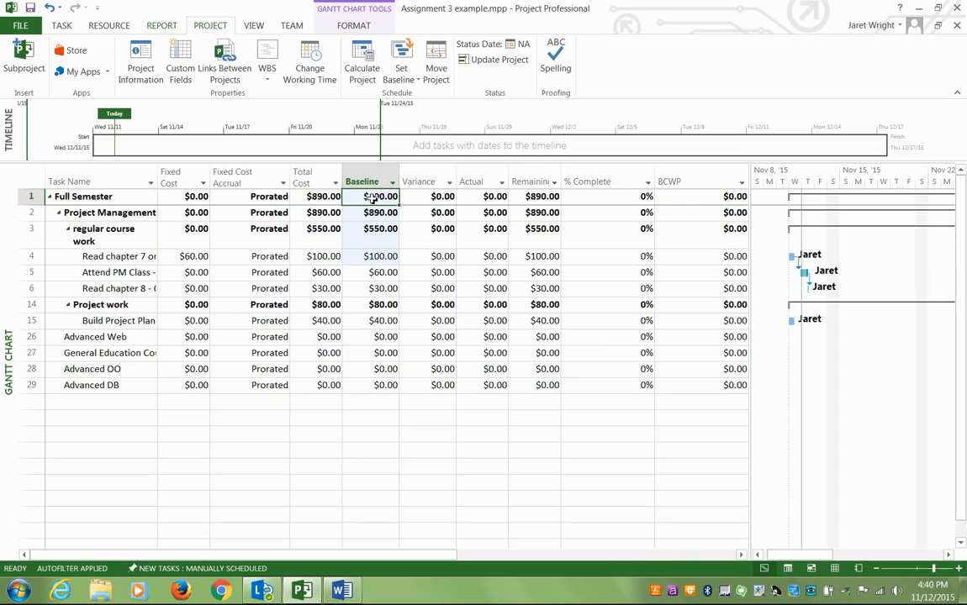
mouse_move(375, 262)
text(1)
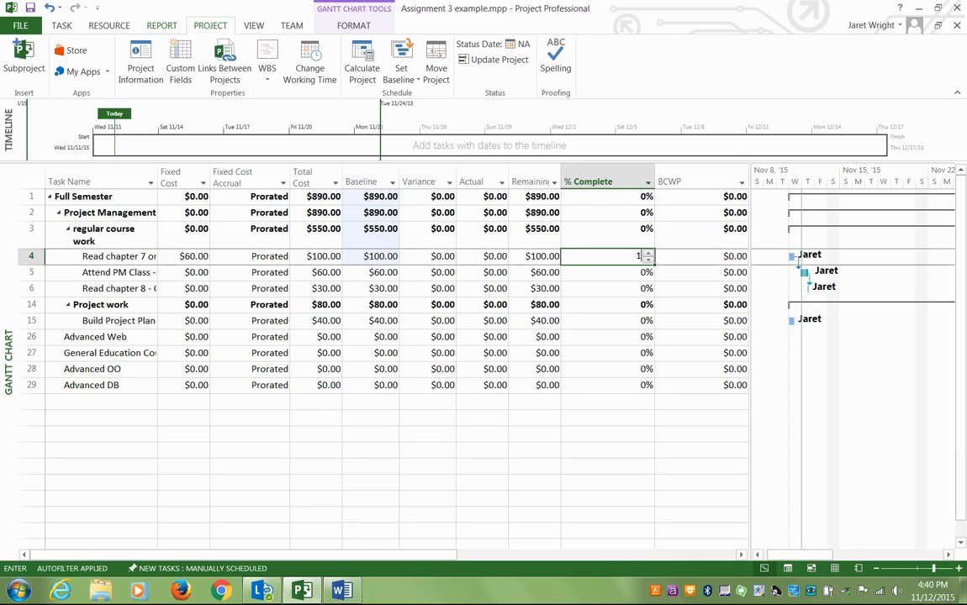
Enter 100% for chapter 7 reading and cost class, and 20% for chapter 8 and project plan.
key(Return)
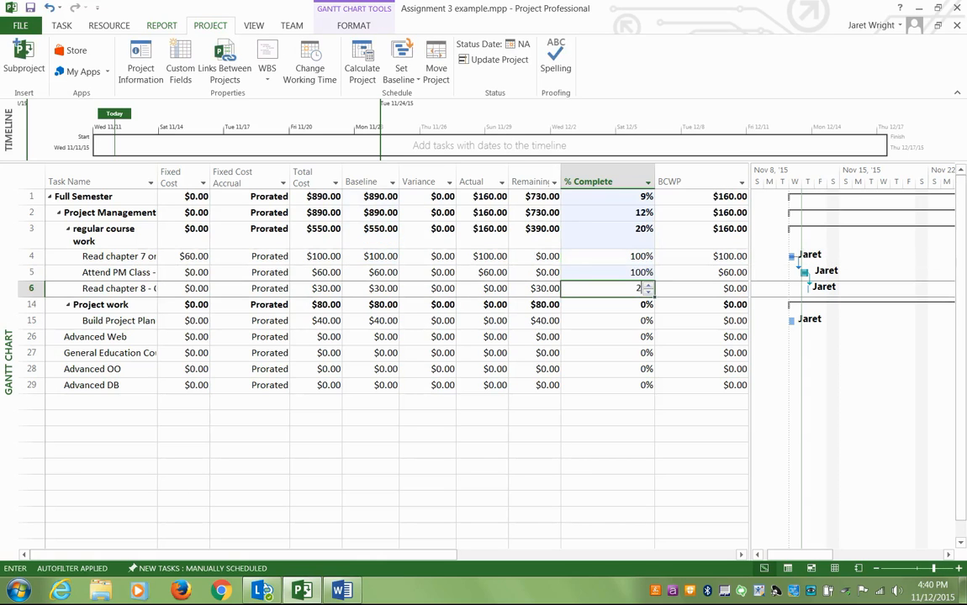
text(0%)
key(Return)
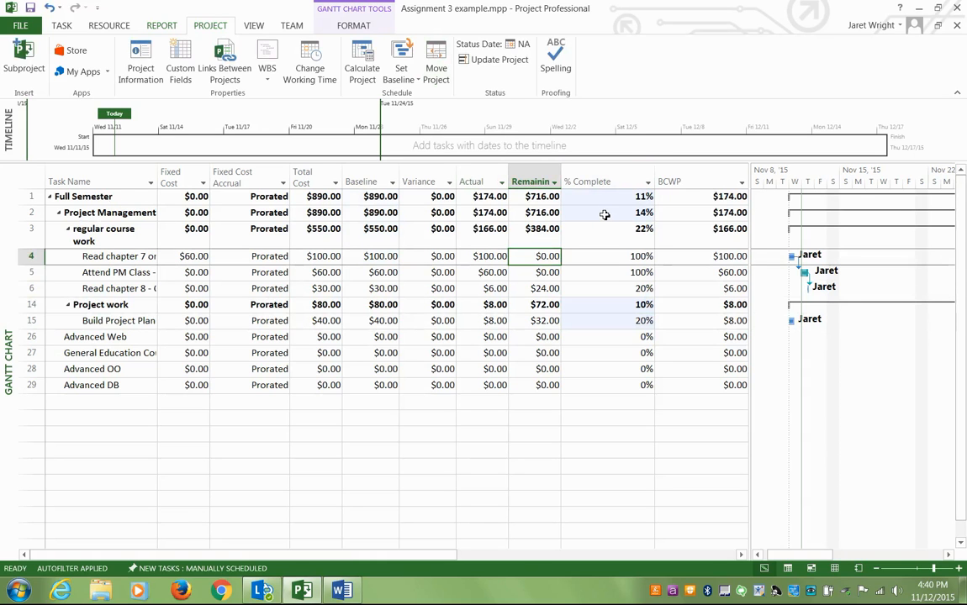
mouse_move(591, 211)
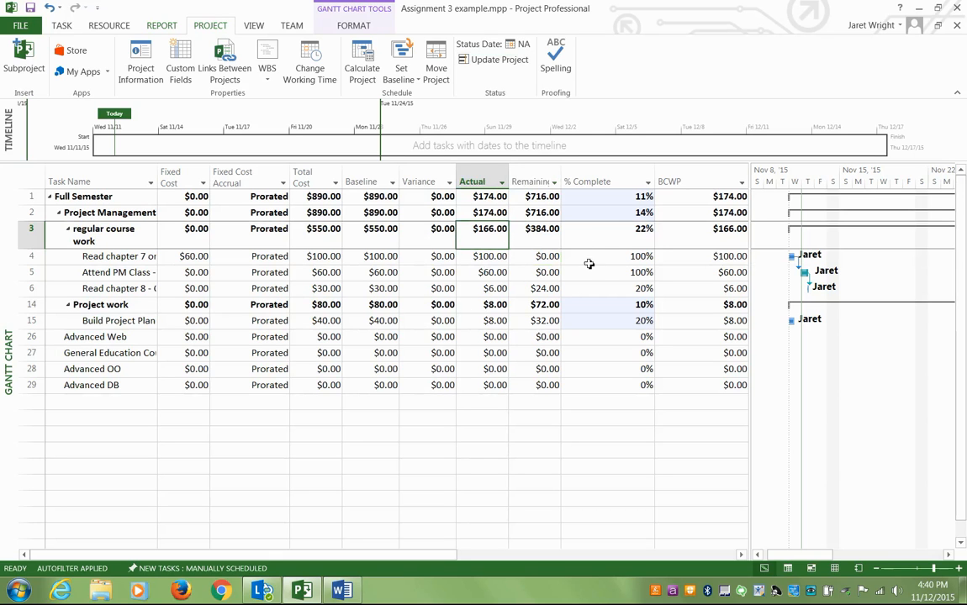
Enter a $70 actual cost for Read chapter 8, raising semester actual cost to $238.00.
click(606, 256)
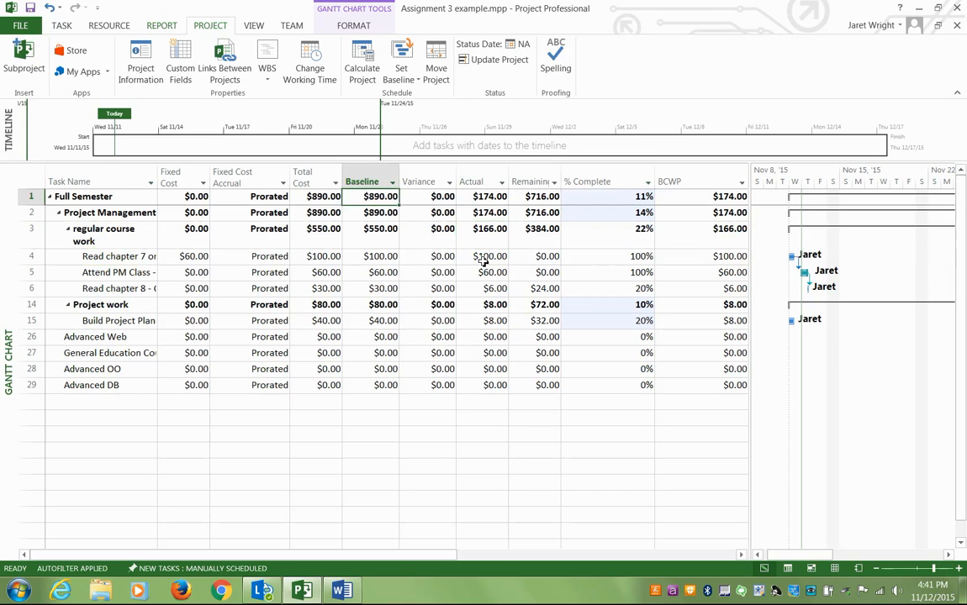
click(482, 256)
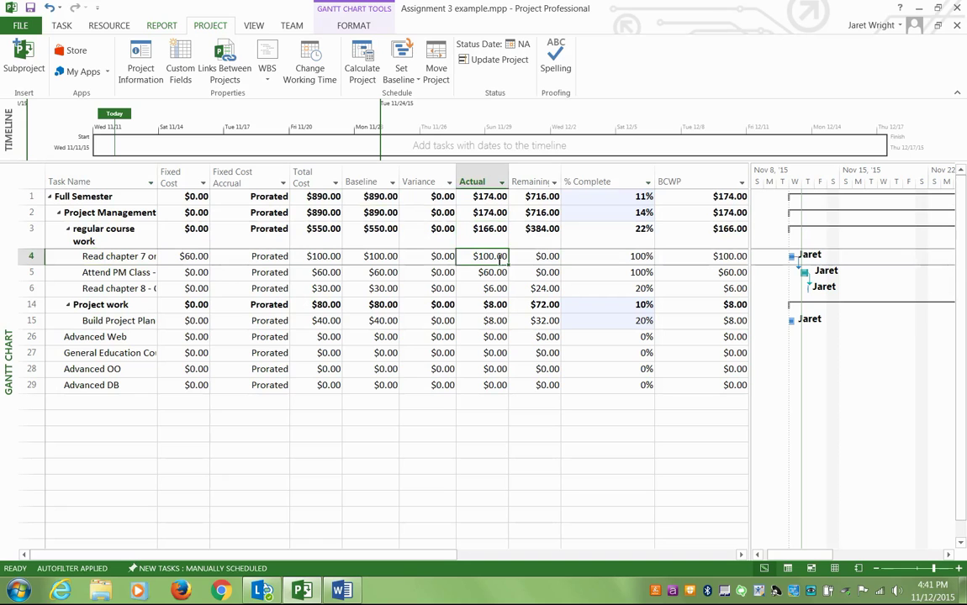
click(488, 271)
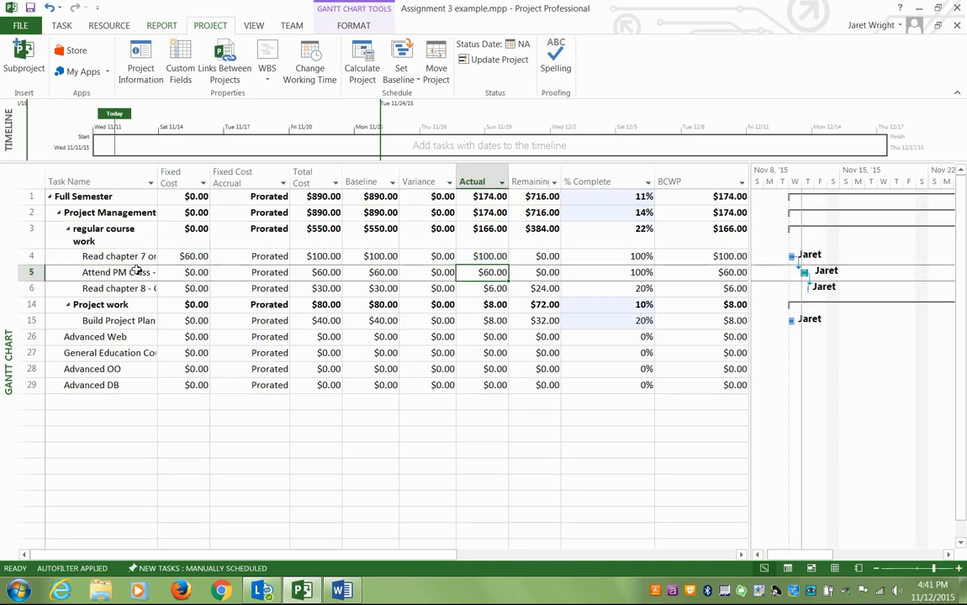
click(101, 289)
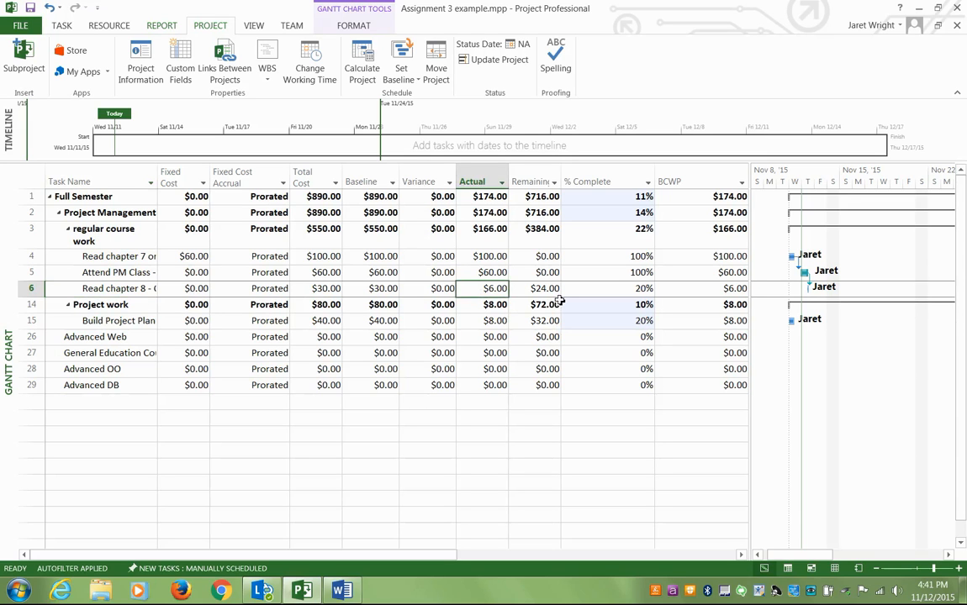
mouse_move(647, 290)
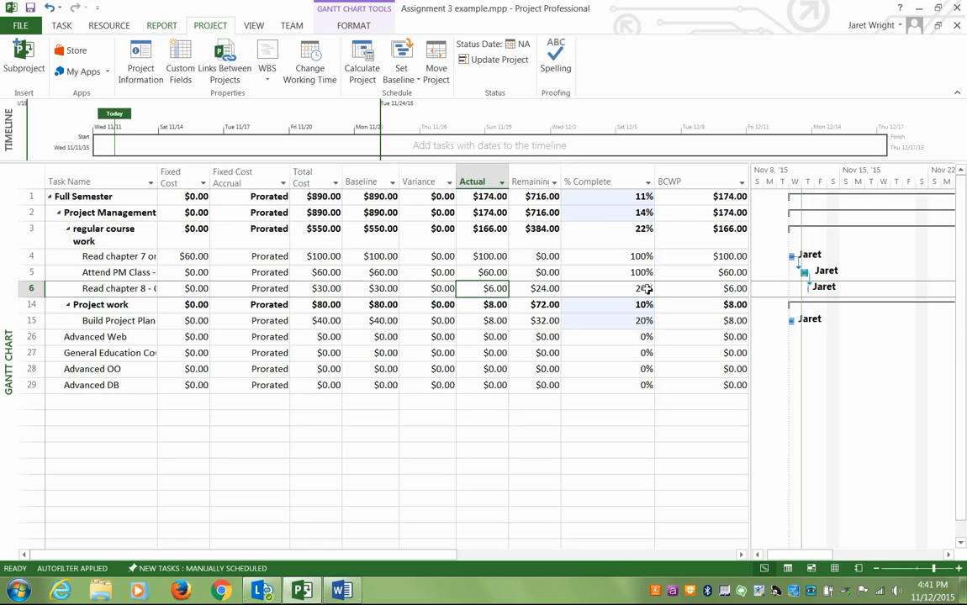
click(606, 289)
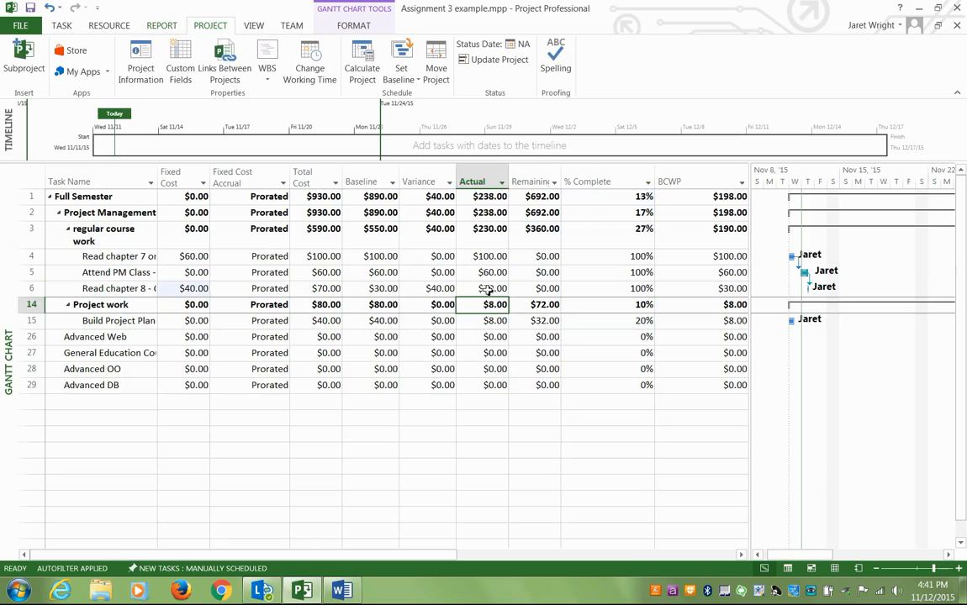
click(482, 288)
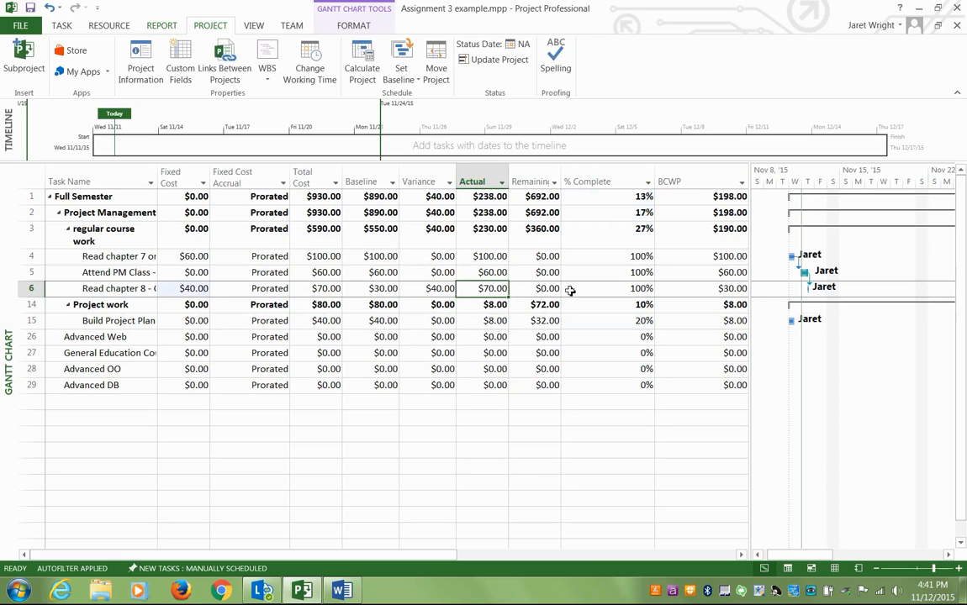
click(605, 320)
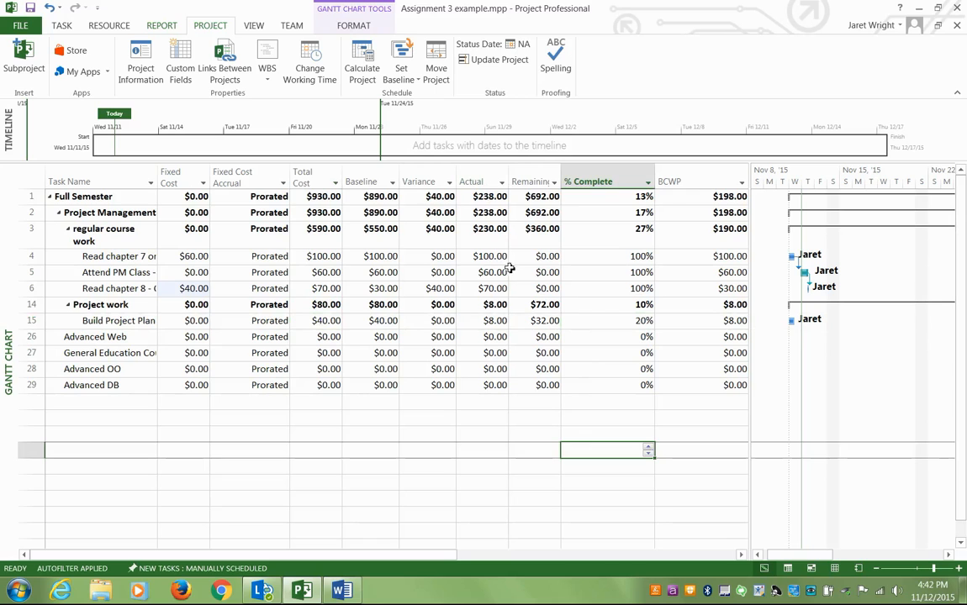
mouse_move(505, 296)
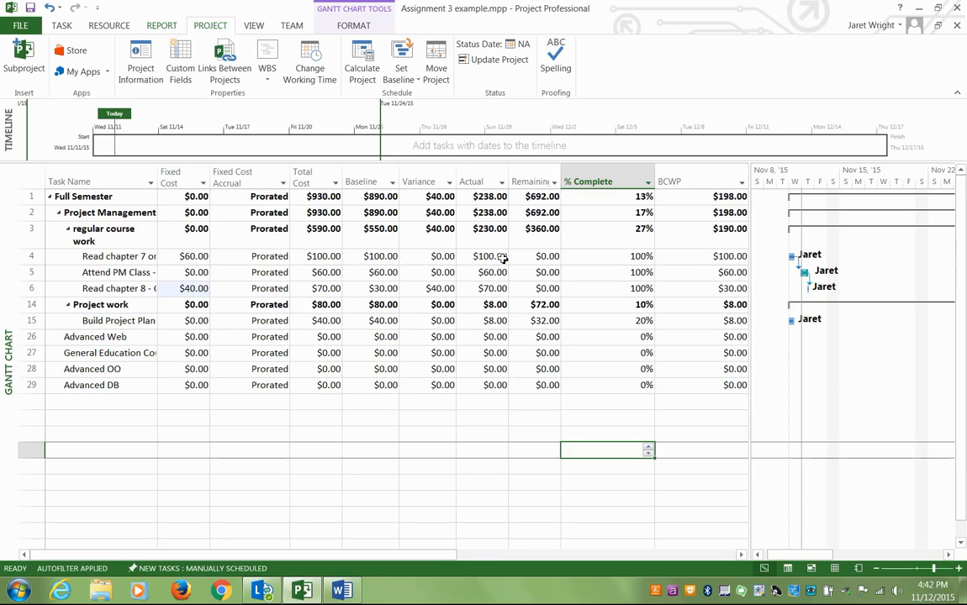
mouse_move(487, 305)
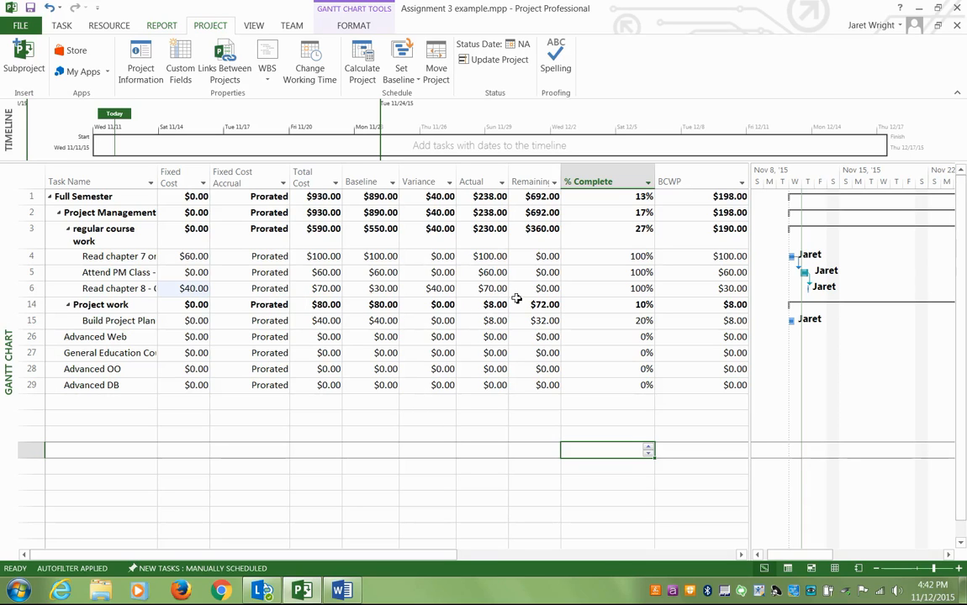
mouse_move(361, 274)
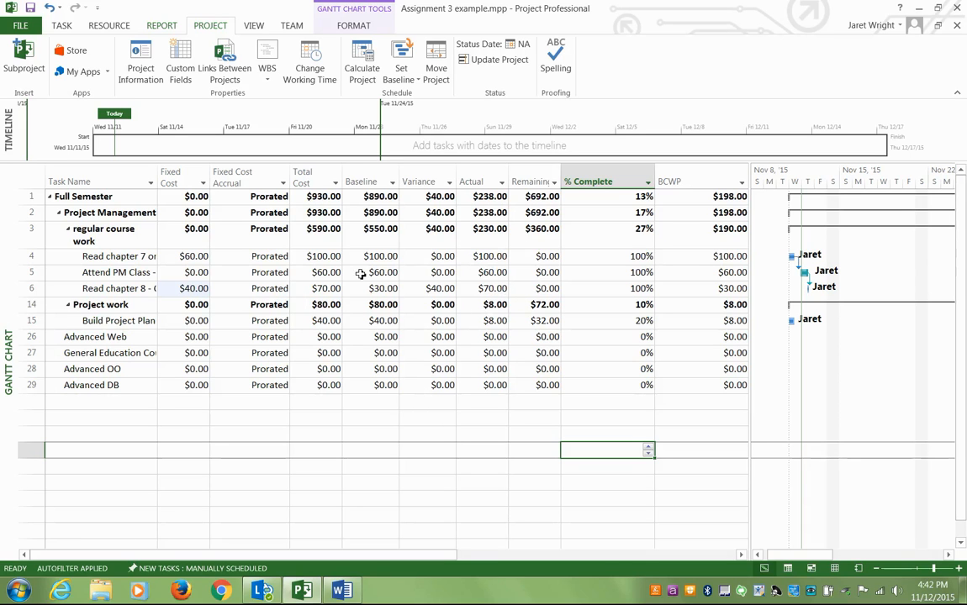
mouse_move(310, 280)
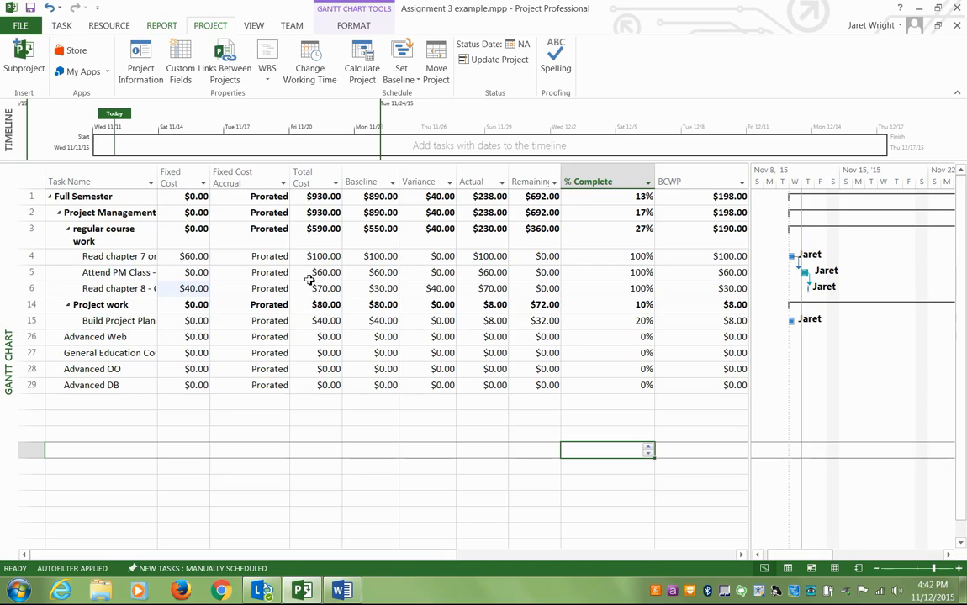
mouse_move(583, 291)
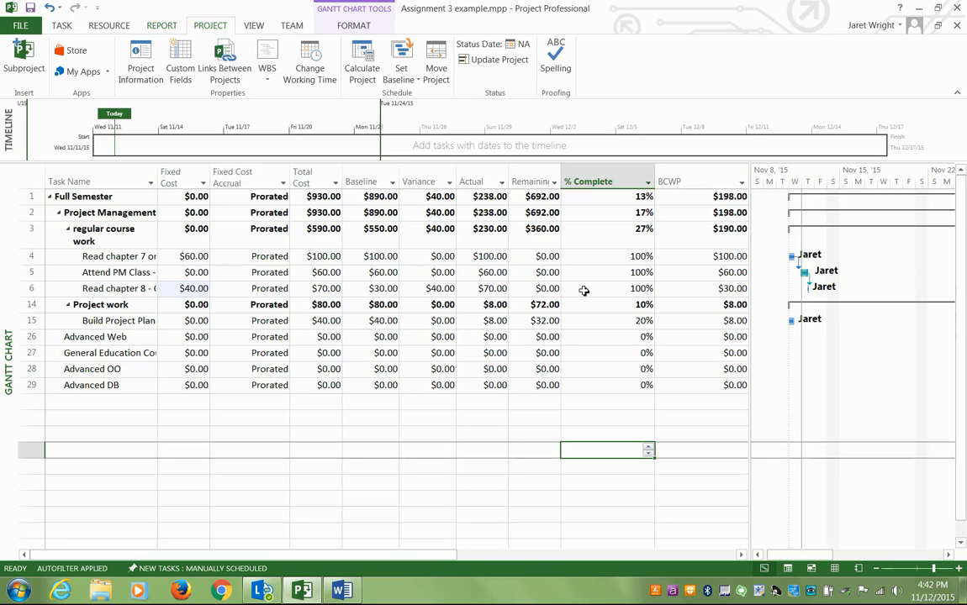
mouse_move(718, 549)
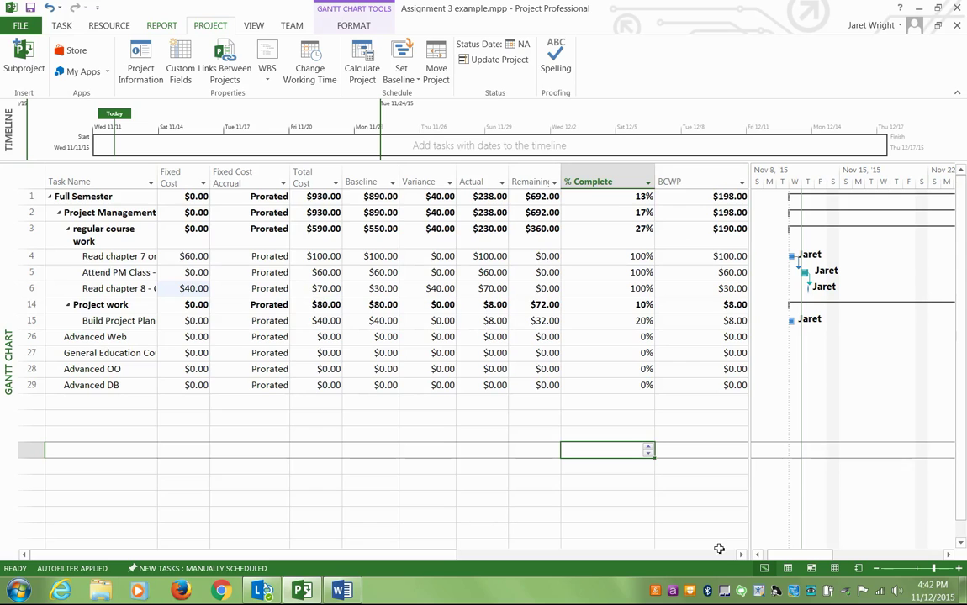
scroll(right, 3)
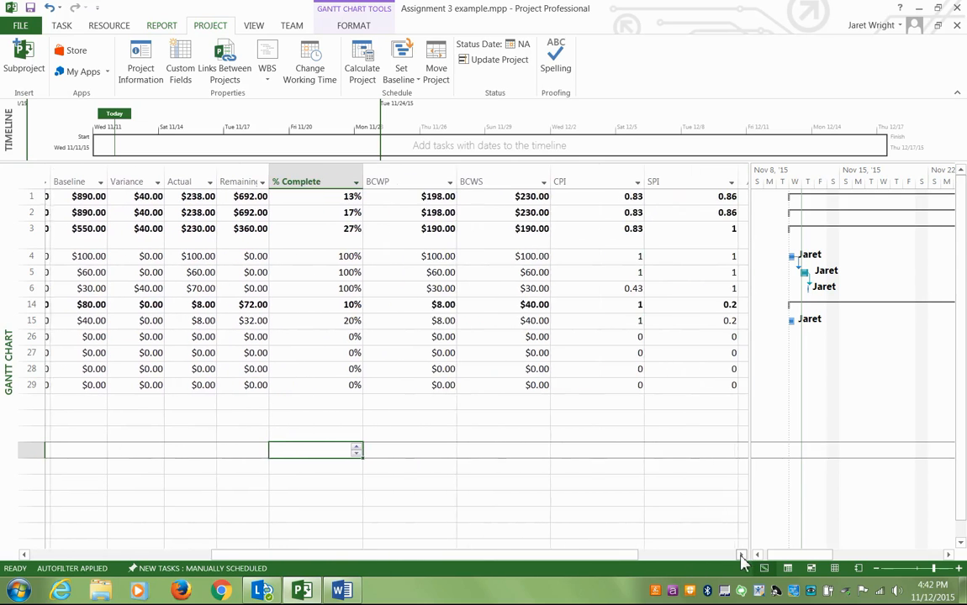
click(372, 180)
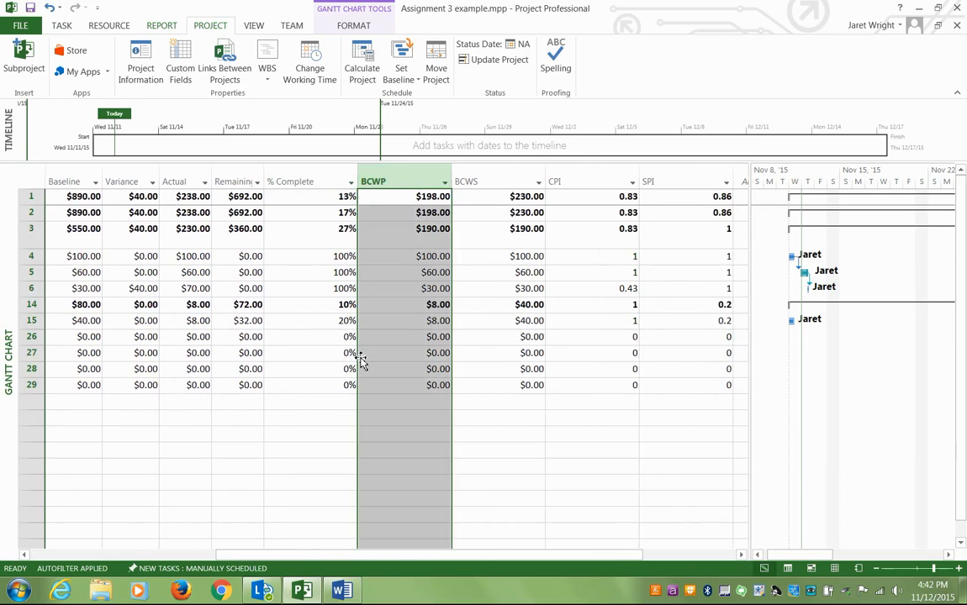
mouse_move(389, 186)
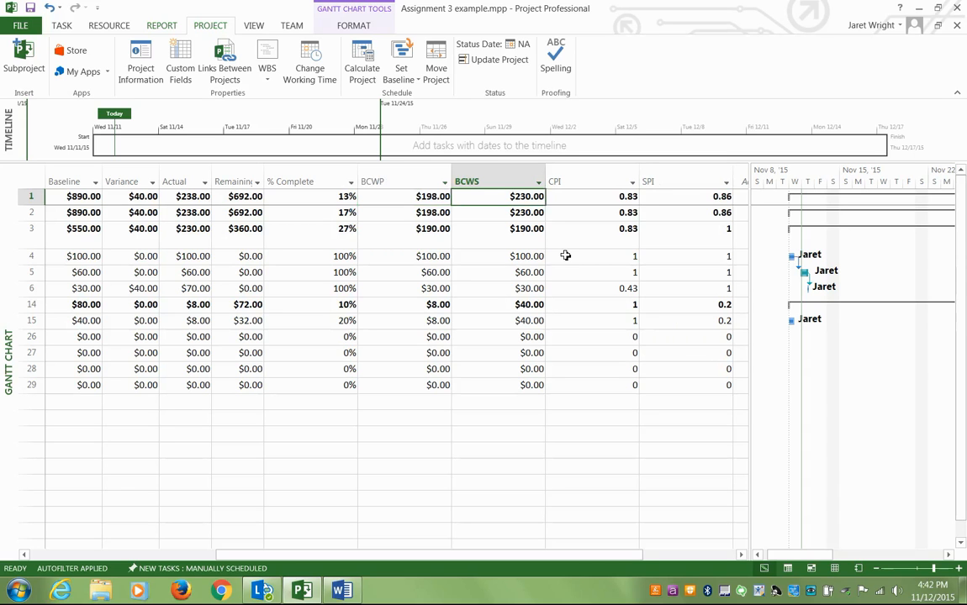
mouse_move(493, 205)
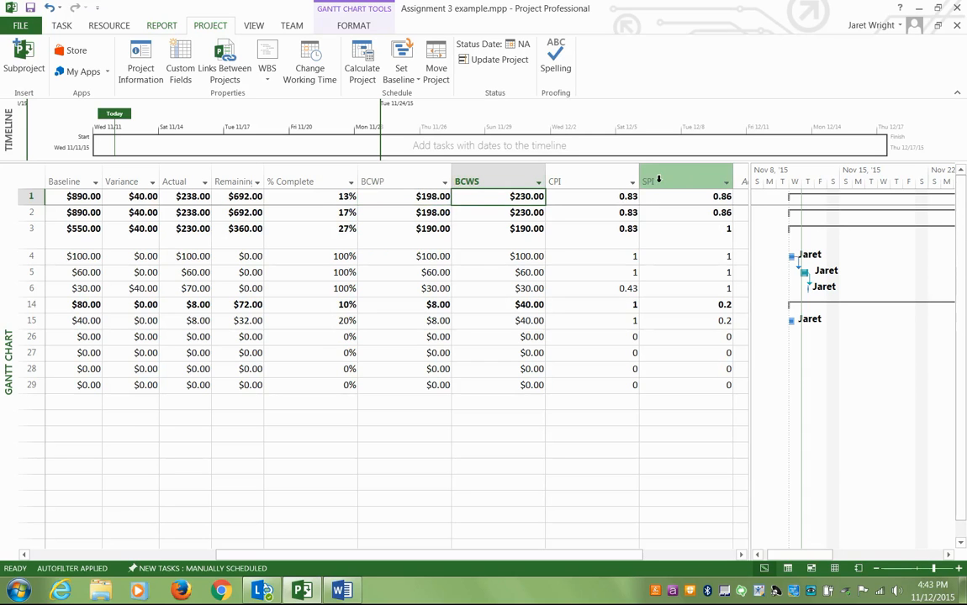
click(685, 180)
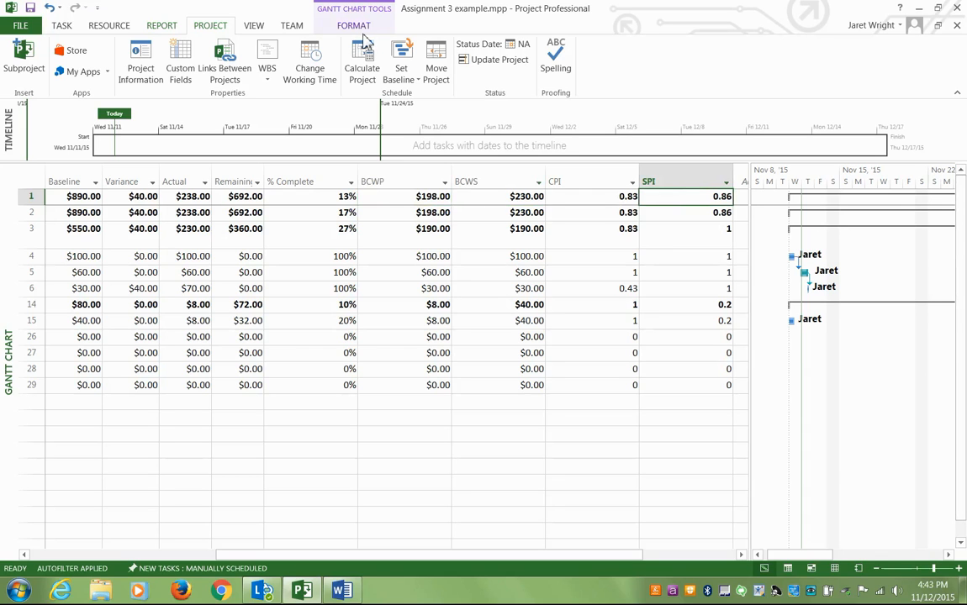
click(591, 181)
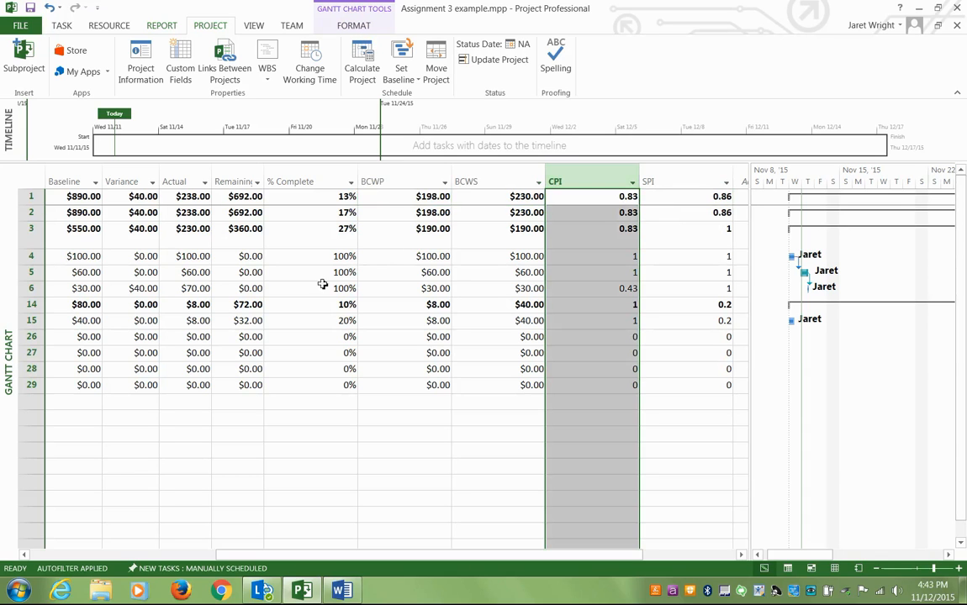
mouse_move(607, 202)
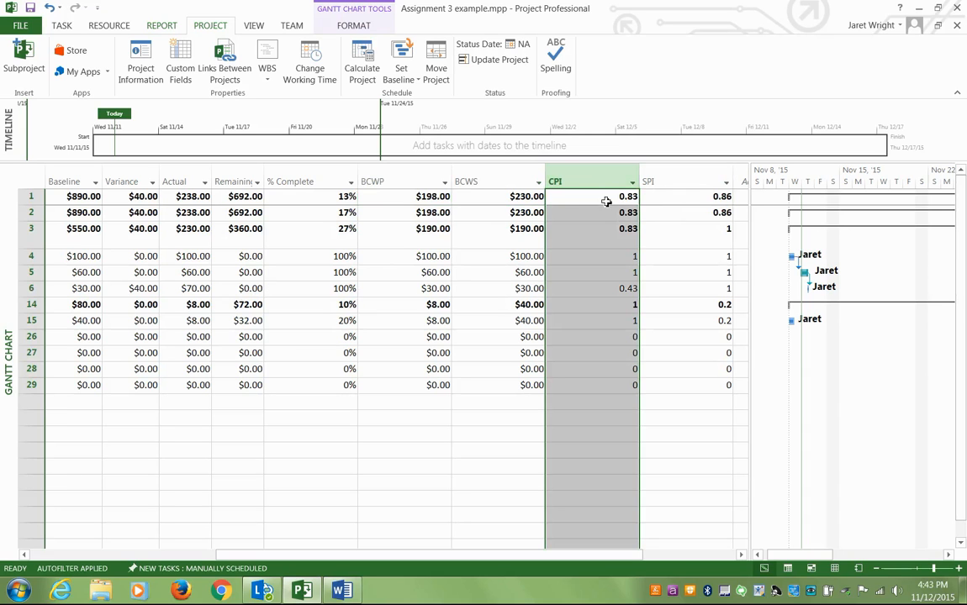
click(592, 212)
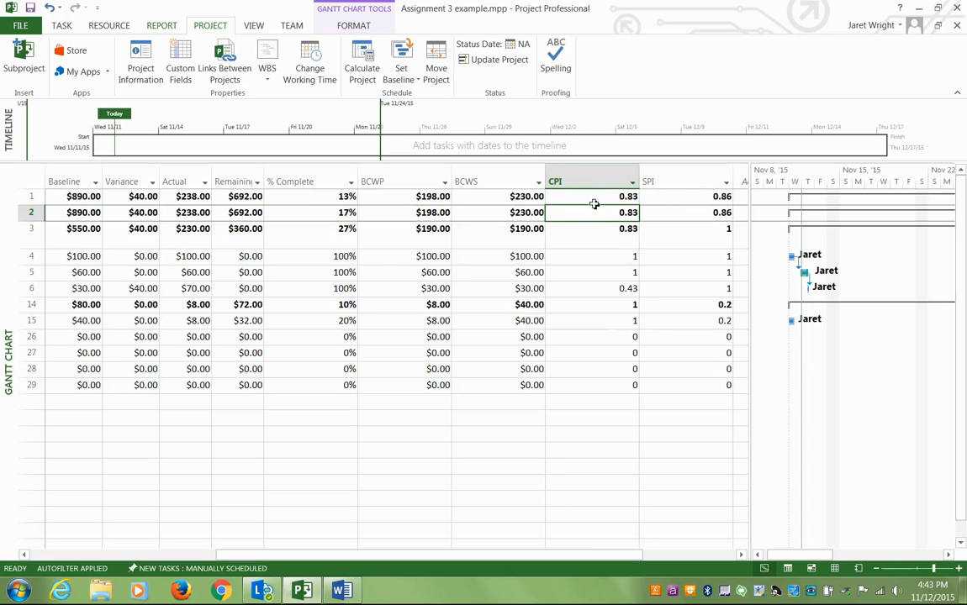
mouse_move(460, 117)
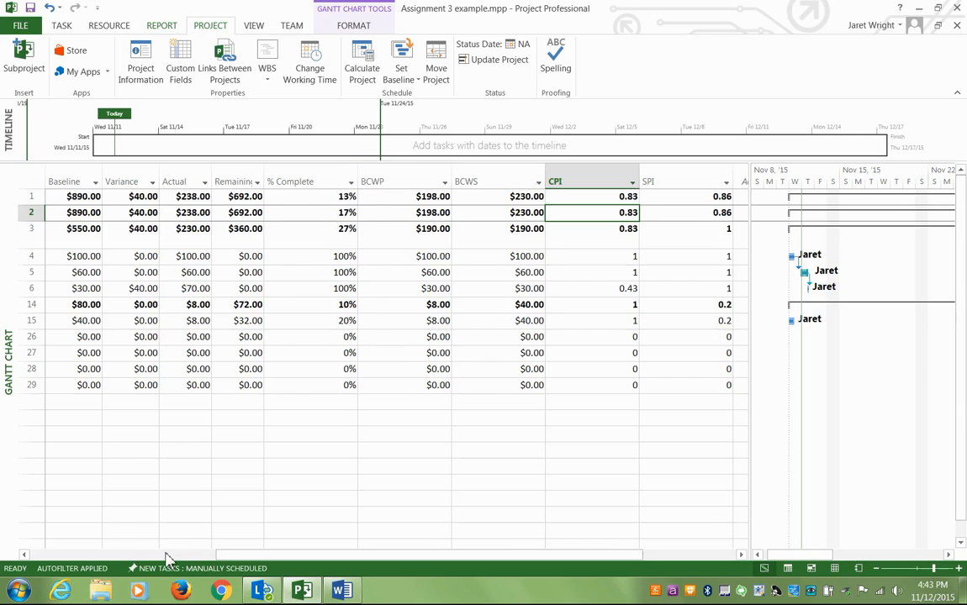
scroll(left, 3)
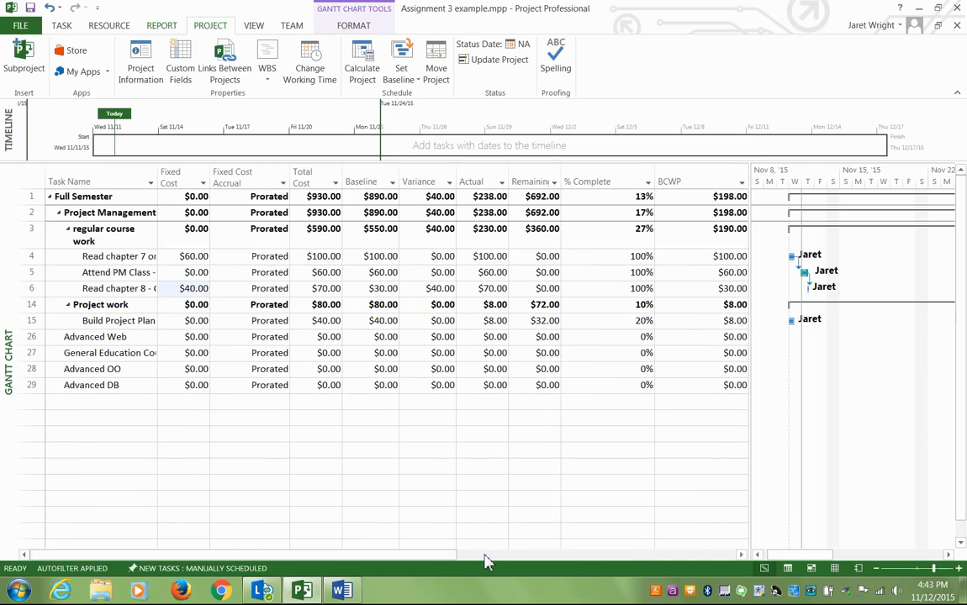
mouse_move(336, 497)
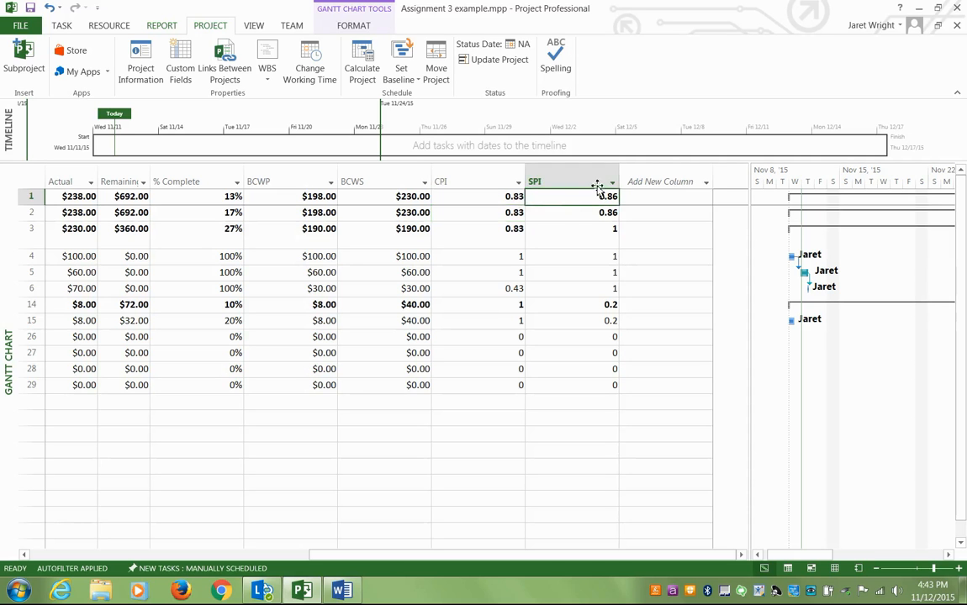
click(572, 181)
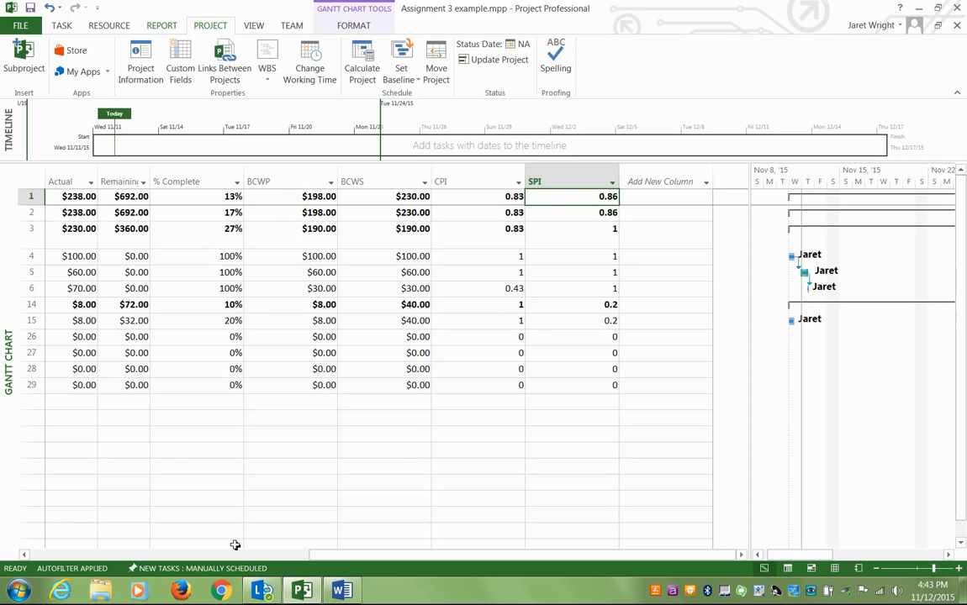
scroll(left, 3)
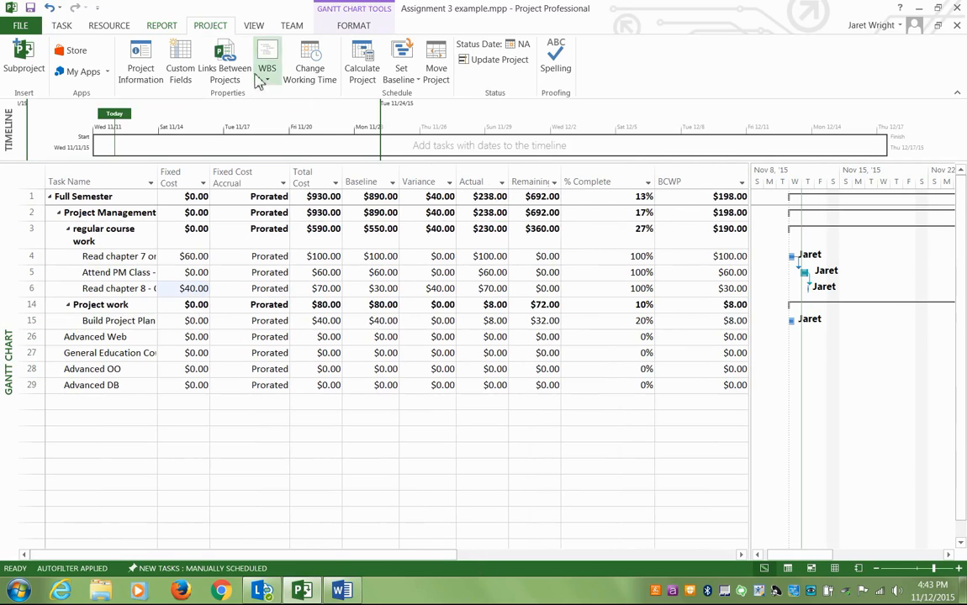
Switch to the Entry table and filter out tasks that are 100% complete.
click(290, 25)
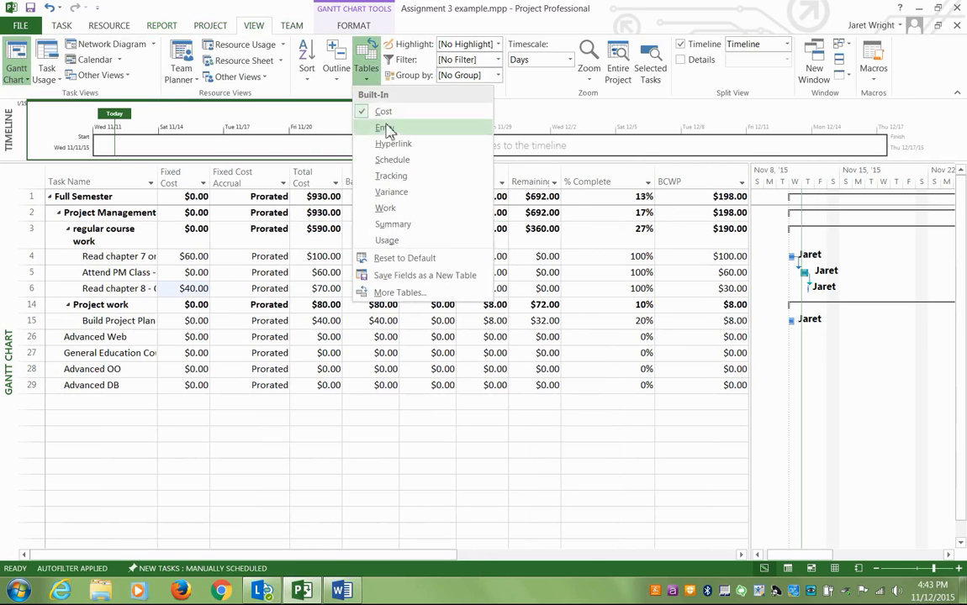
click(386, 127)
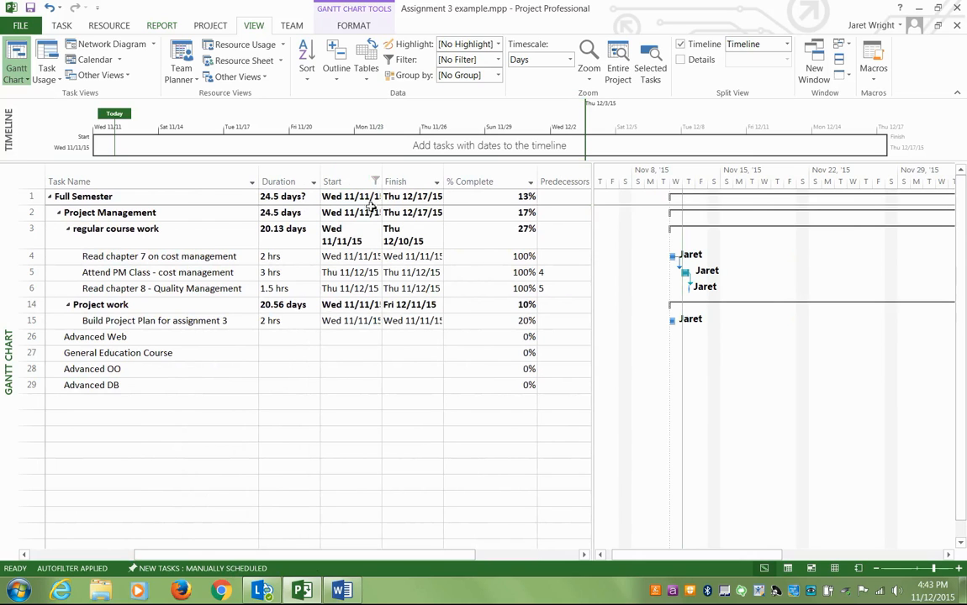
click(374, 181)
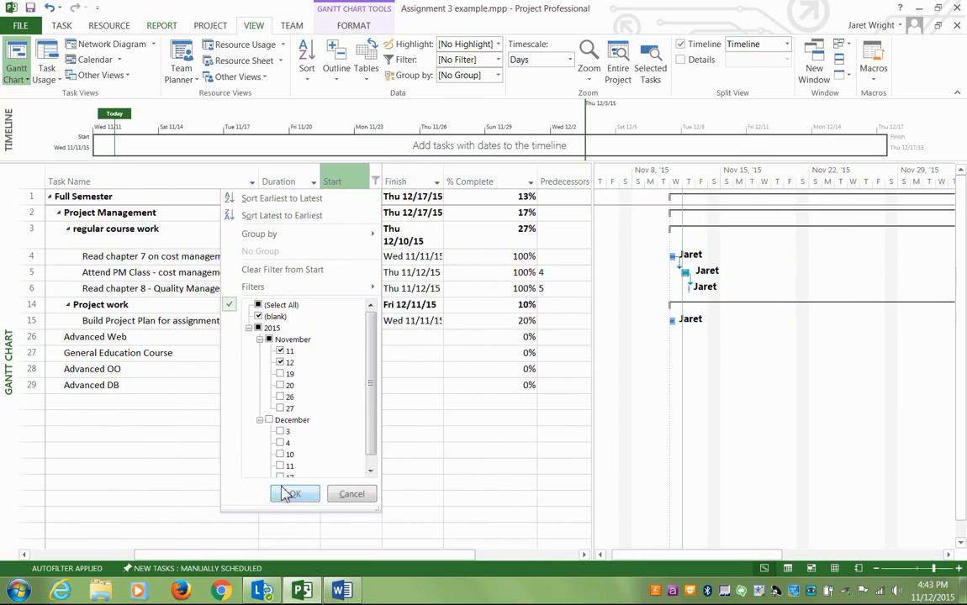
click(293, 493)
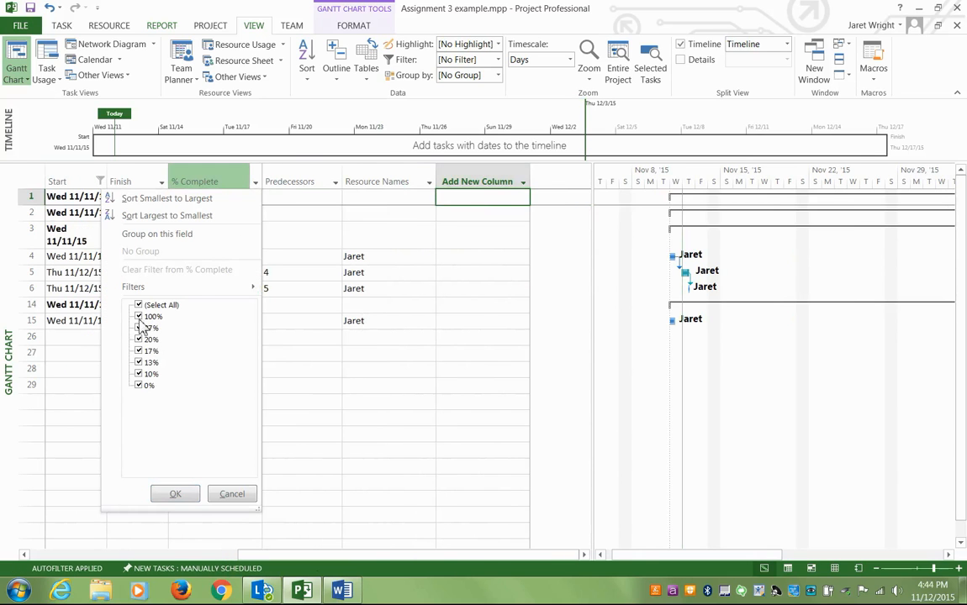
click(139, 316)
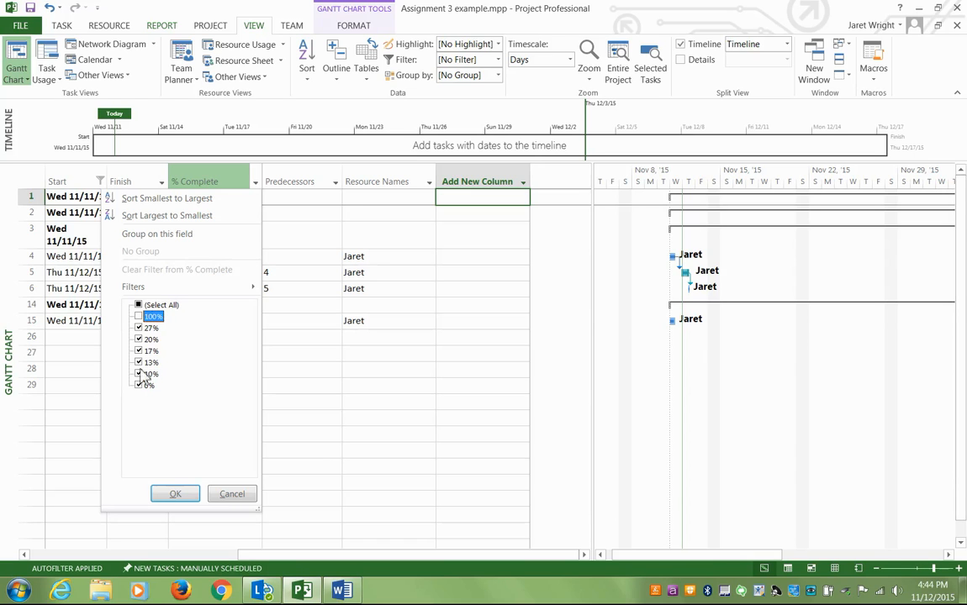
click(175, 494)
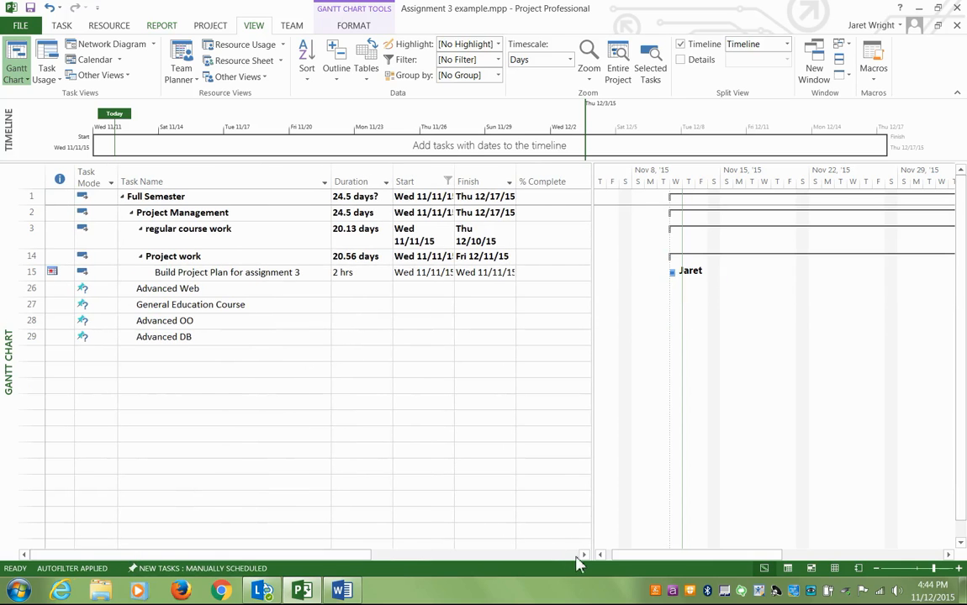
Change the % Complete filter to show only 100%-complete tasks, then review PM Class and chapter 8.
scroll(right, 3)
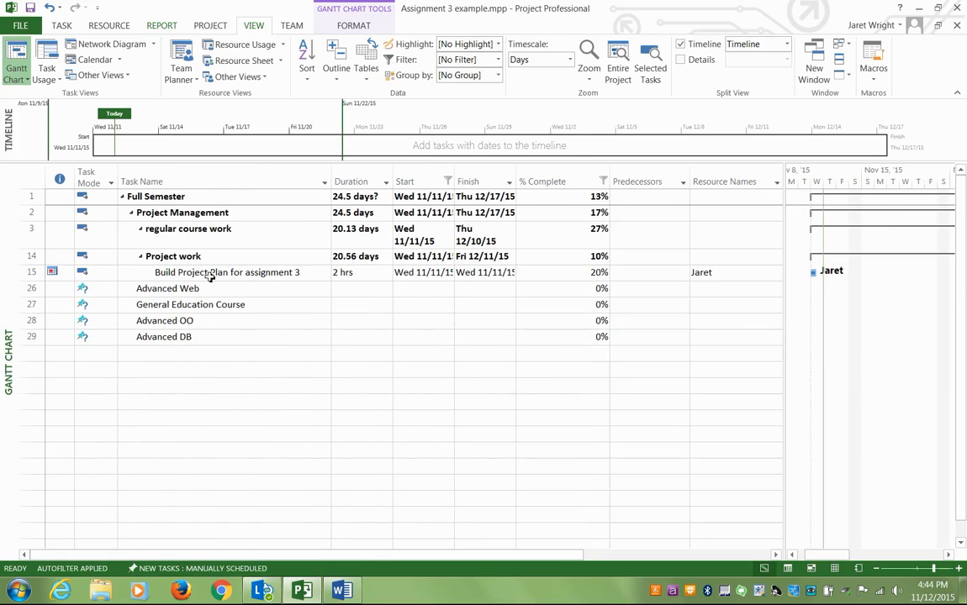
click(225, 271)
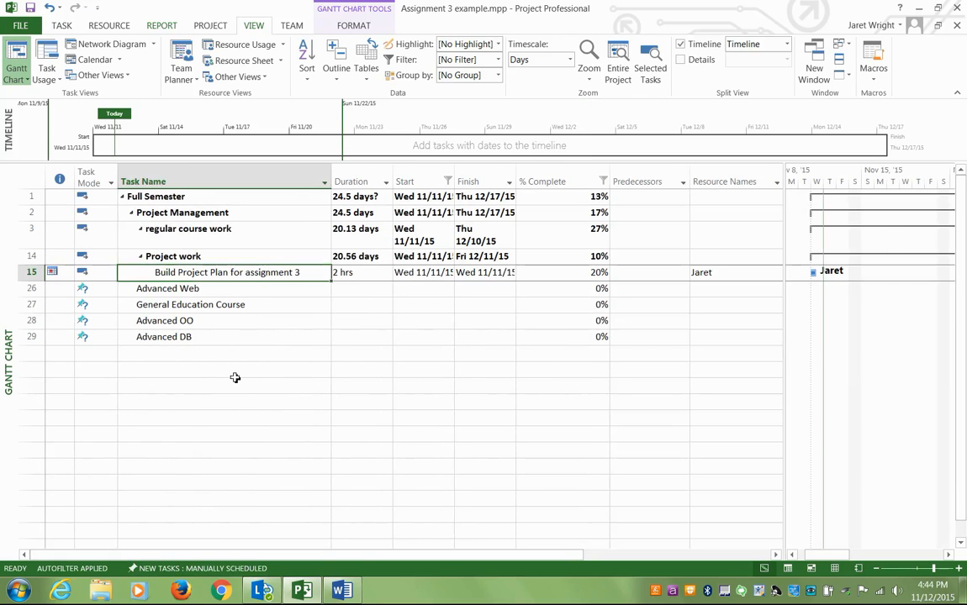
click(412, 181)
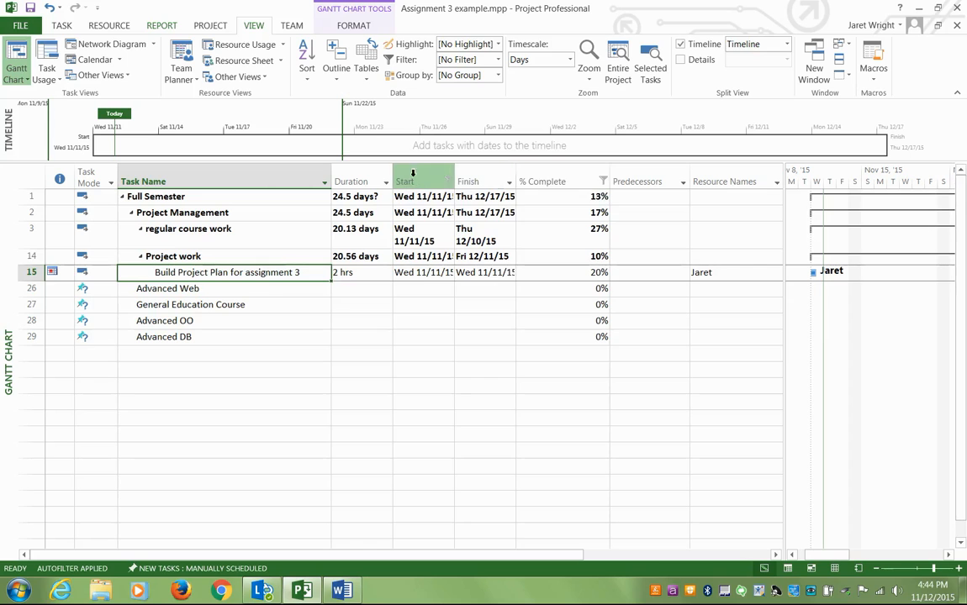
click(603, 181)
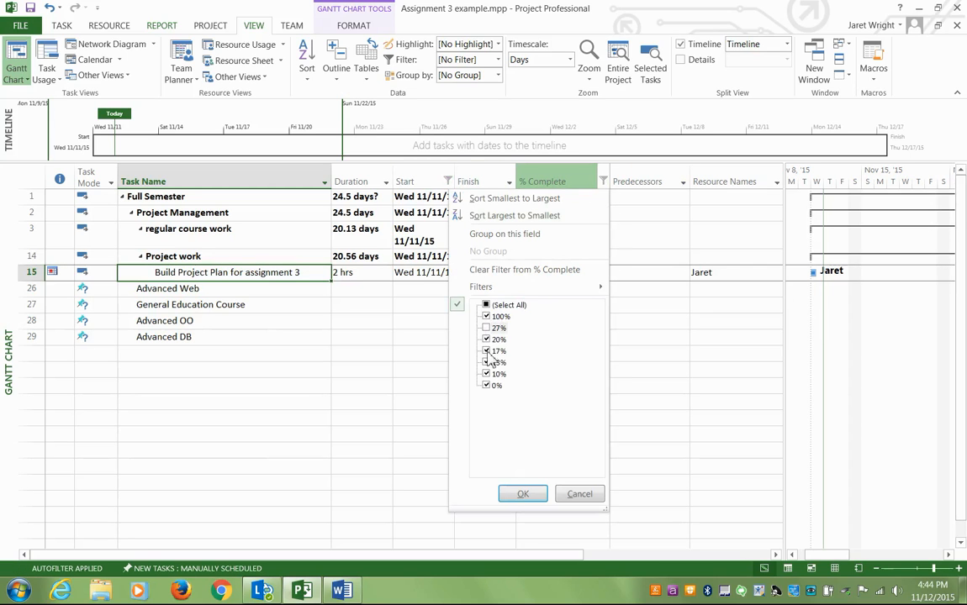
click(499, 340)
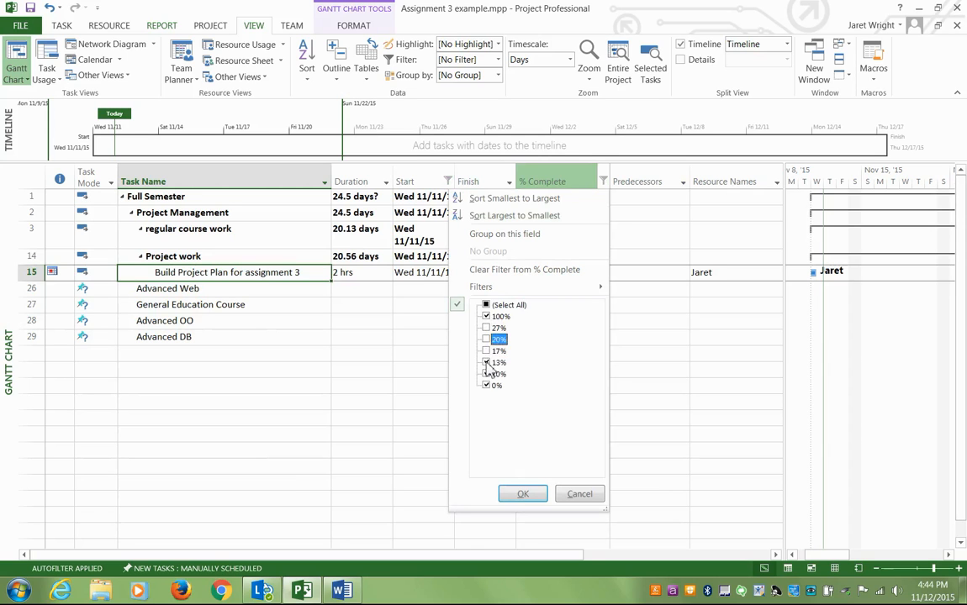
click(522, 494)
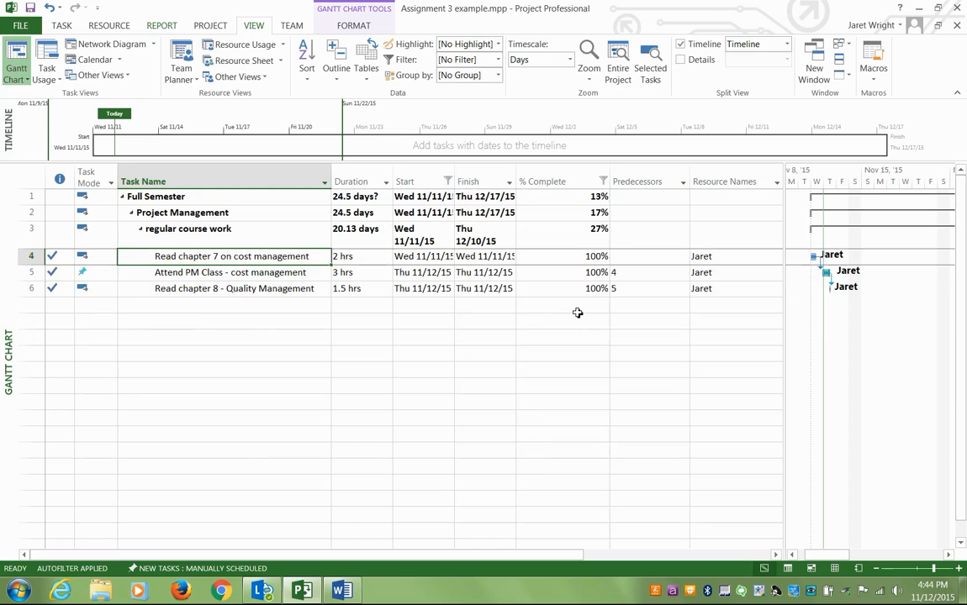
click(231, 271)
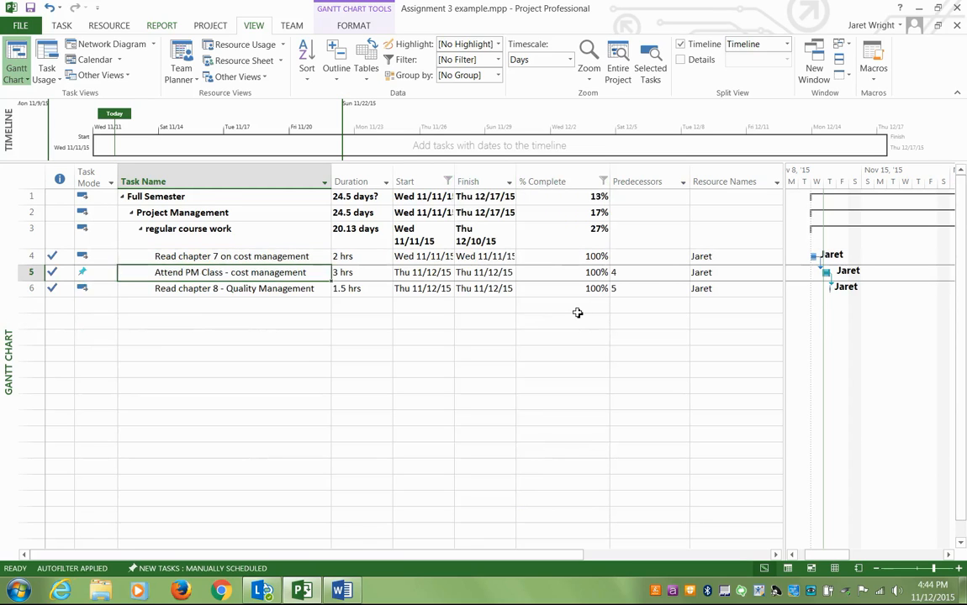
click(235, 288)
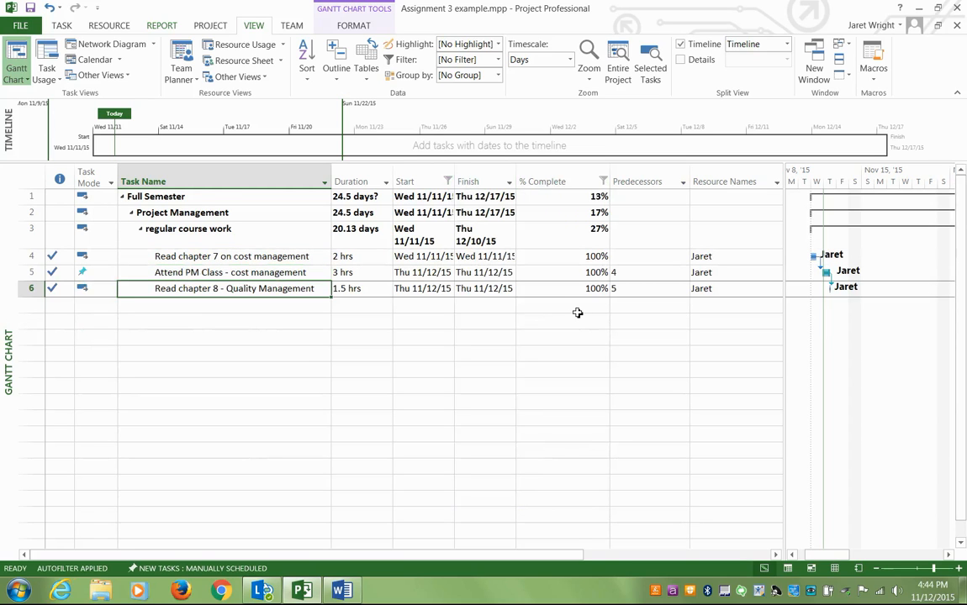